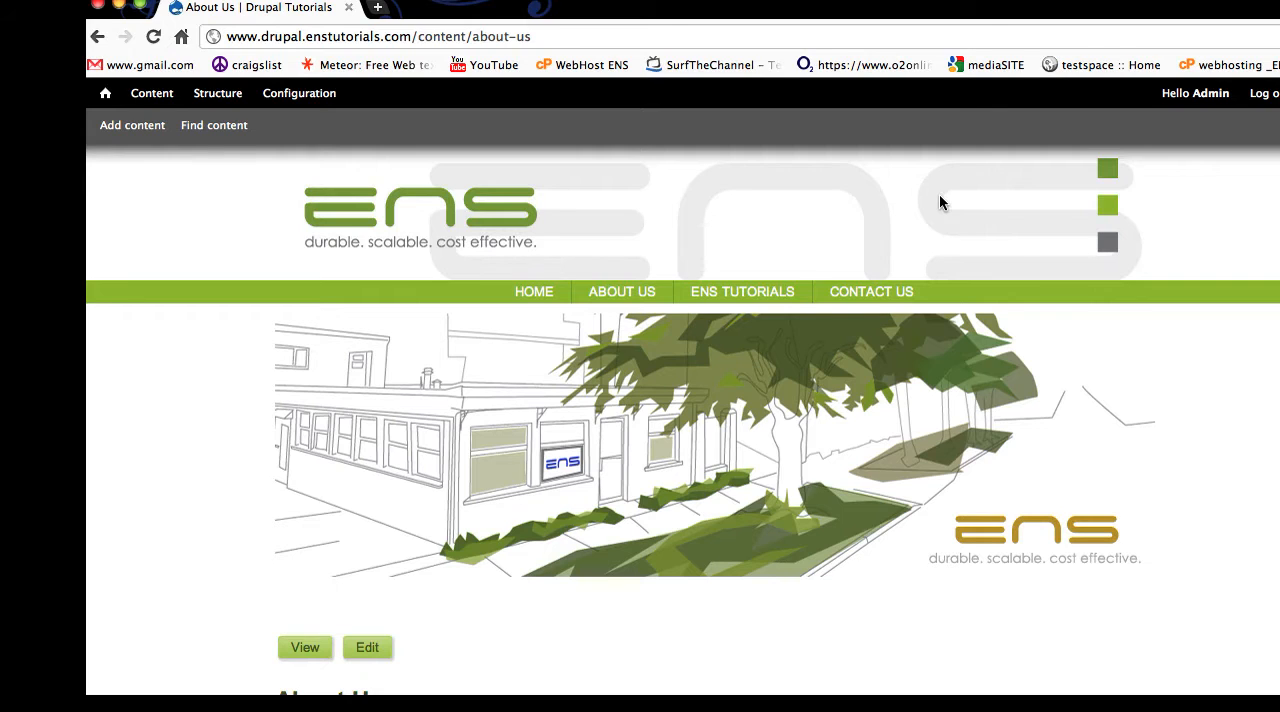
mouse_move(788, 146)
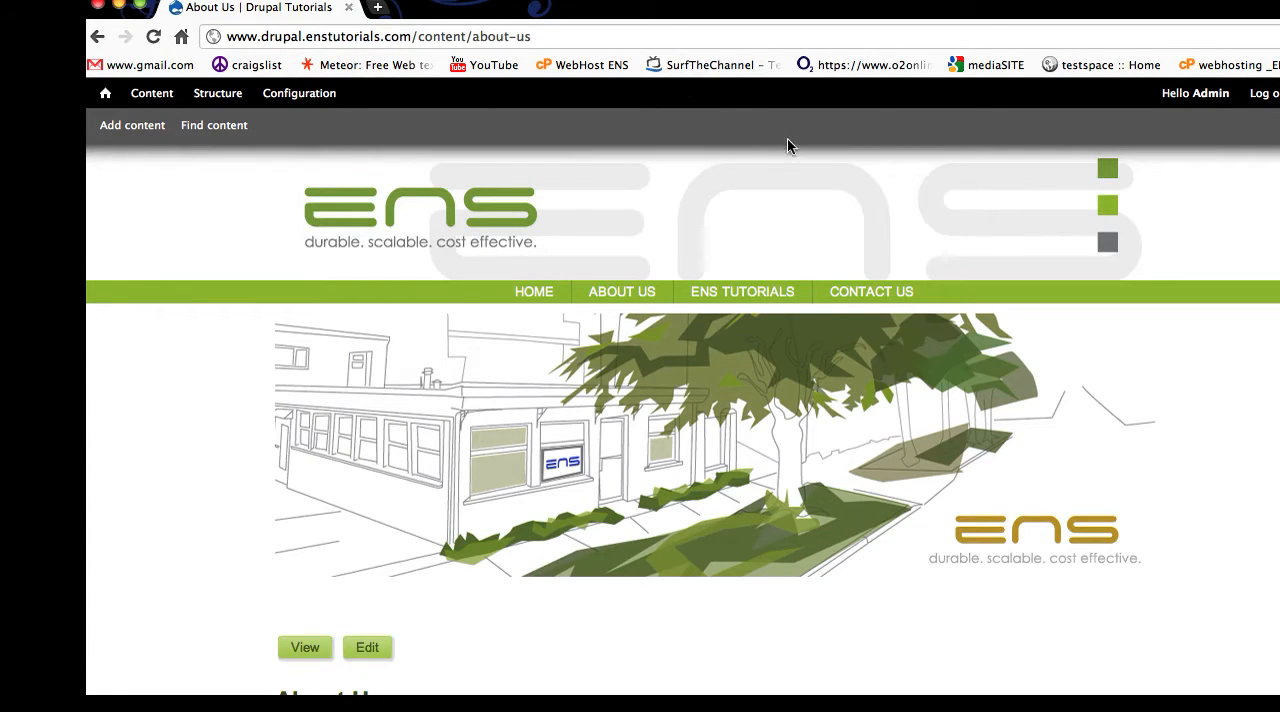
mouse_move(783, 158)
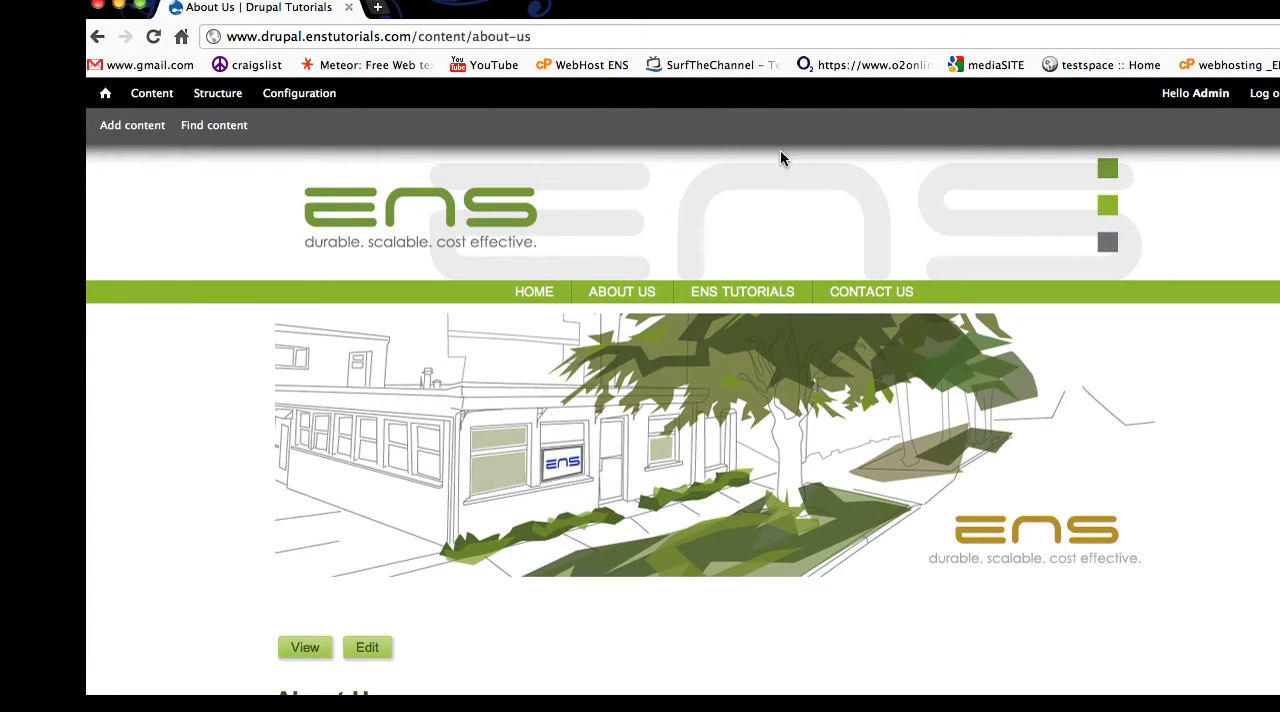
mouse_move(1195, 93)
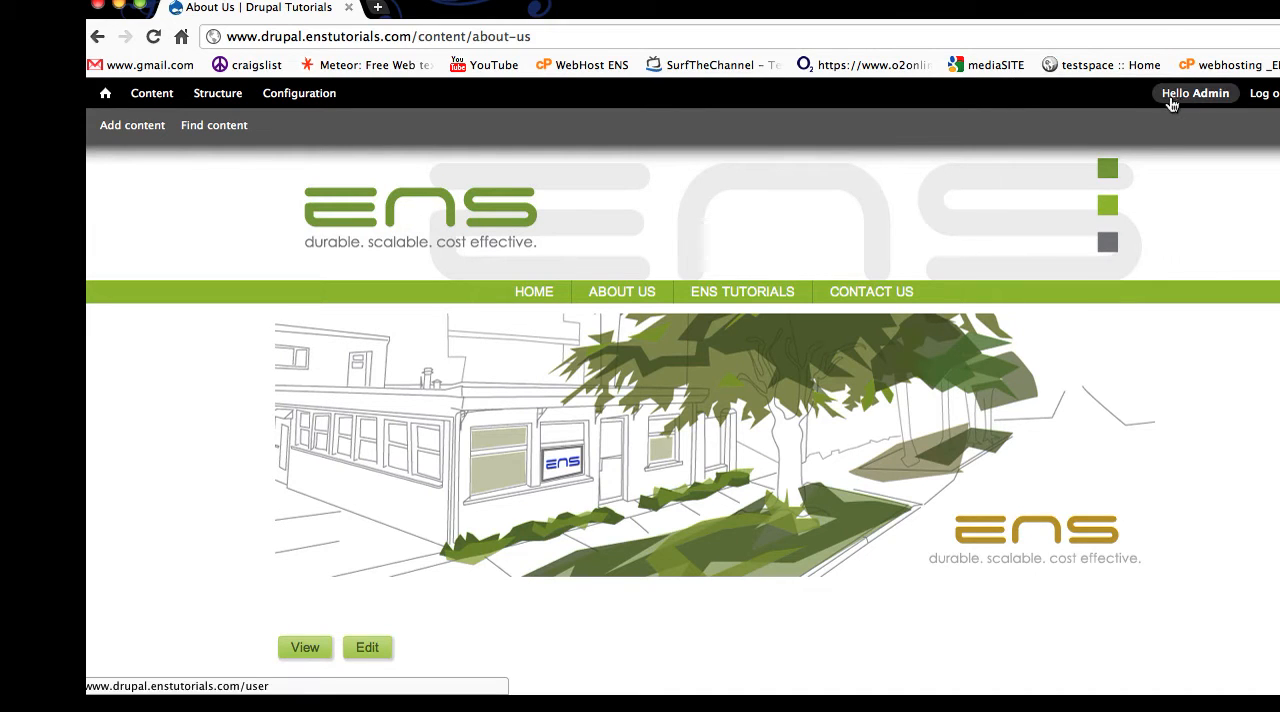
mouse_move(1196, 93)
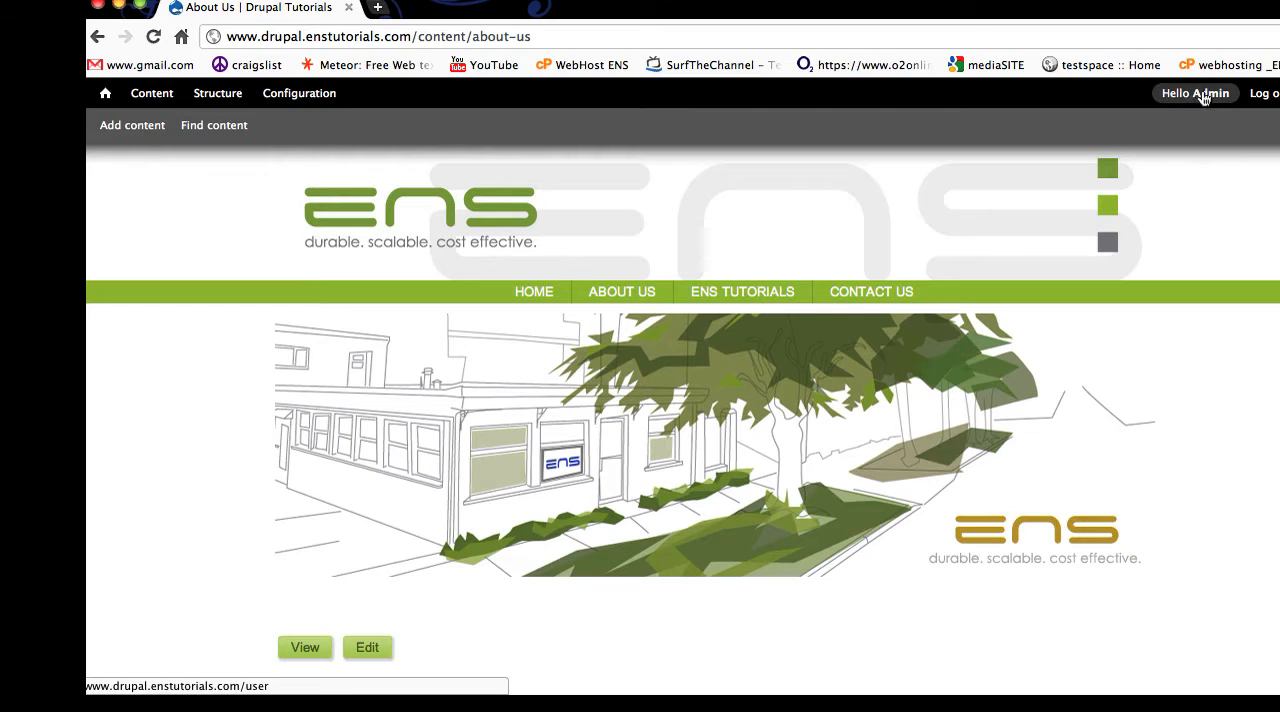
mouse_move(1263, 93)
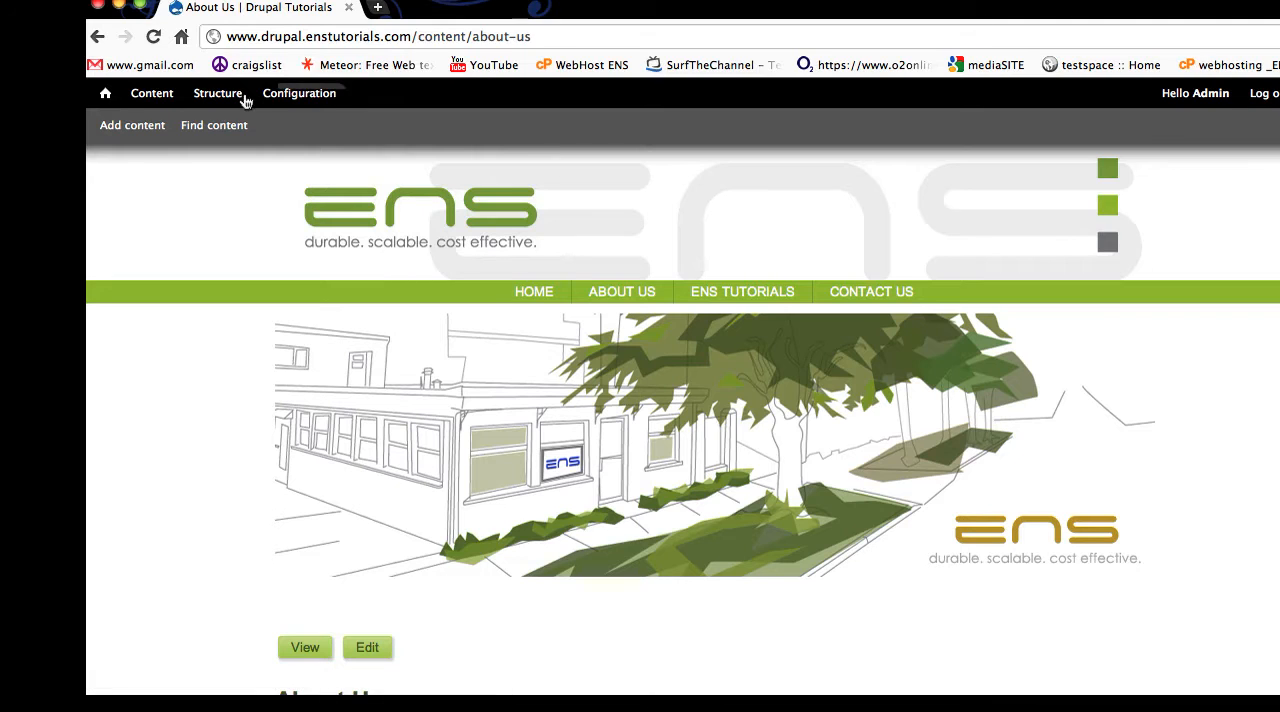
mouse_move(131, 125)
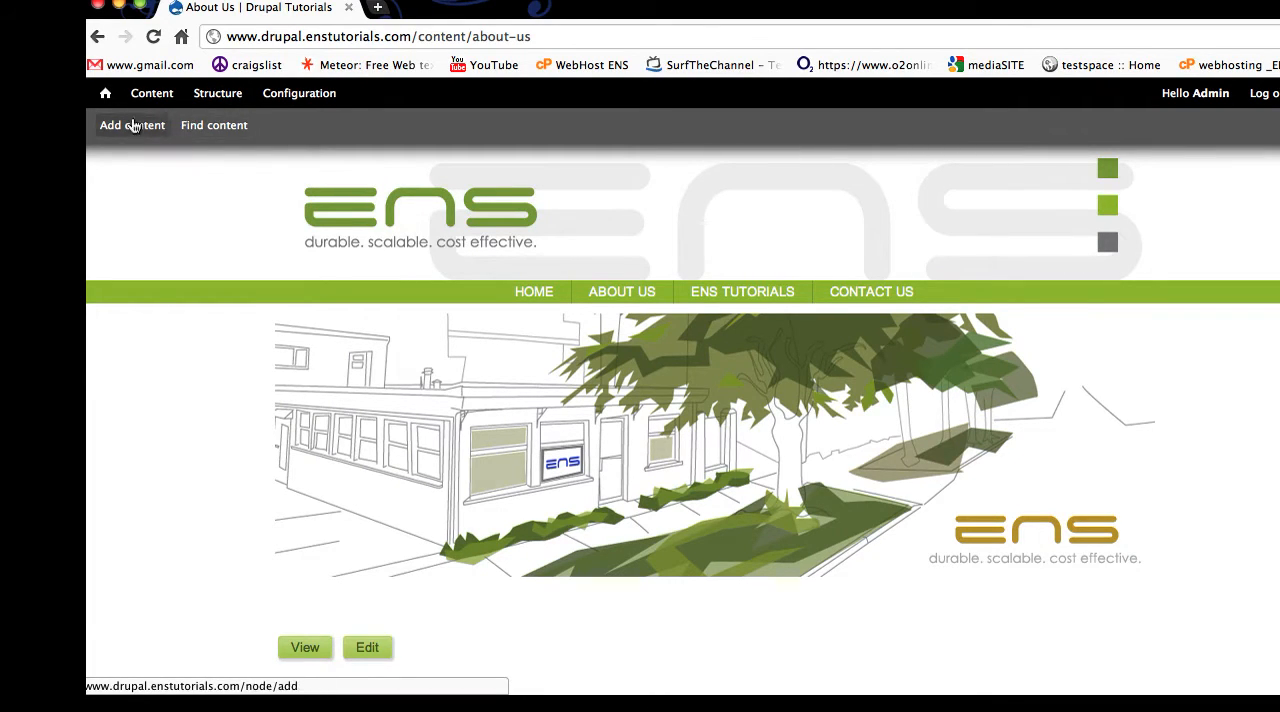
mouse_move(138, 138)
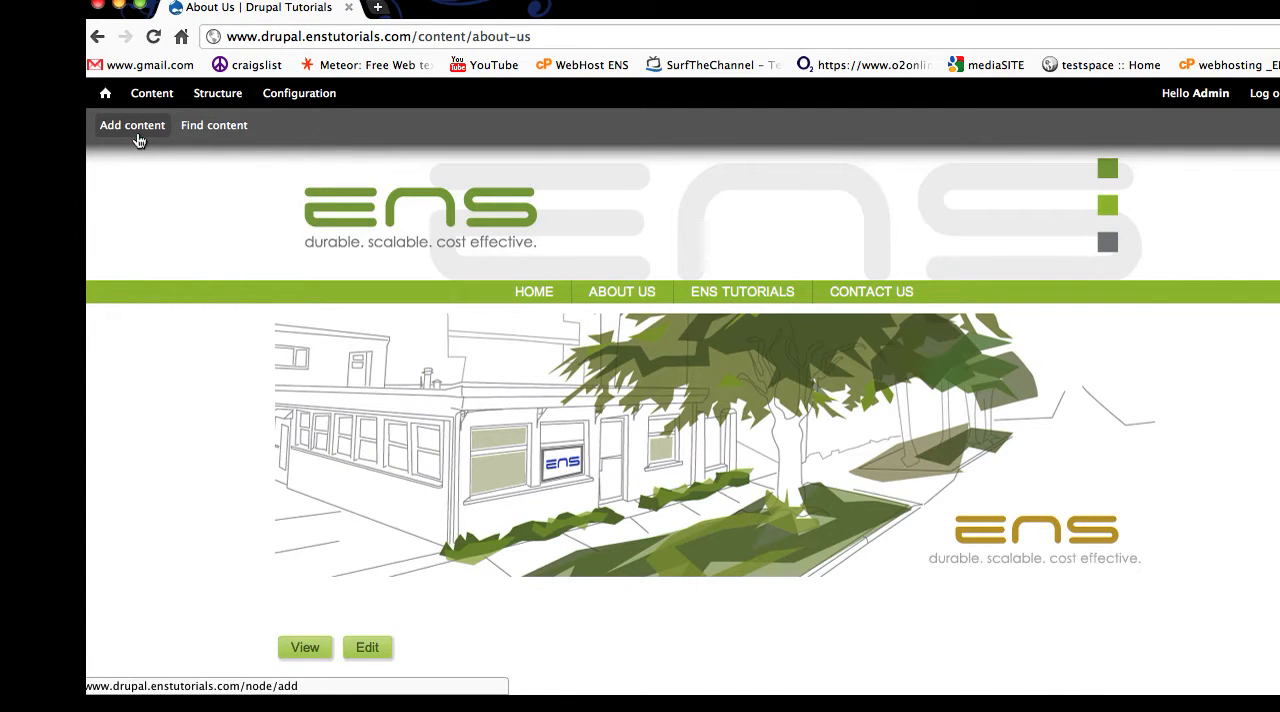
- Start a new Basic page using the Add content shortcut in the admin toolbar
left_click(132, 125)
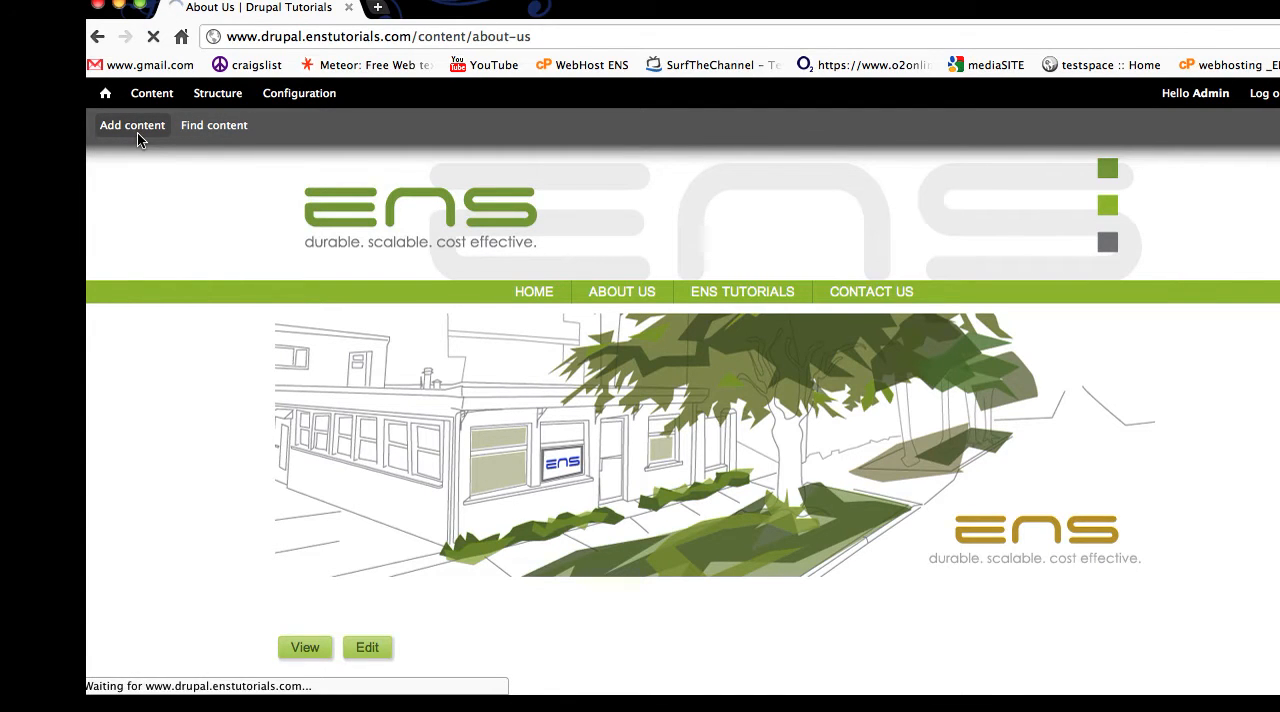
left_click(131, 124)
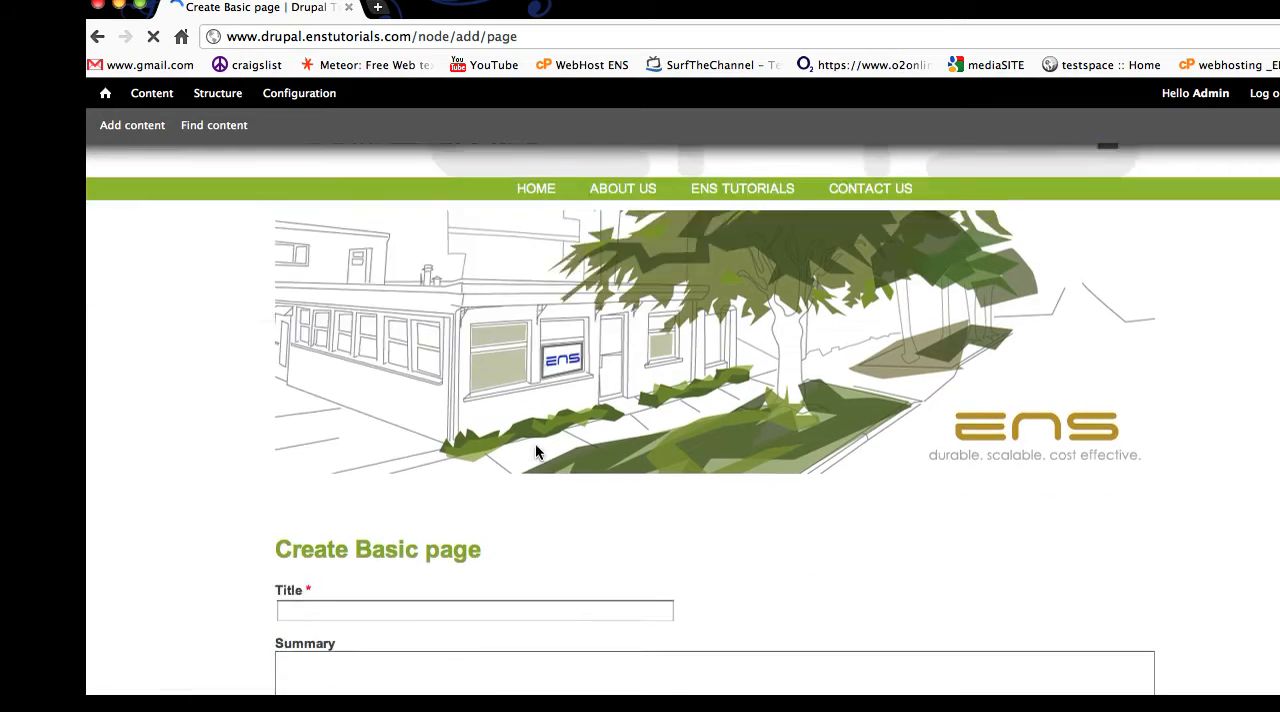
scroll("down", 3)
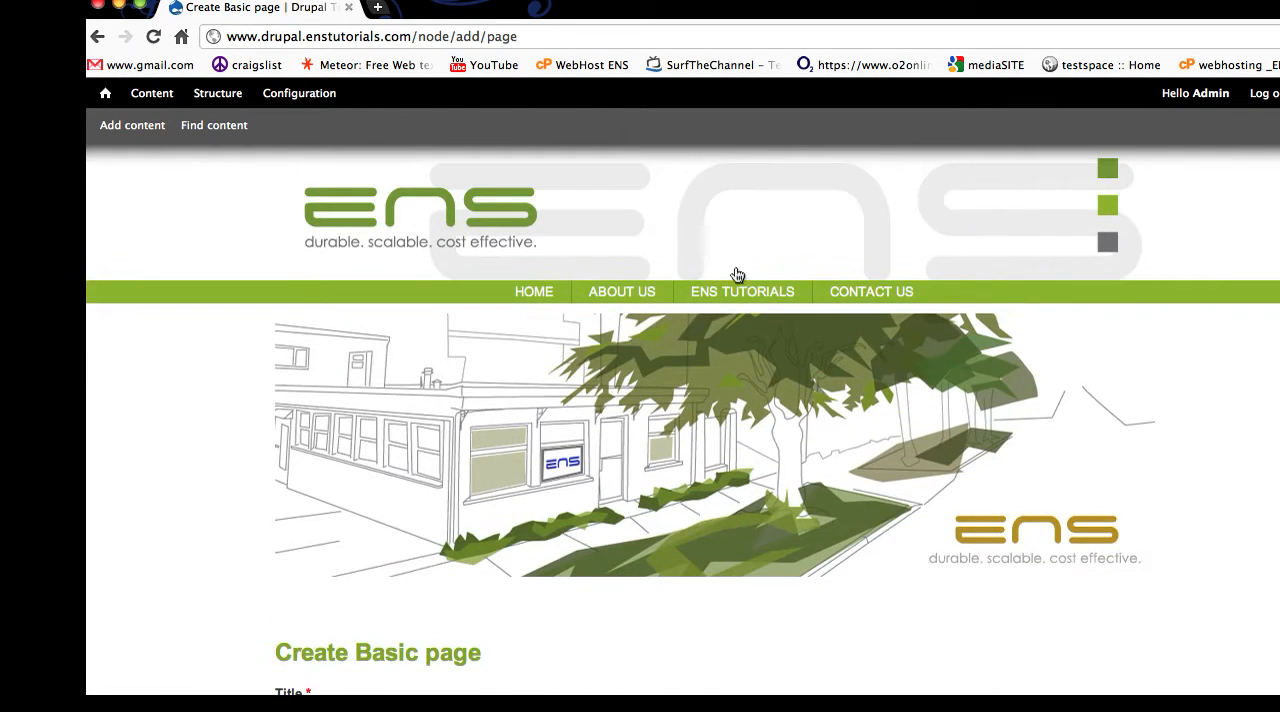
- Open Find content and scroll to the table of About Us, Contact Us, Why Drupal, ENS Tutorials and Home
left_click(213, 125)
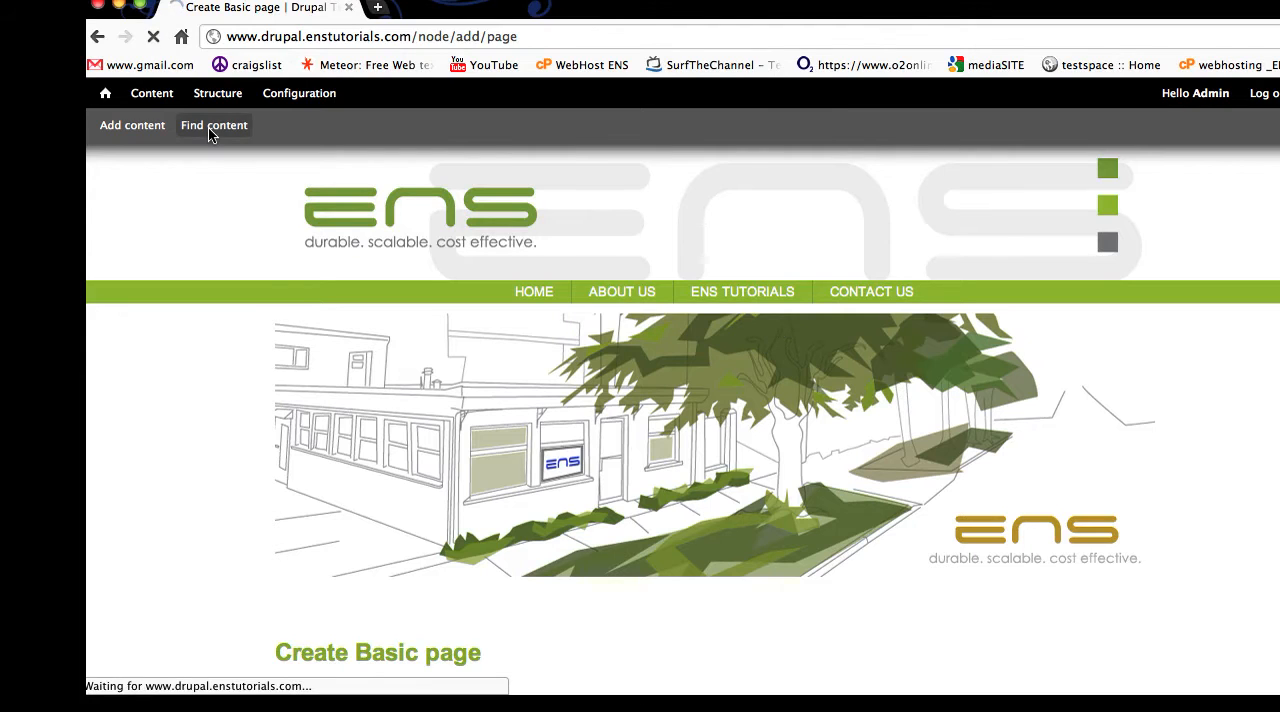
left_click(214, 125)
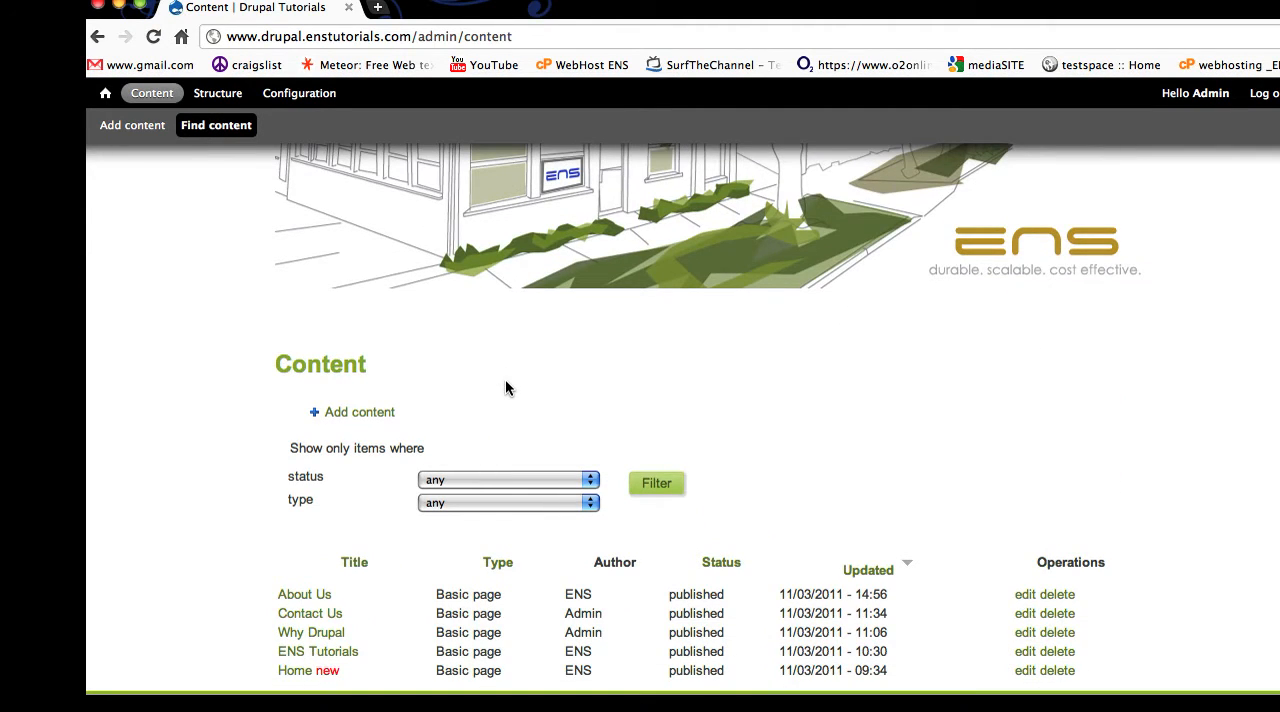
scroll("down", 3)
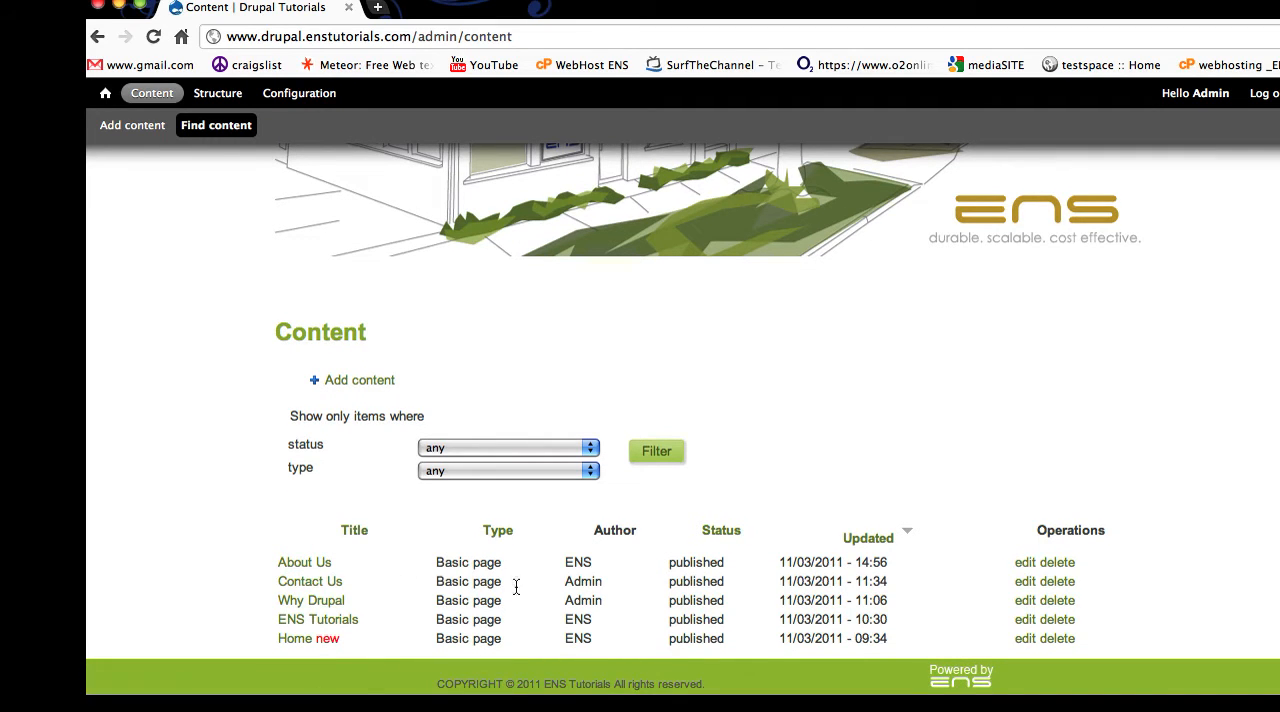
mouse_move(558, 609)
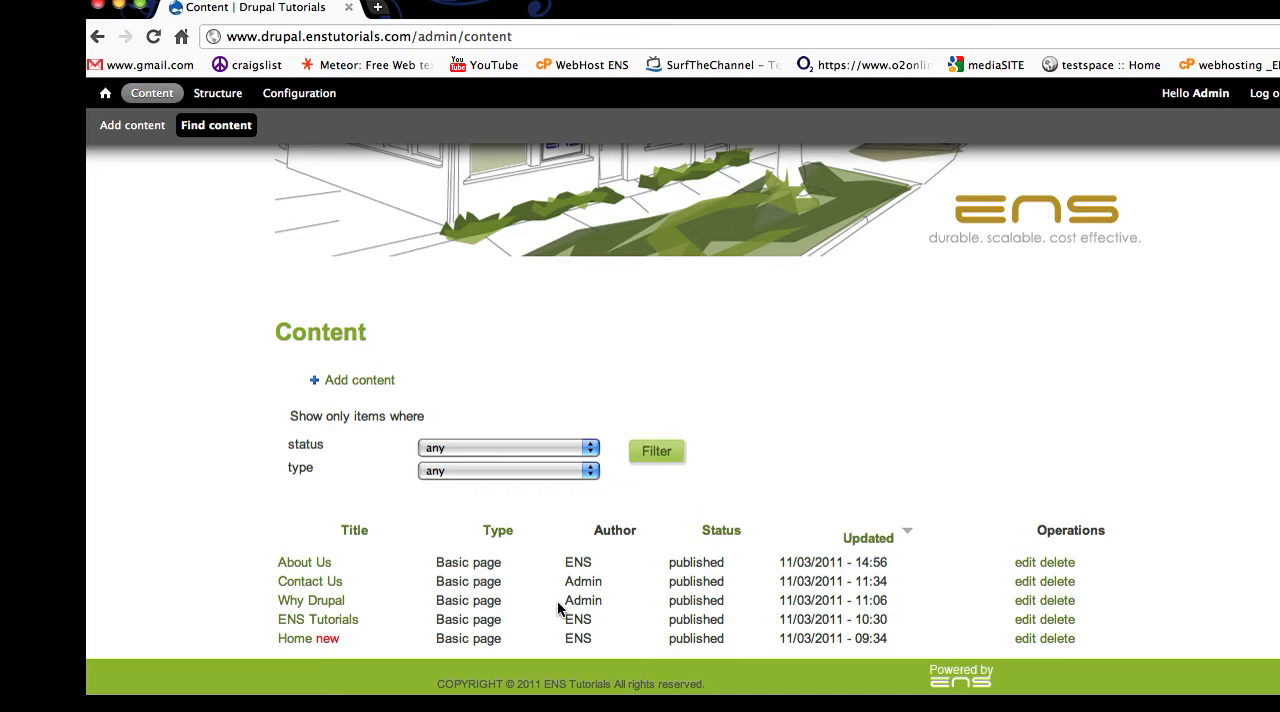
mouse_move(527, 527)
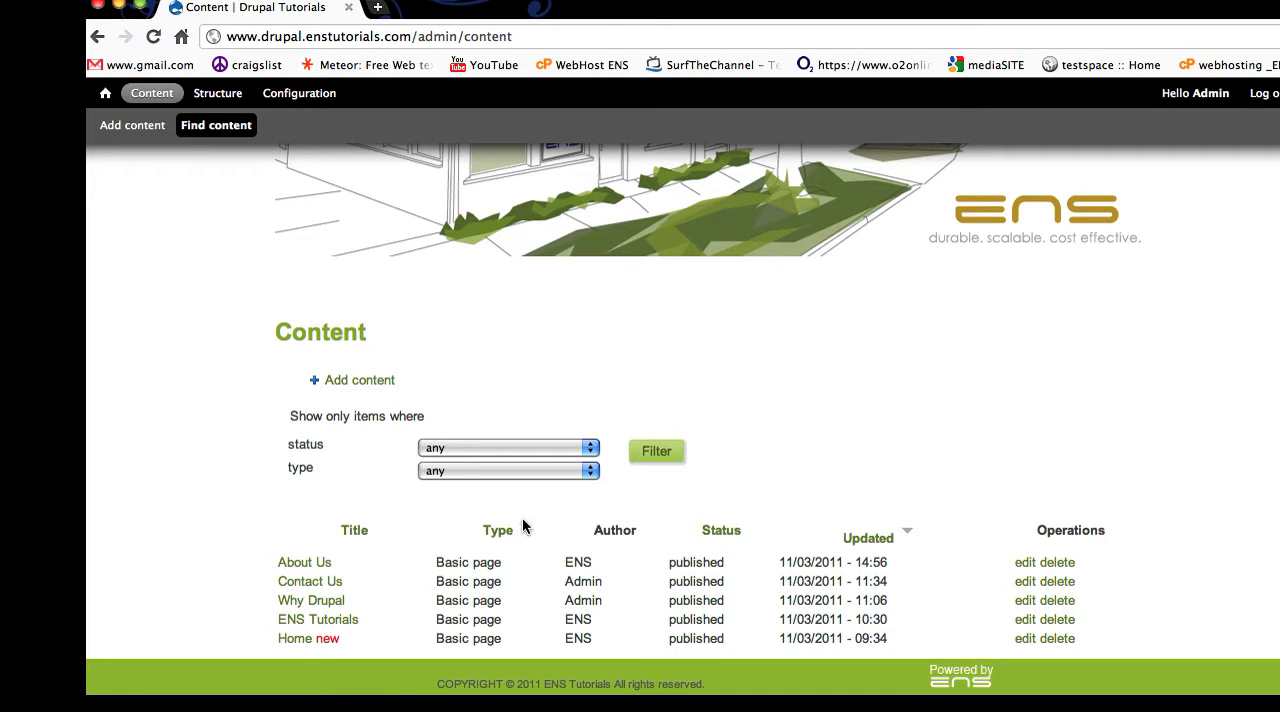
mouse_move(490, 570)
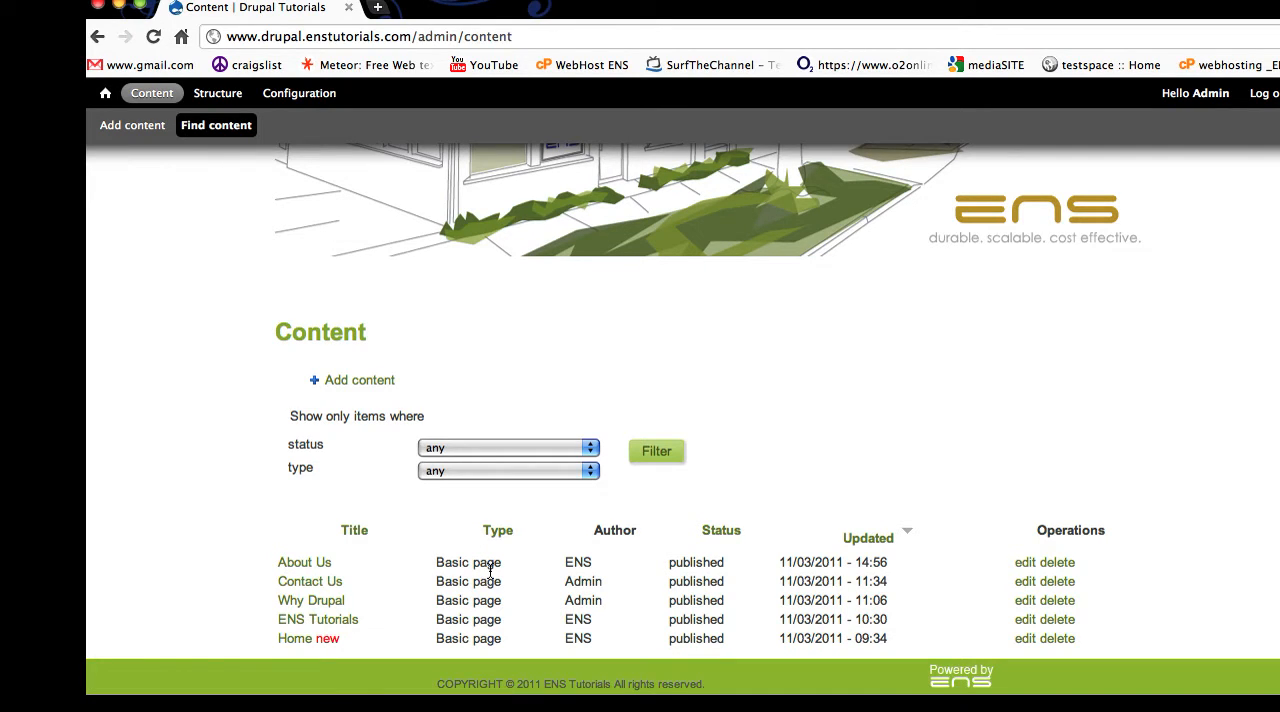
mouse_move(452, 568)
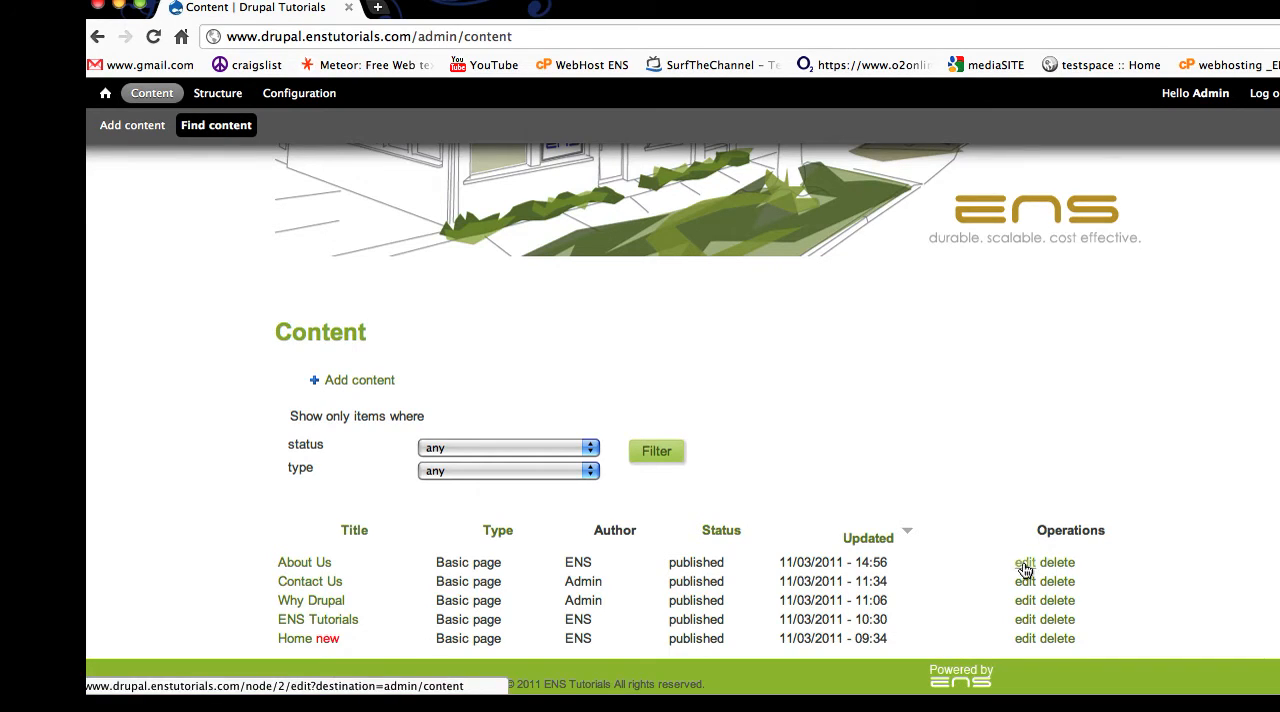
mouse_move(618, 600)
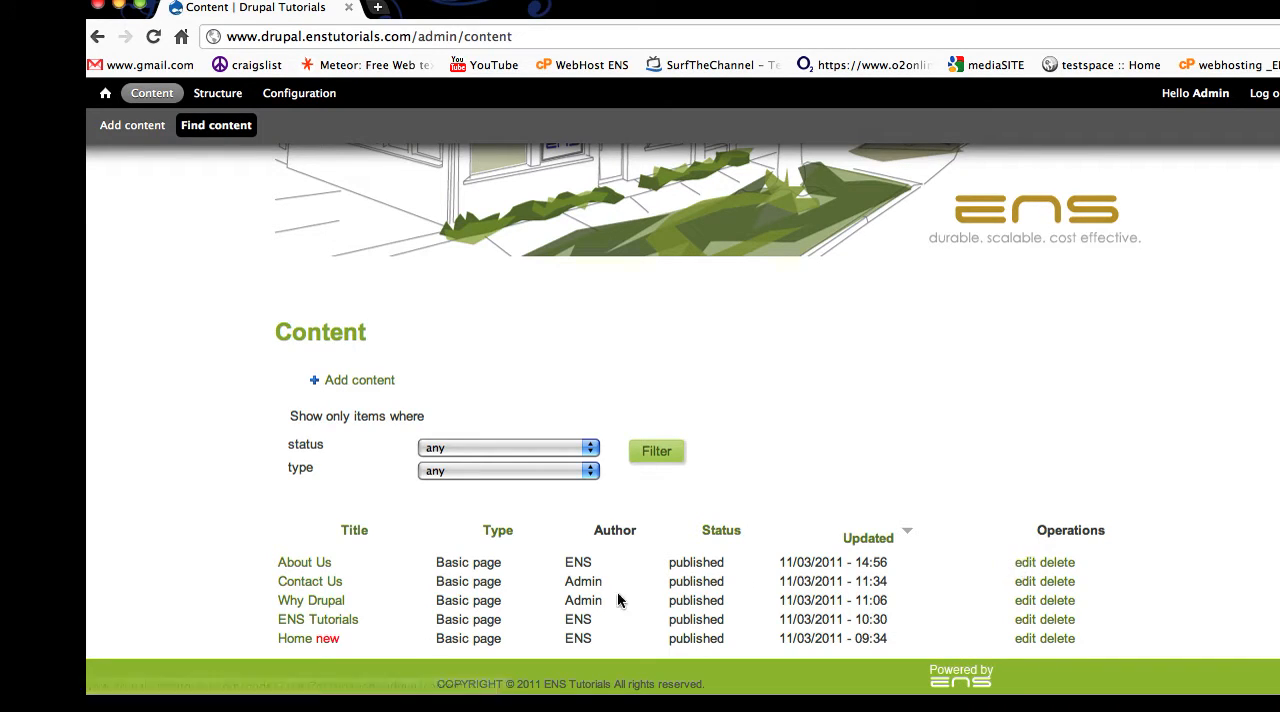
mouse_move(272, 540)
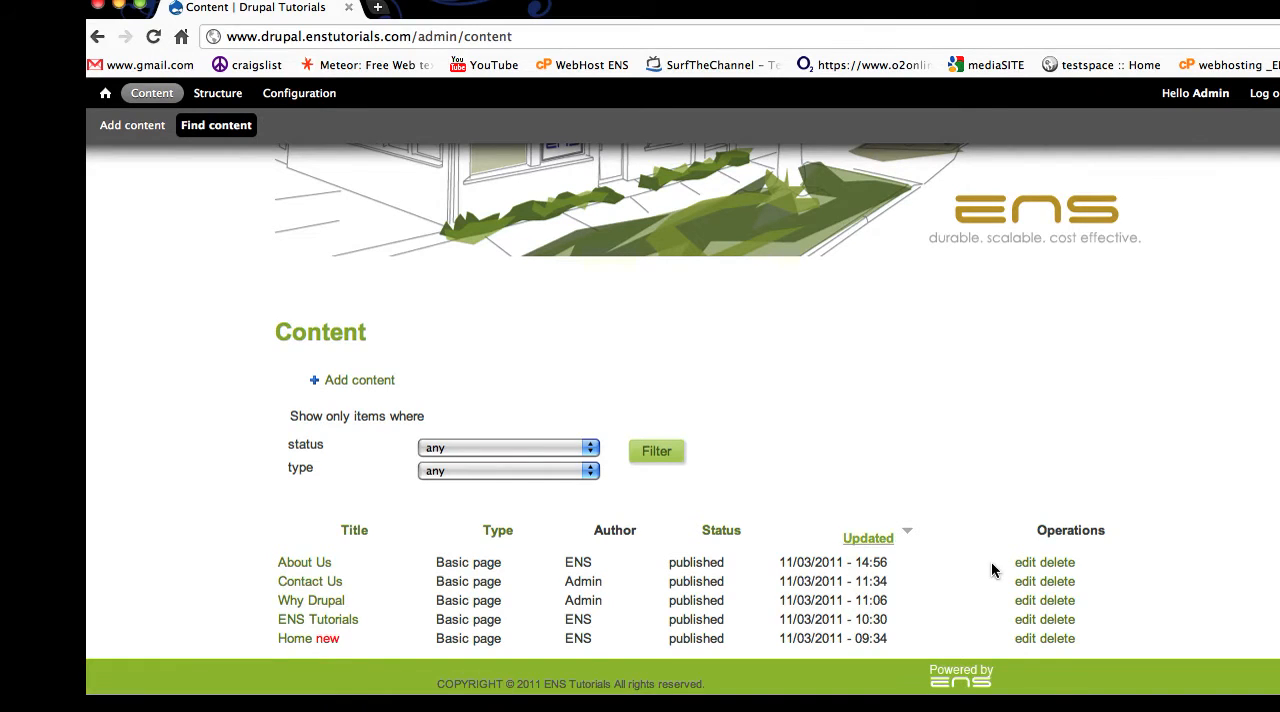
left_click(1026, 600)
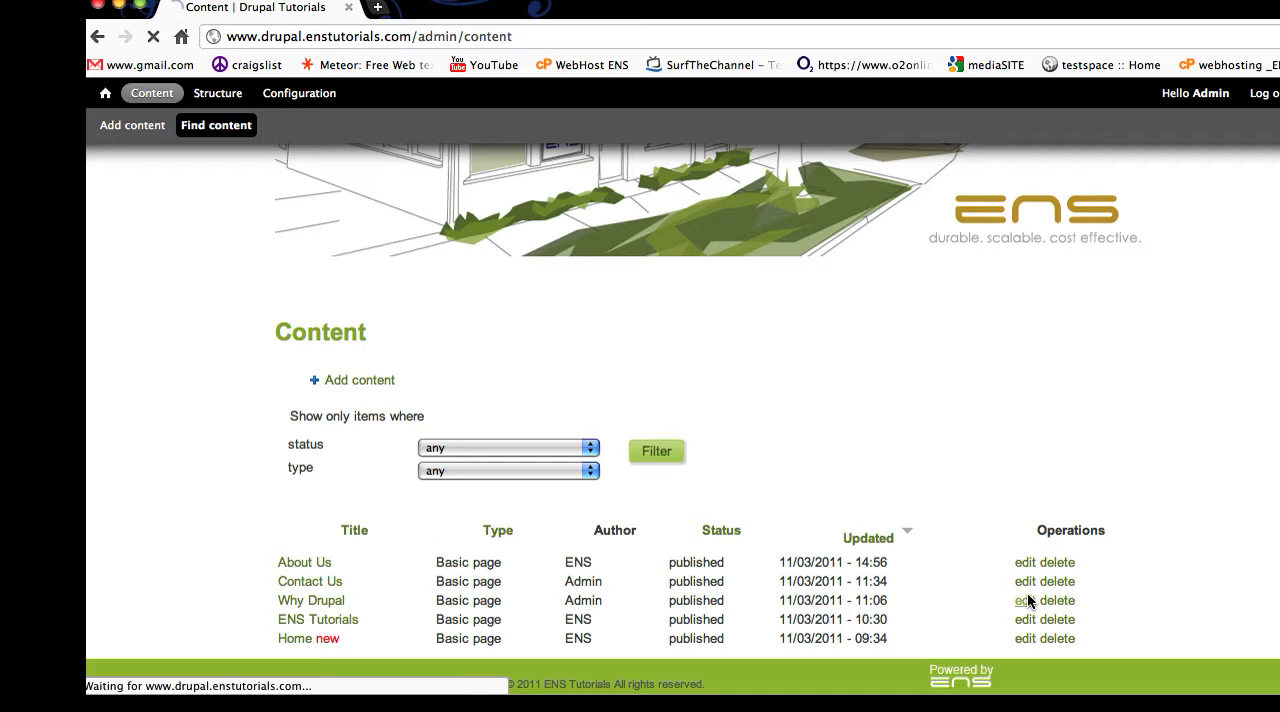
left_click(1026, 600)
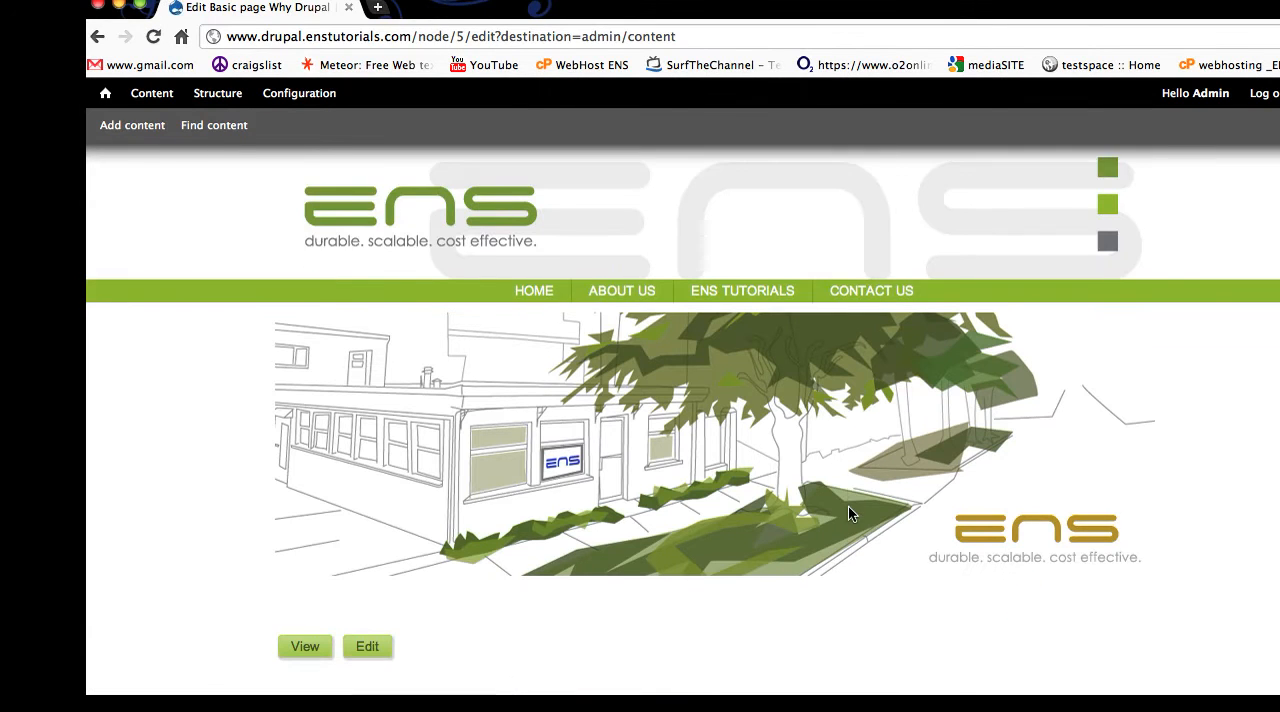
scroll("down", 3)
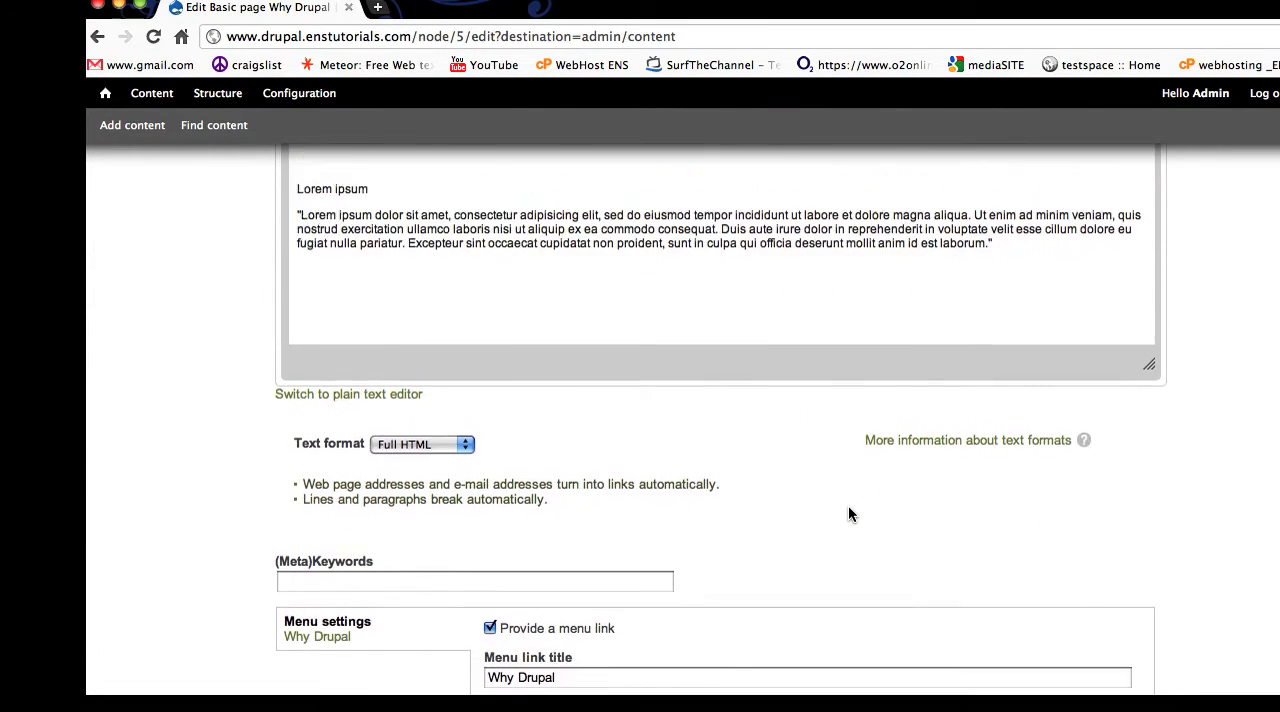
scroll("up", 3)
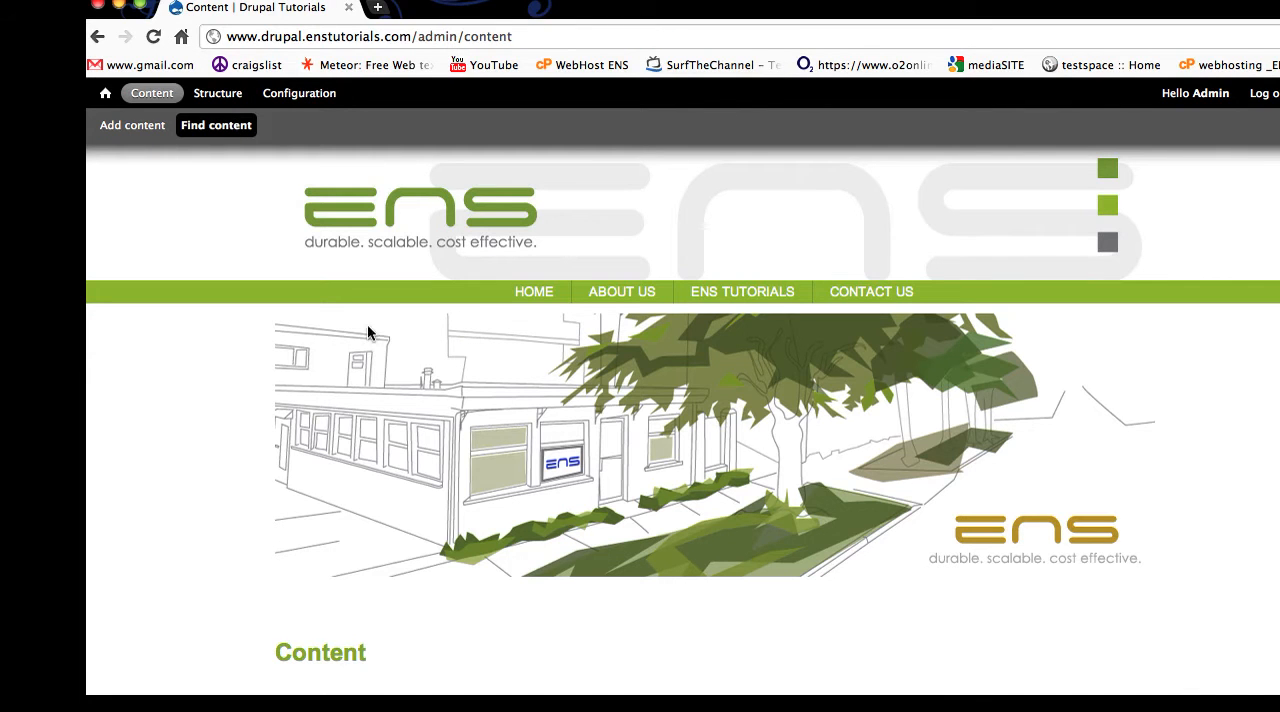
scroll("down", 3)
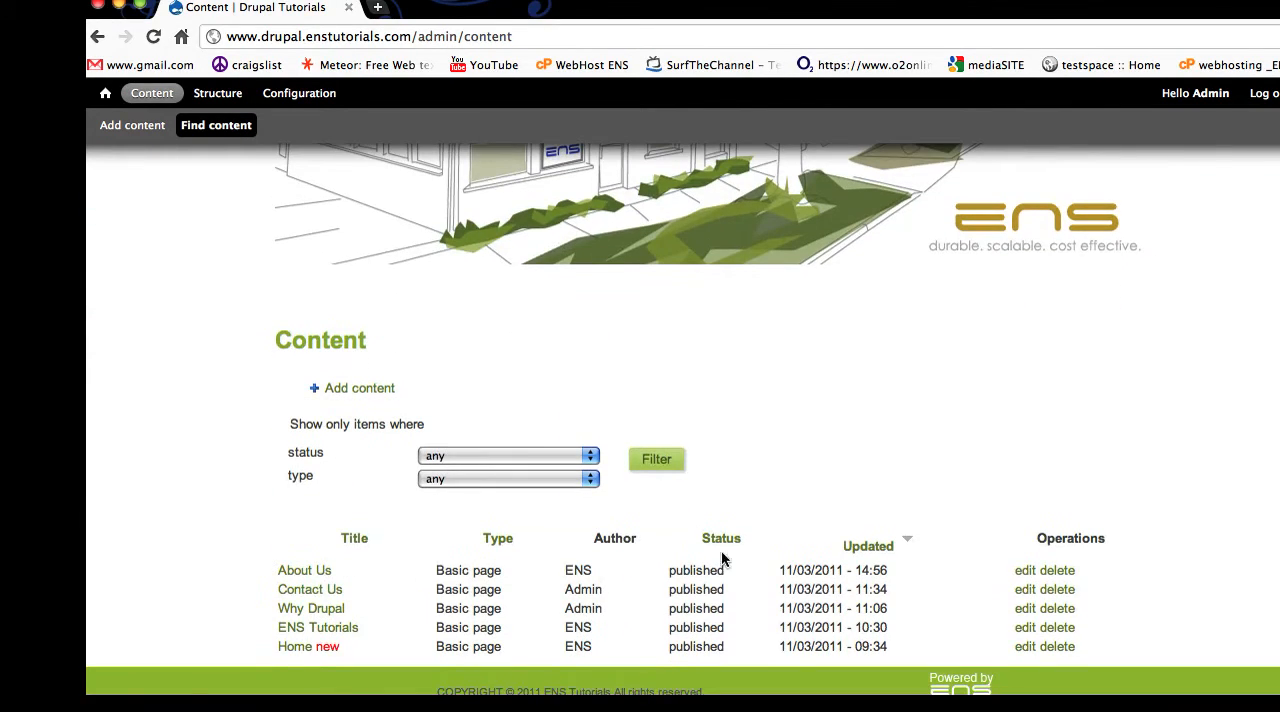
mouse_move(726, 520)
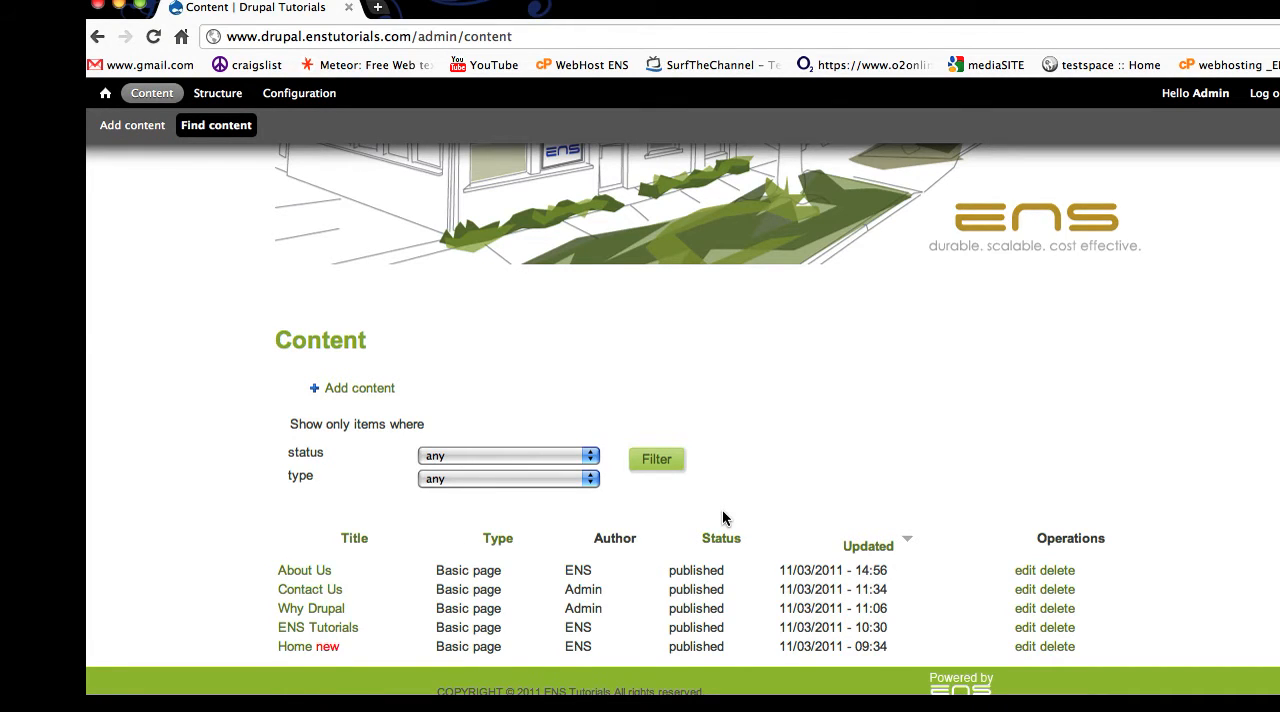
scroll("up", 3)
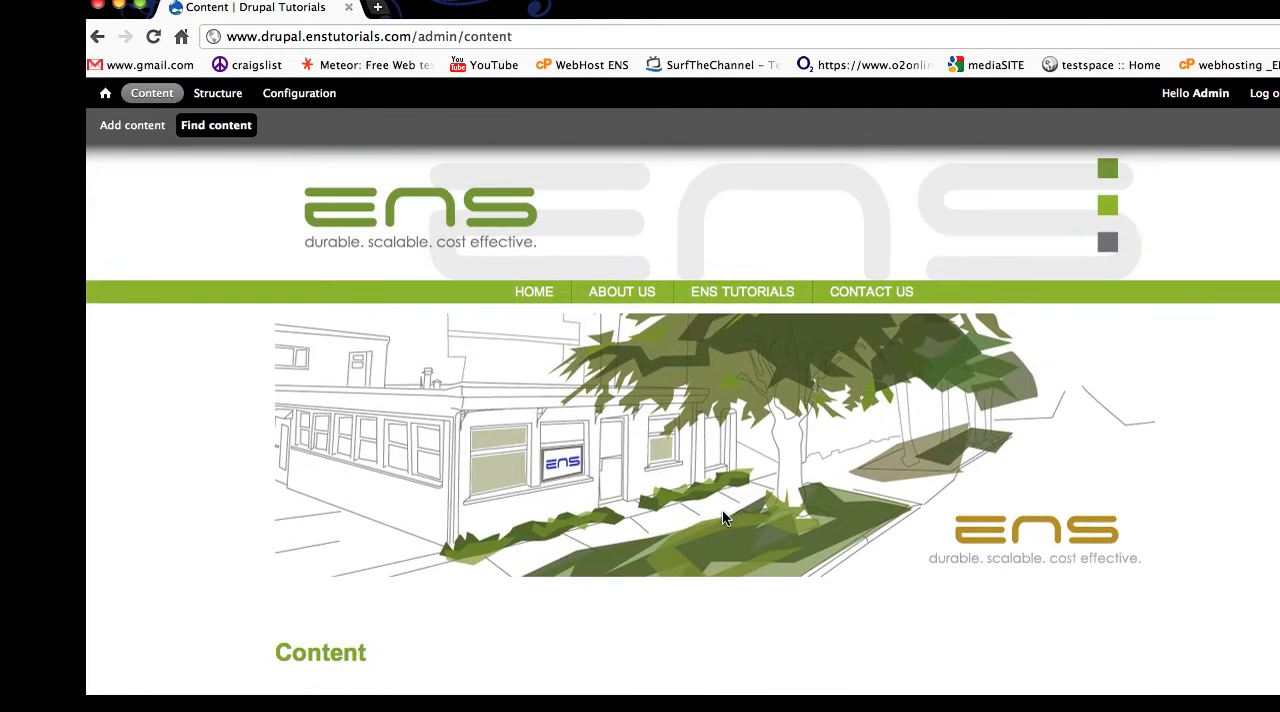
mouse_move(621, 291)
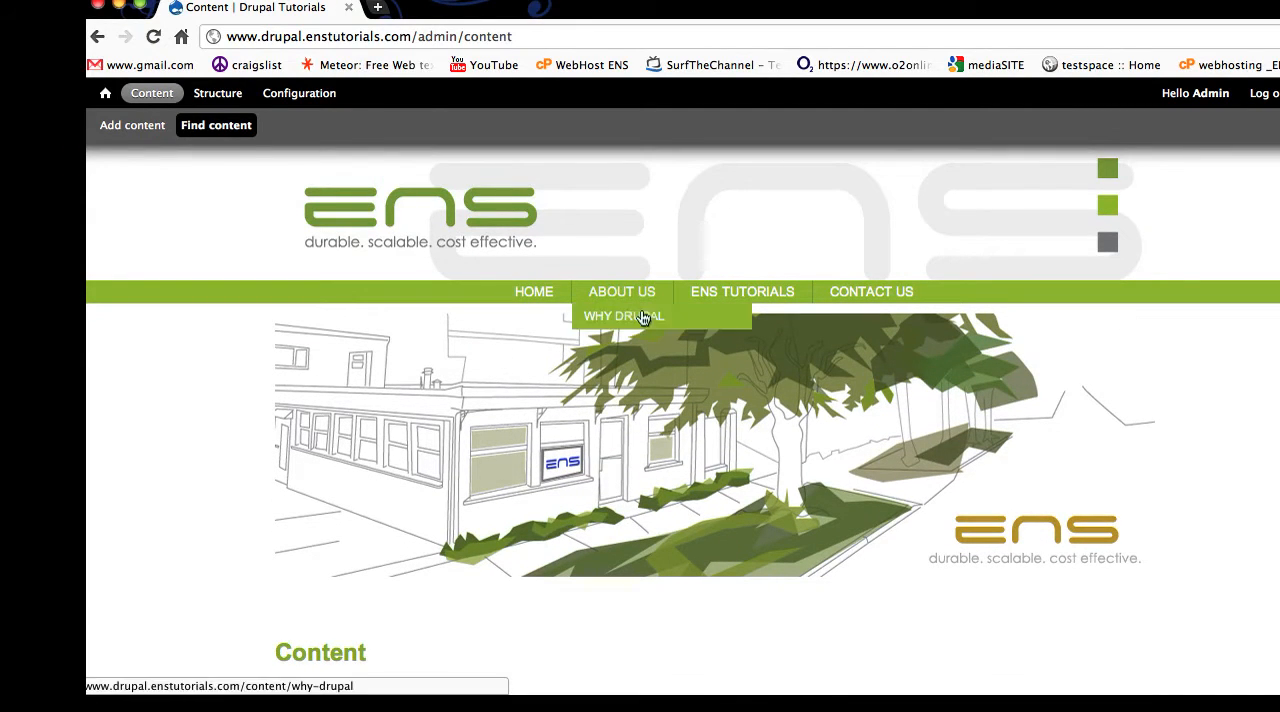
mouse_move(622, 300)
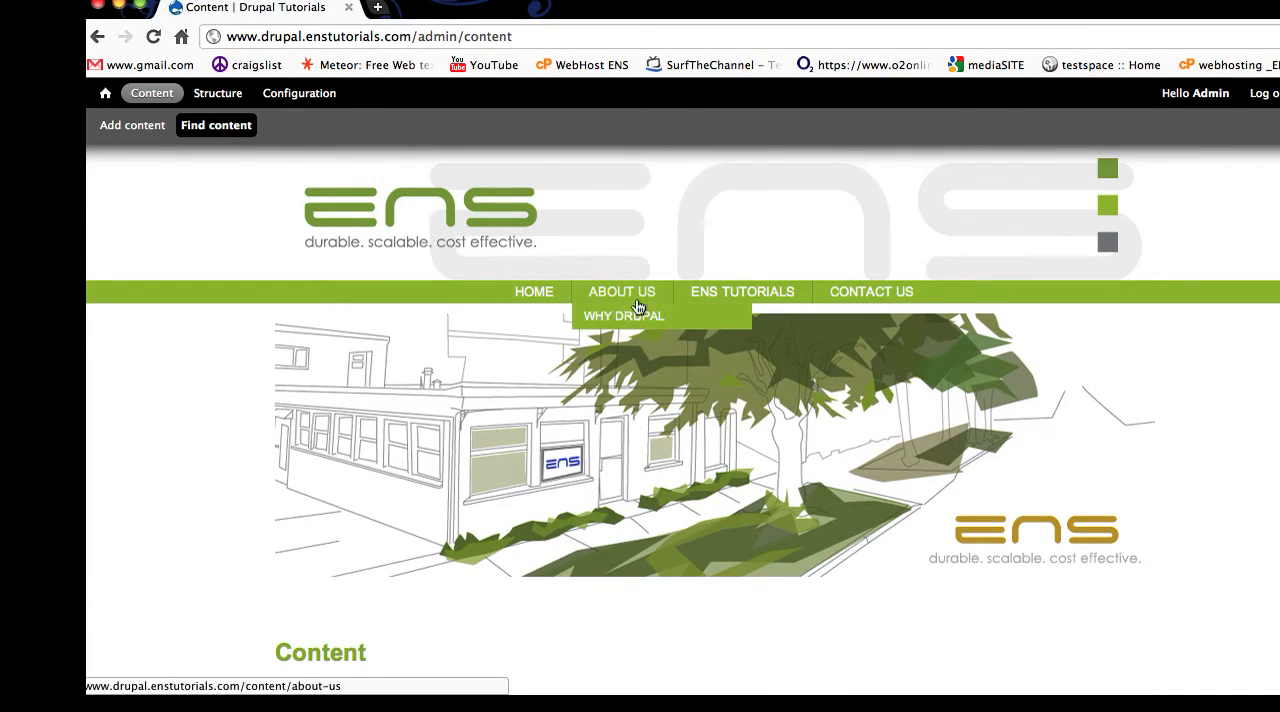
mouse_move(500, 292)
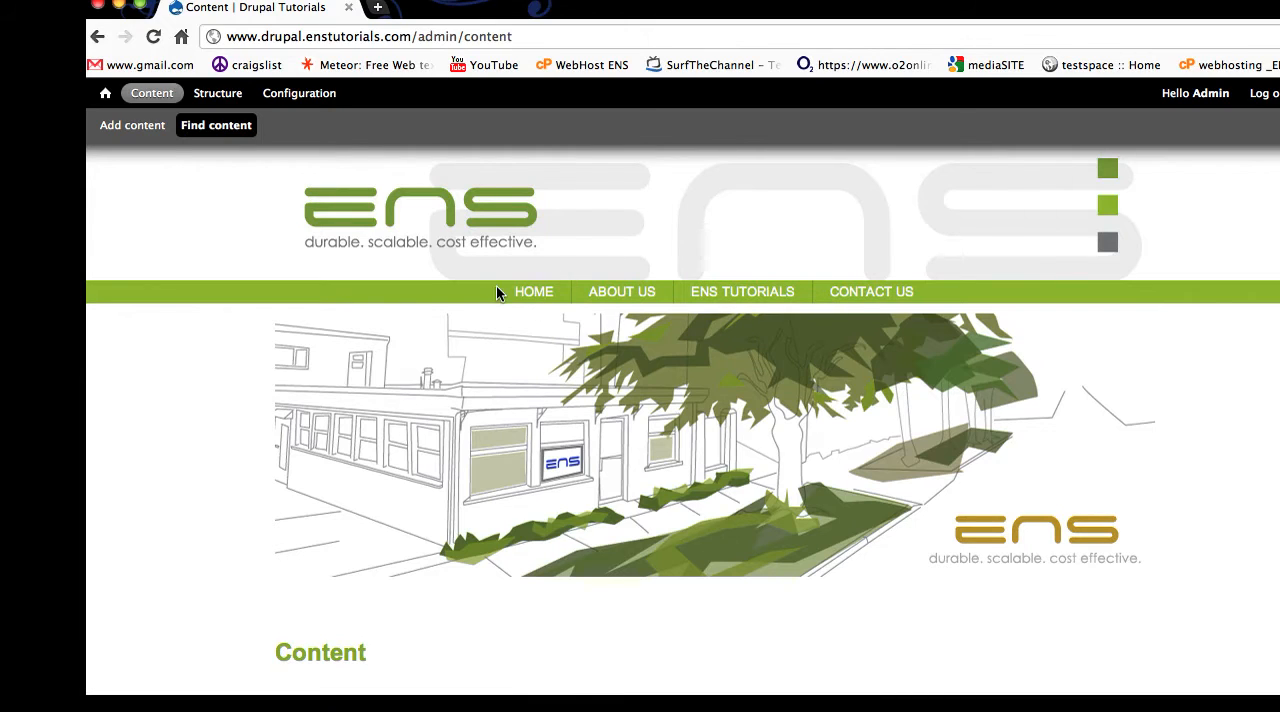
mouse_move(742, 291)
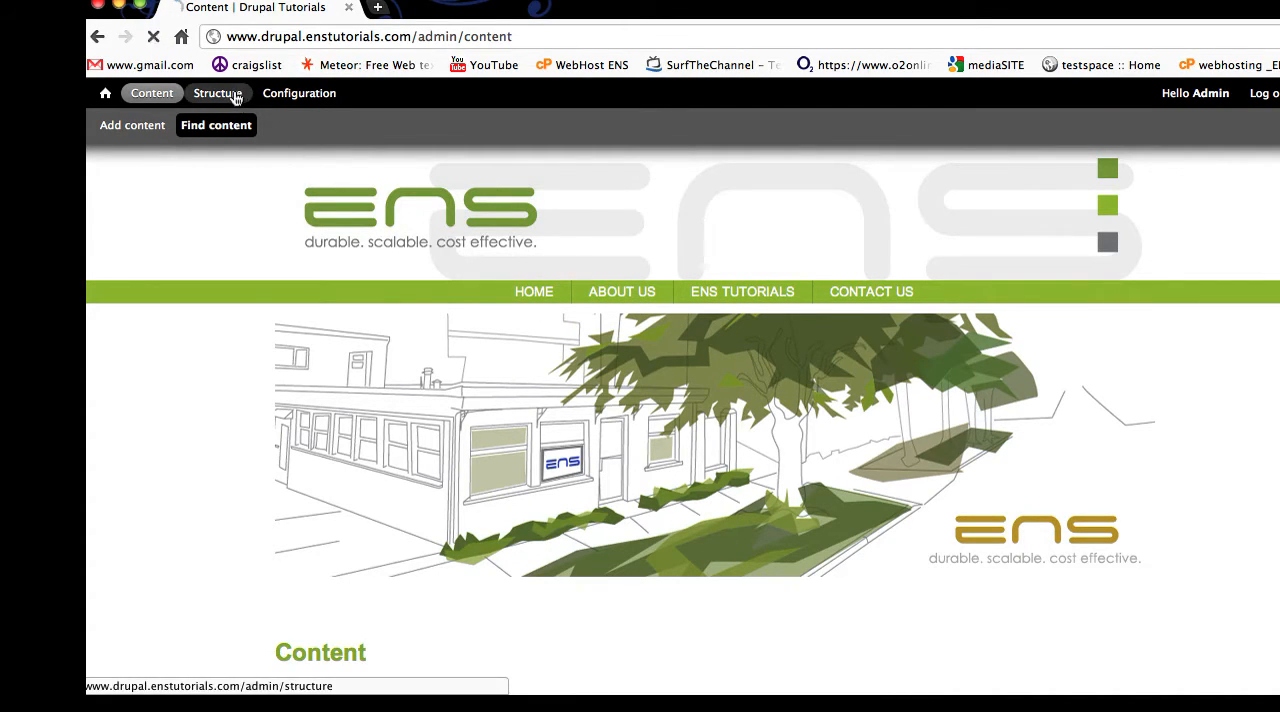
- Go to the Structure admin page offering Blocks and Menus
left_click(217, 93)
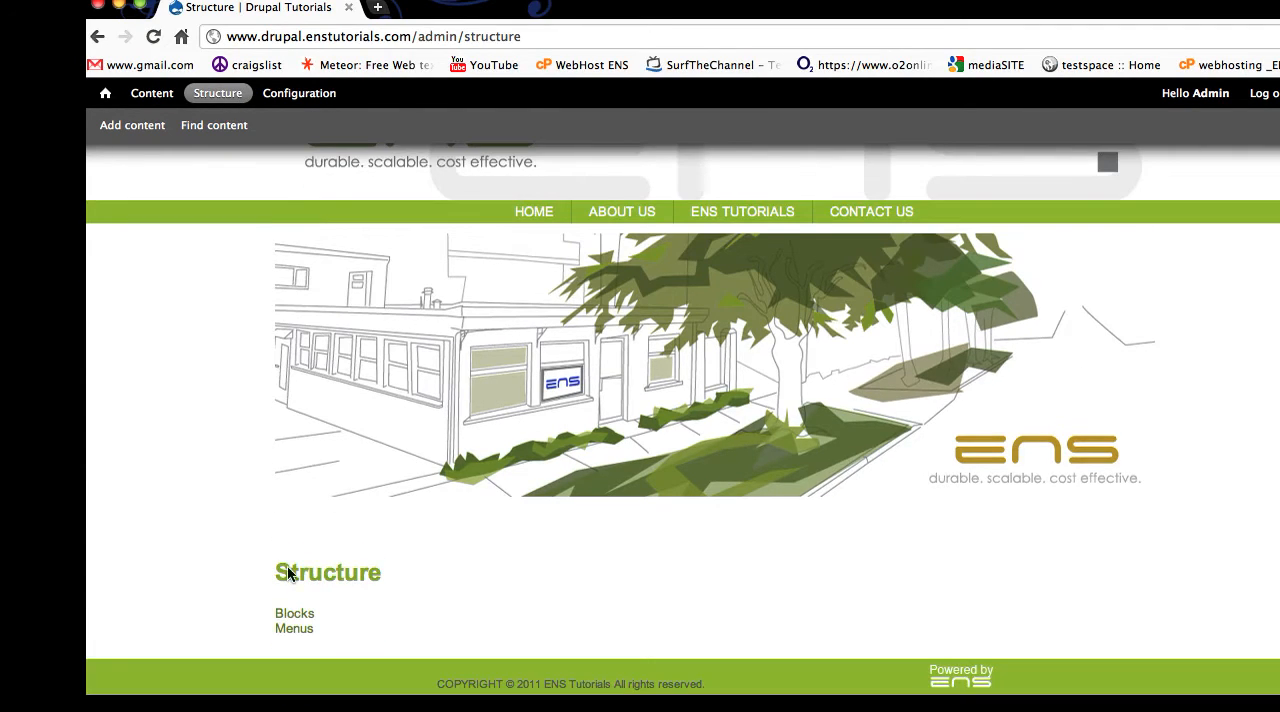
mouse_move(277, 587)
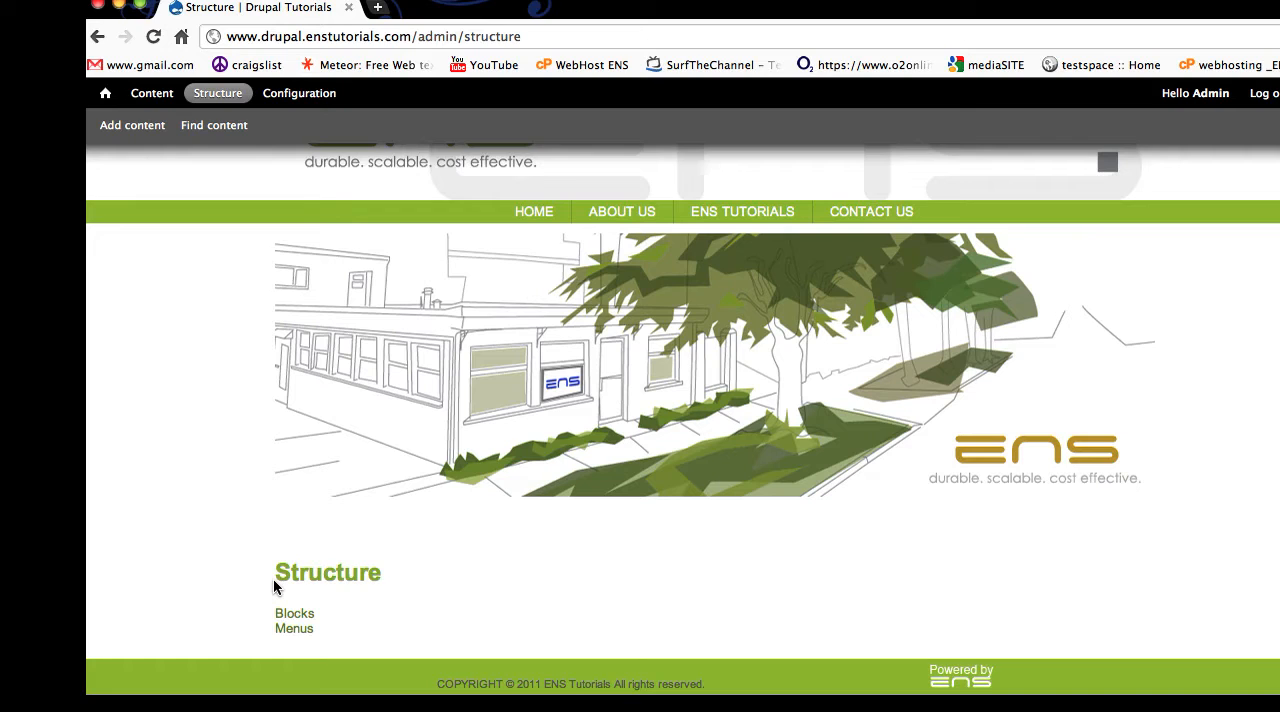
mouse_move(344, 612)
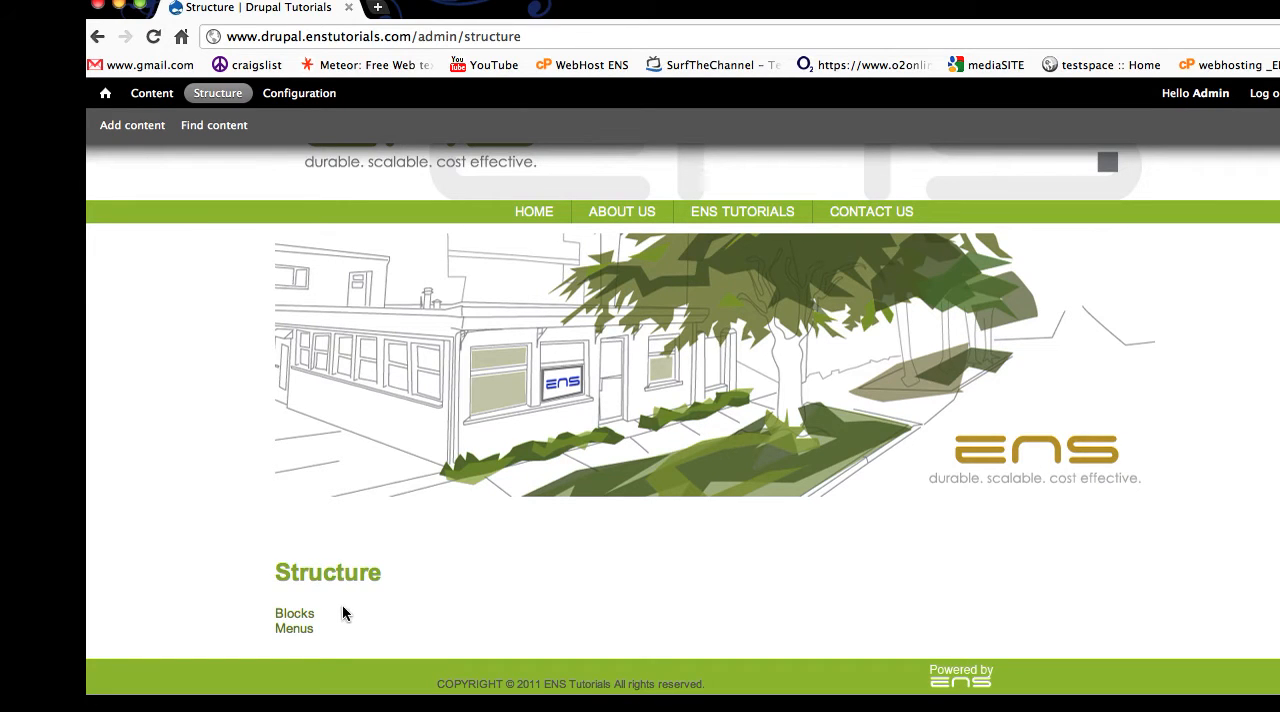
mouse_move(317, 631)
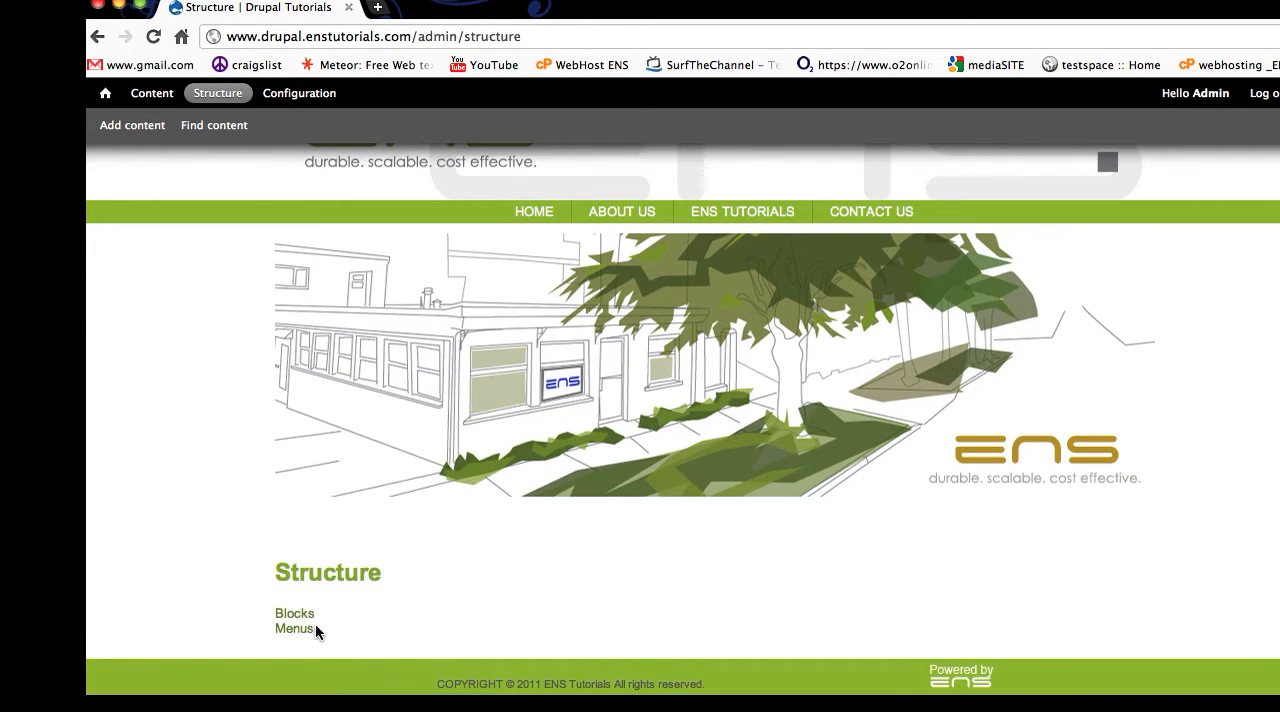
mouse_move(293, 628)
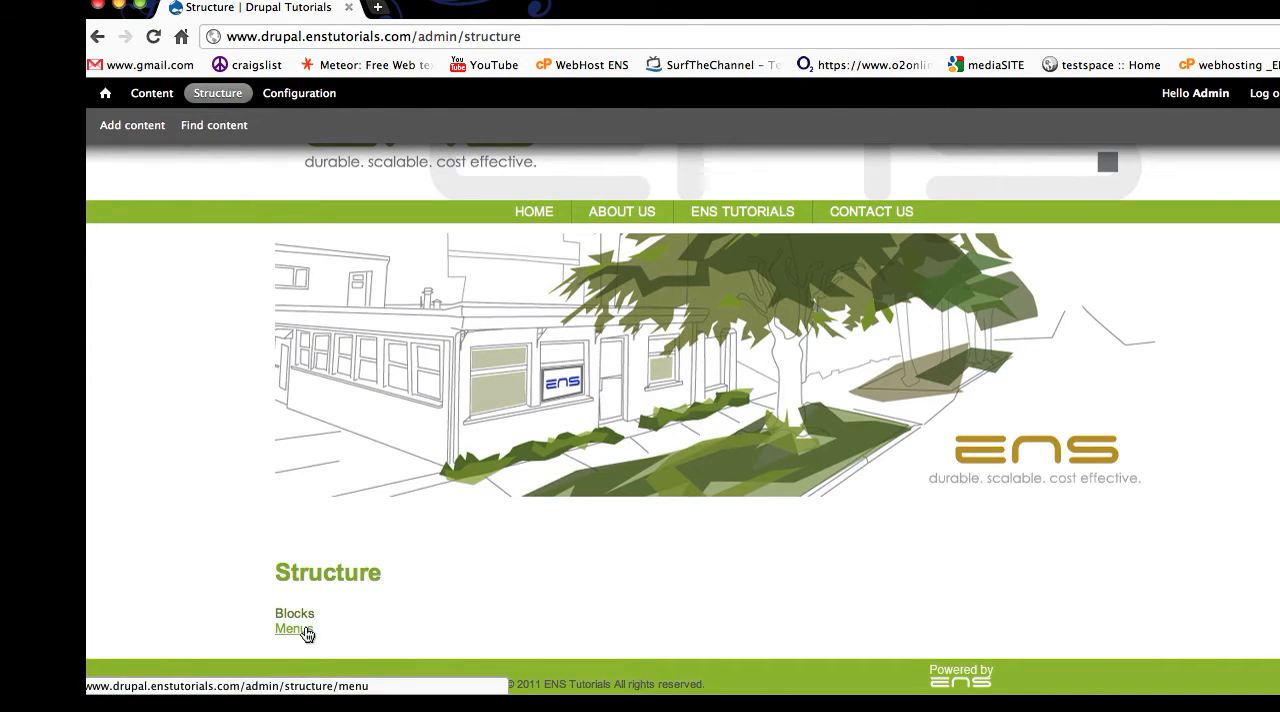
- Open Menus and review Main menu, Management, Navigation and User menu
left_click(293, 629)
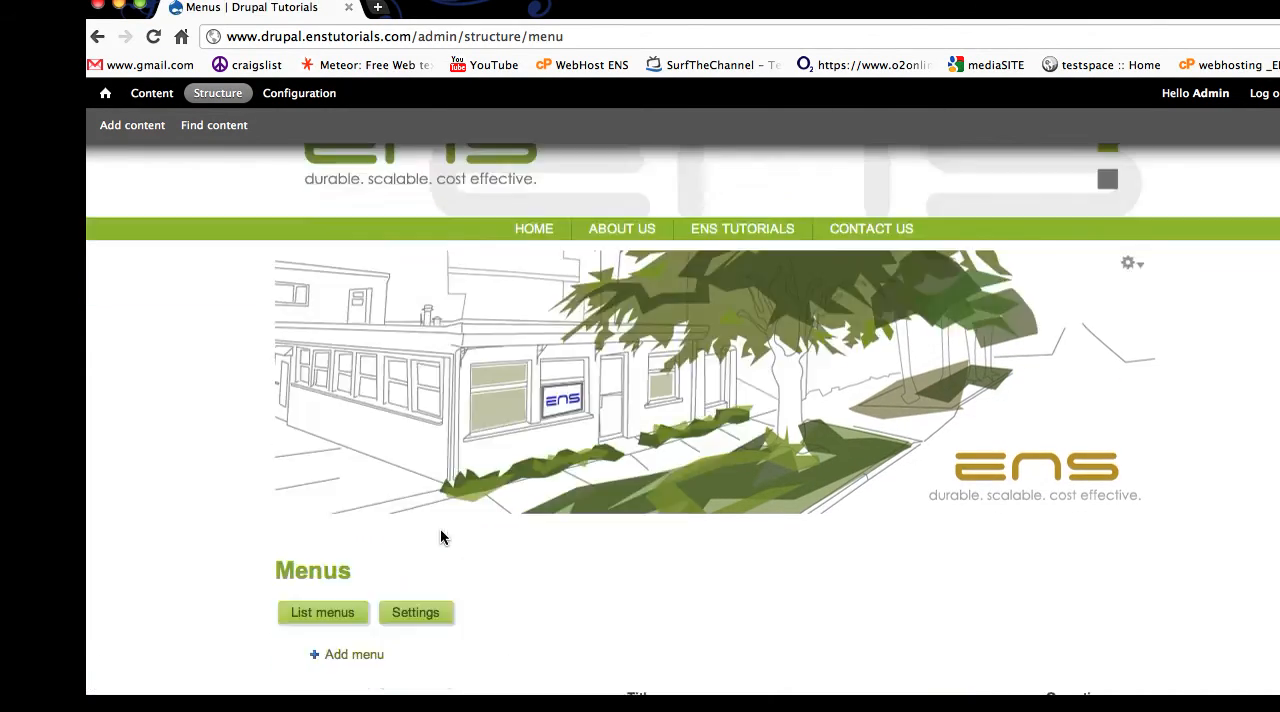
scroll("down", 3)
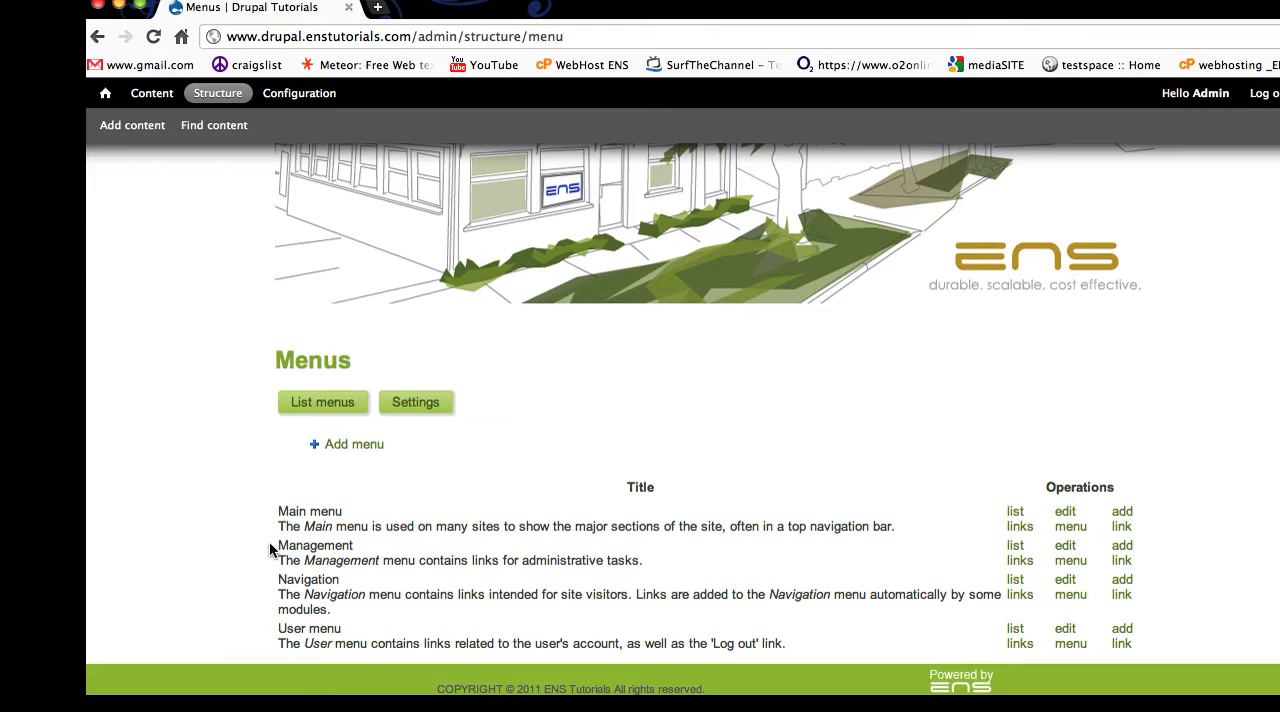
mouse_move(840, 594)
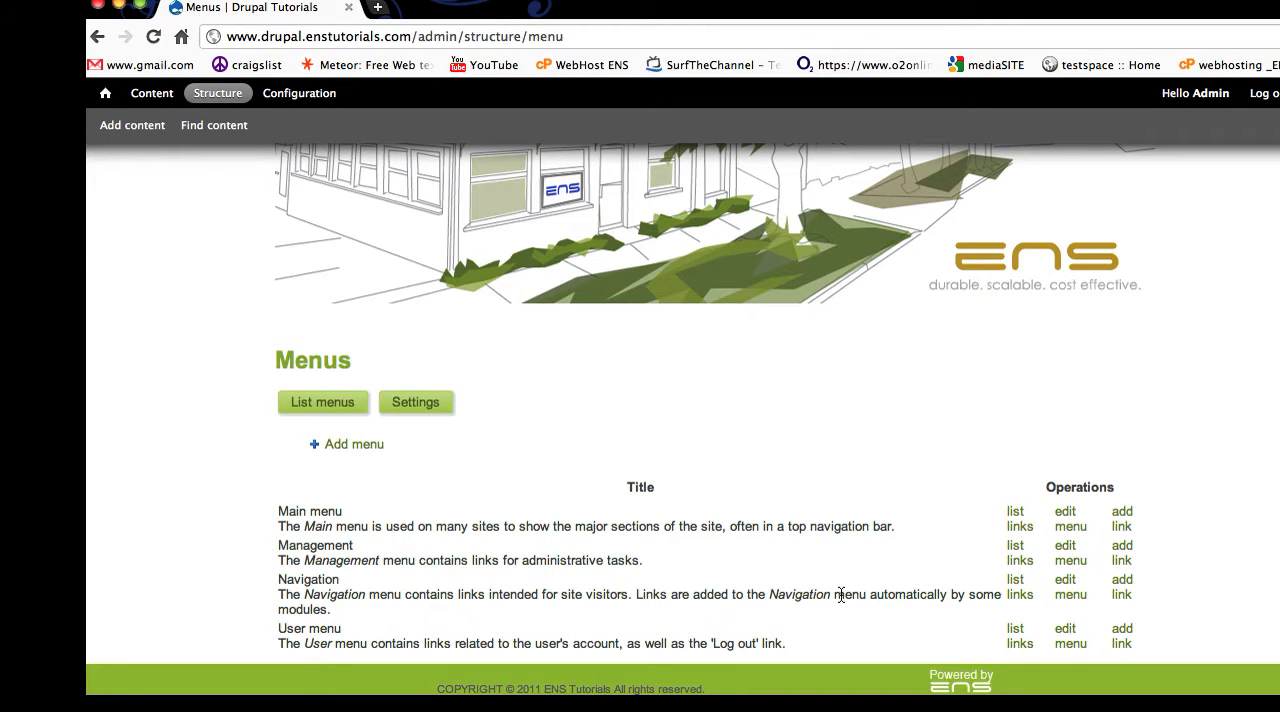
mouse_move(396, 523)
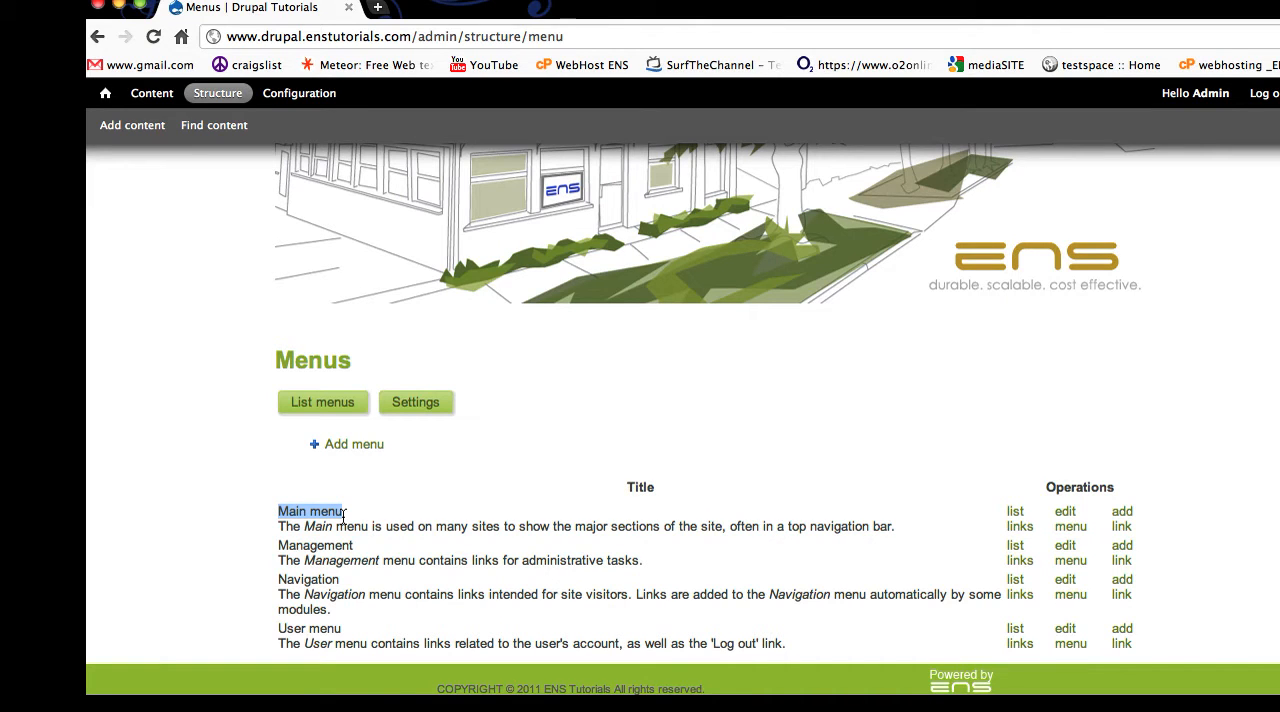
scroll("up", 3)
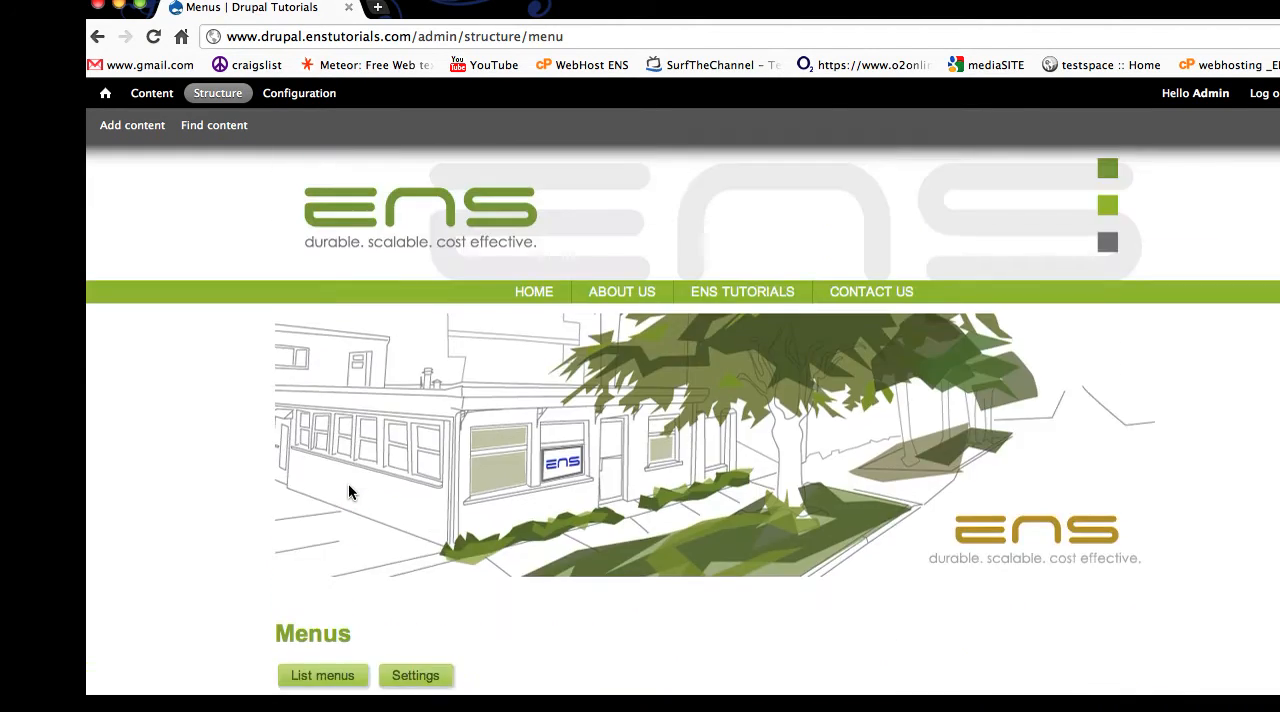
scroll("down", 3)
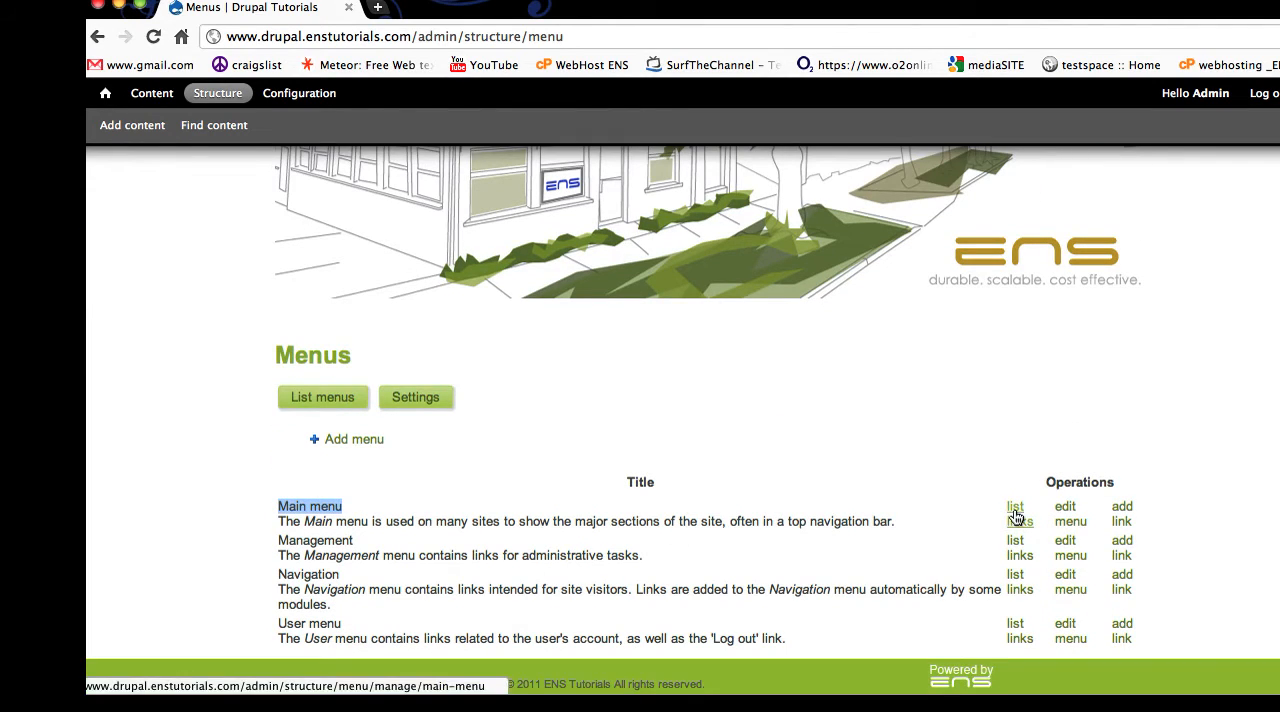
- List the Main menu links and move Contact Us up to directly after Home
left_click(1015, 506)
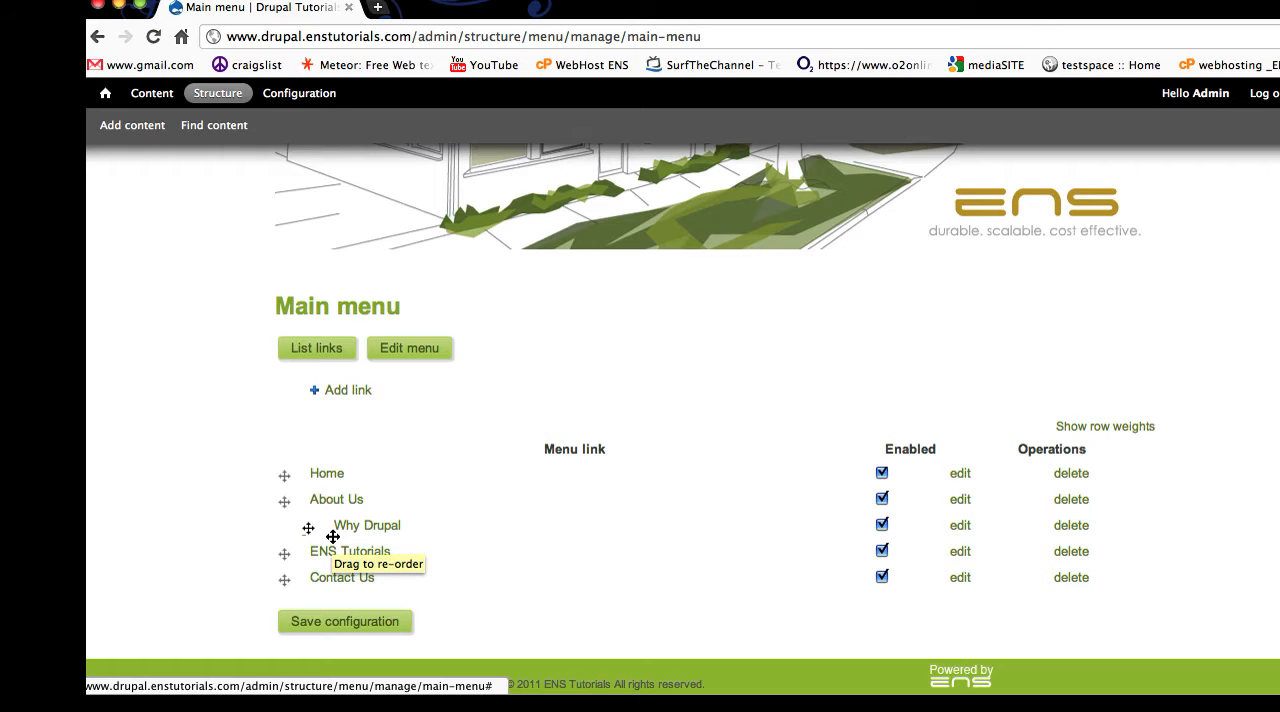
scroll("up", 3)
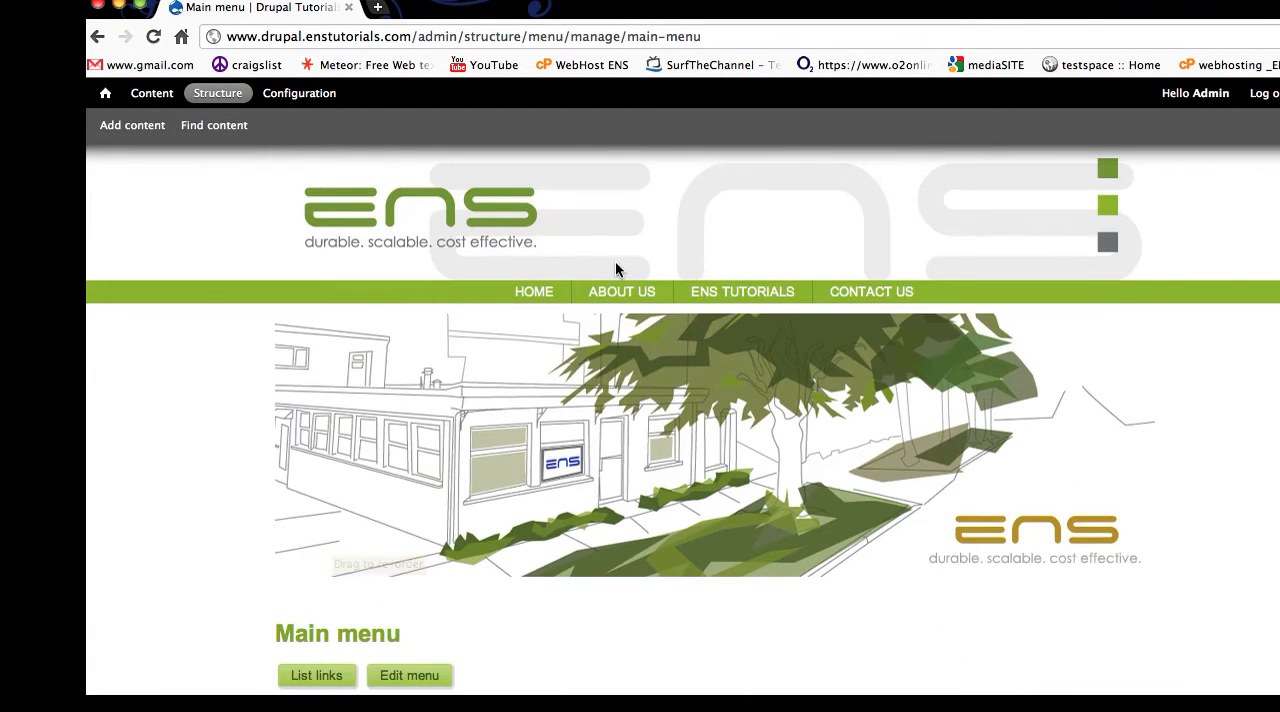
scroll("down", 3)
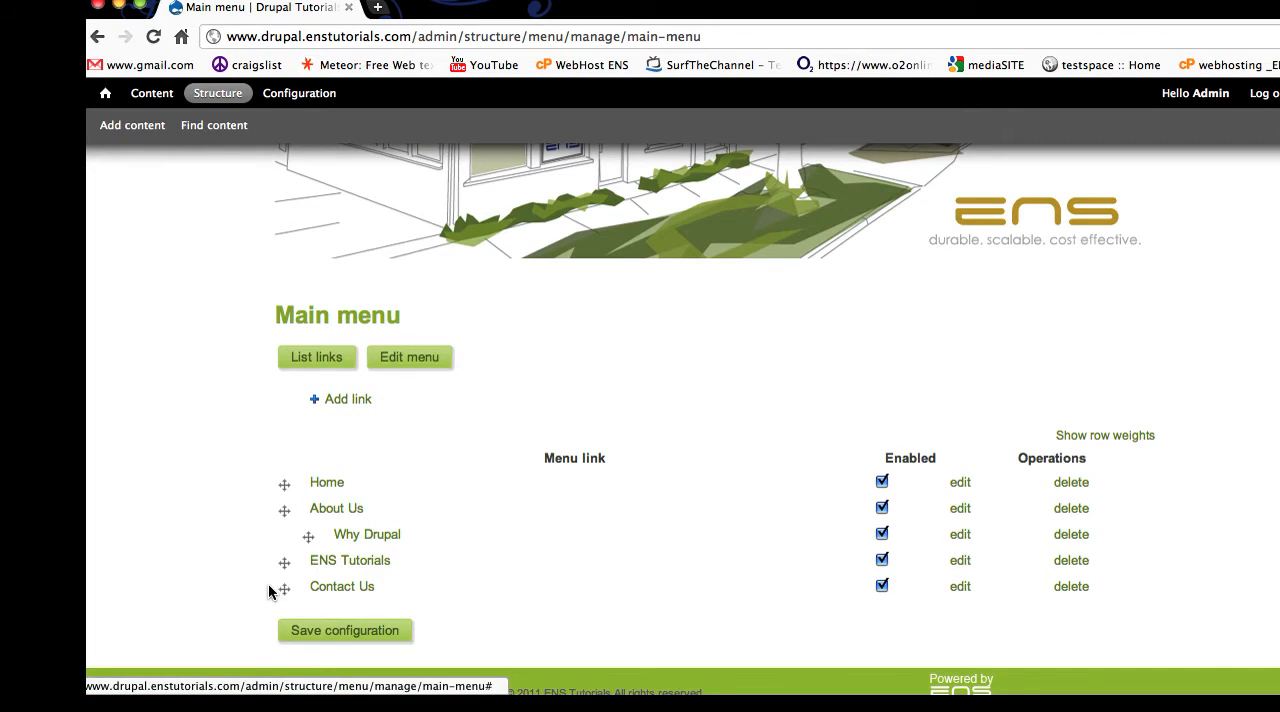
mouse_move(284, 590)
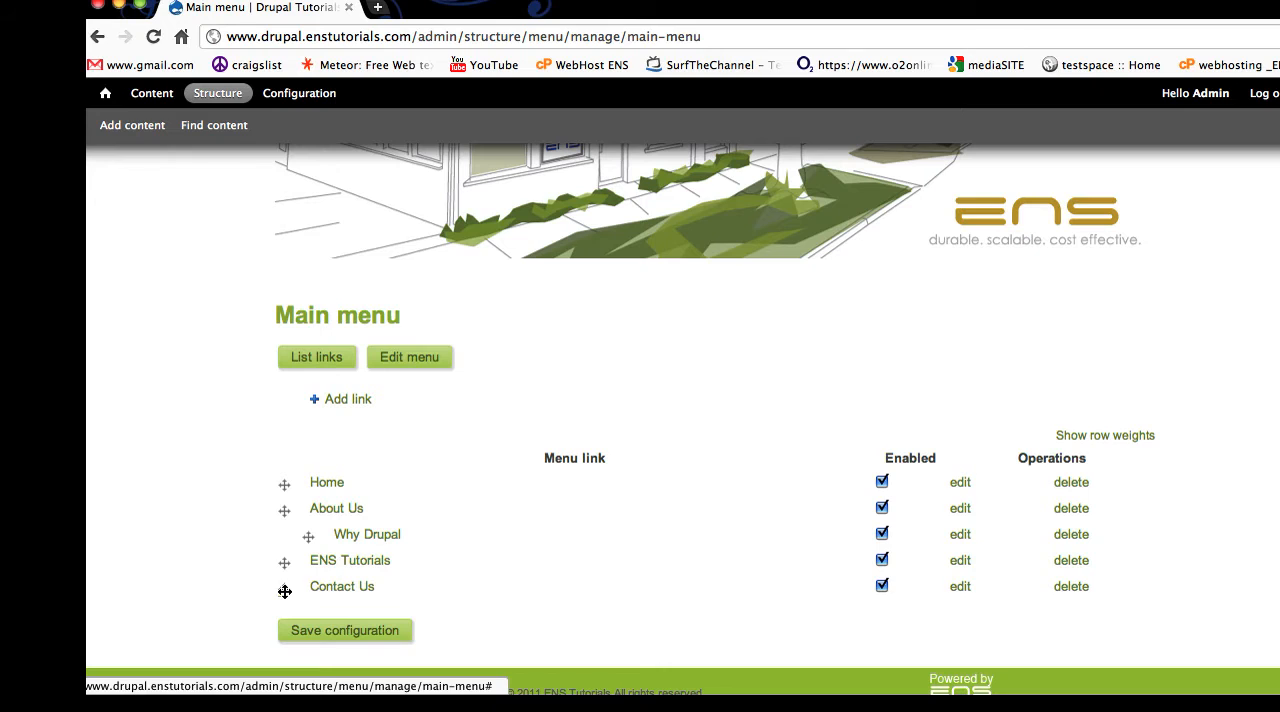
left_click_drag(285, 586, 285, 515)
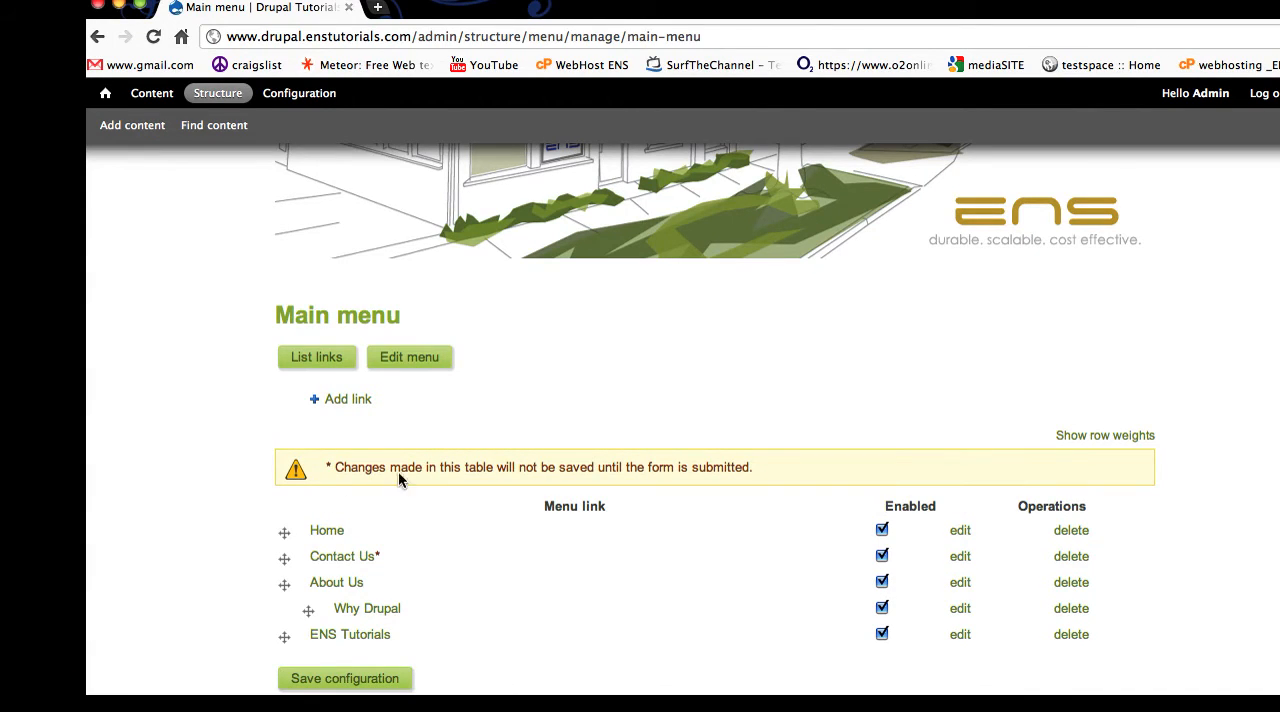
mouse_move(446, 551)
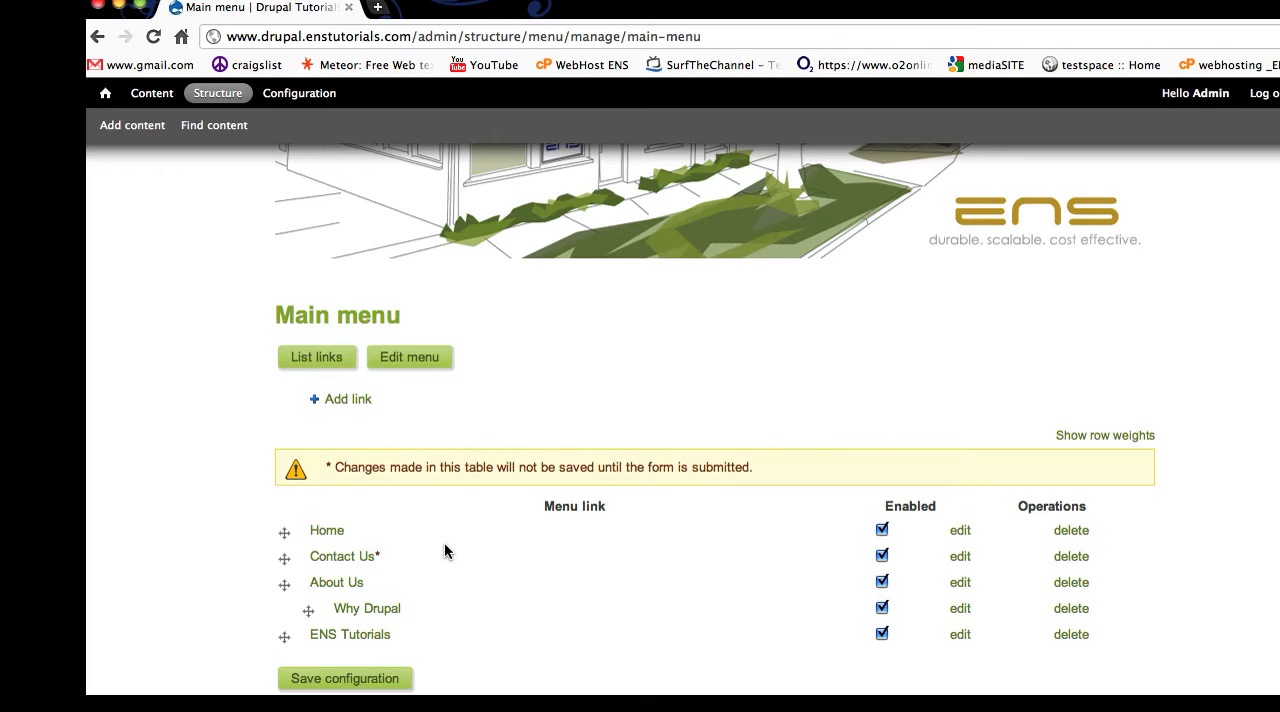
scroll("down", 3)
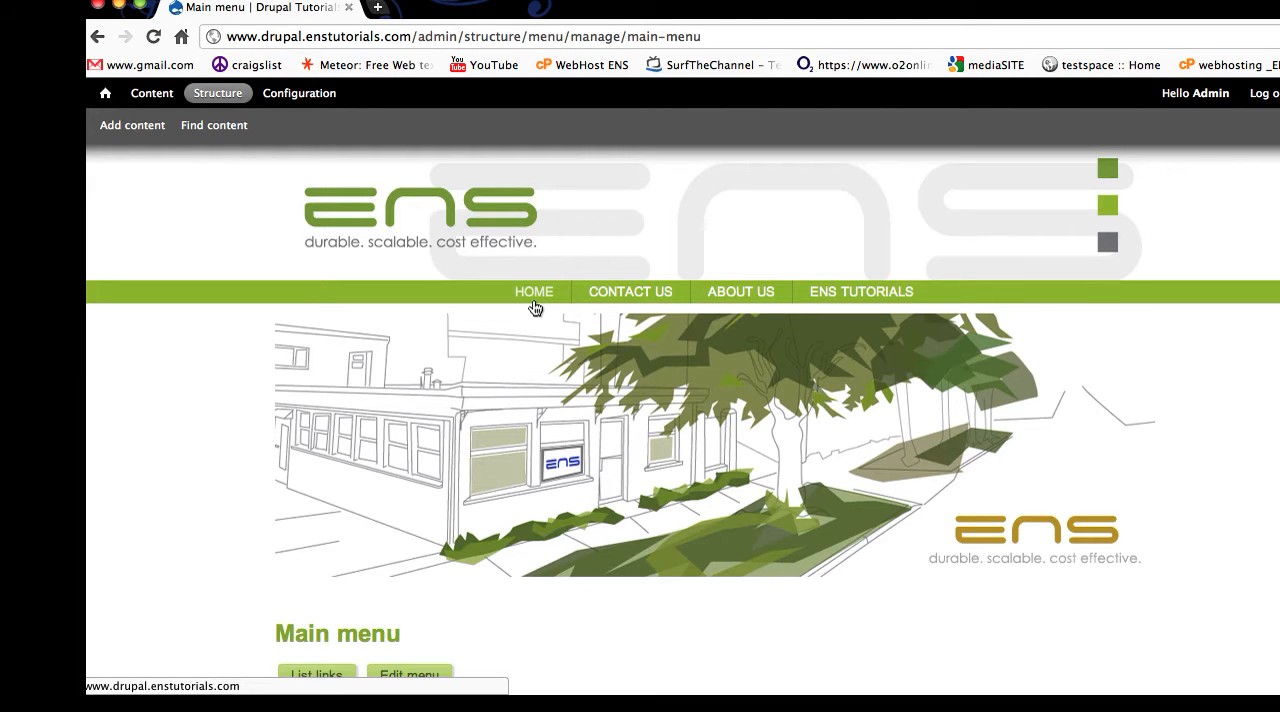
- Nest Why Drupal under Contact Us and save the Main menu configuration
scroll("down", 3)
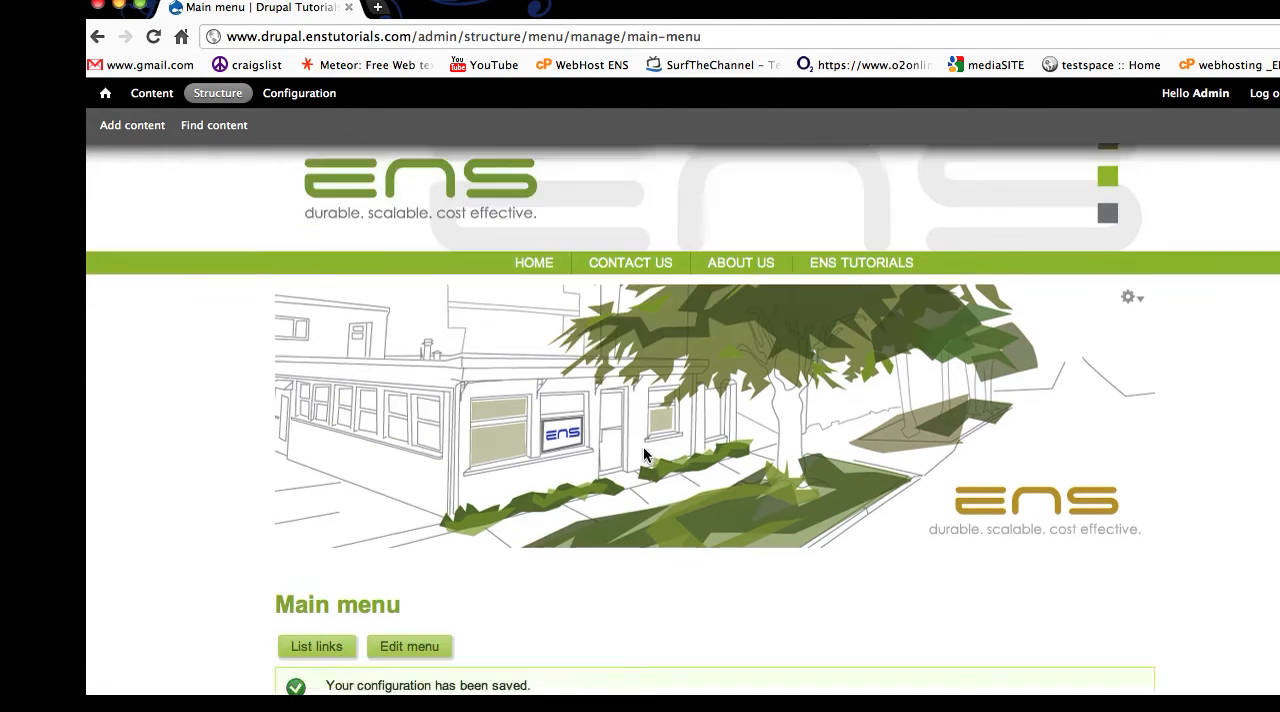
scroll("down", 3)
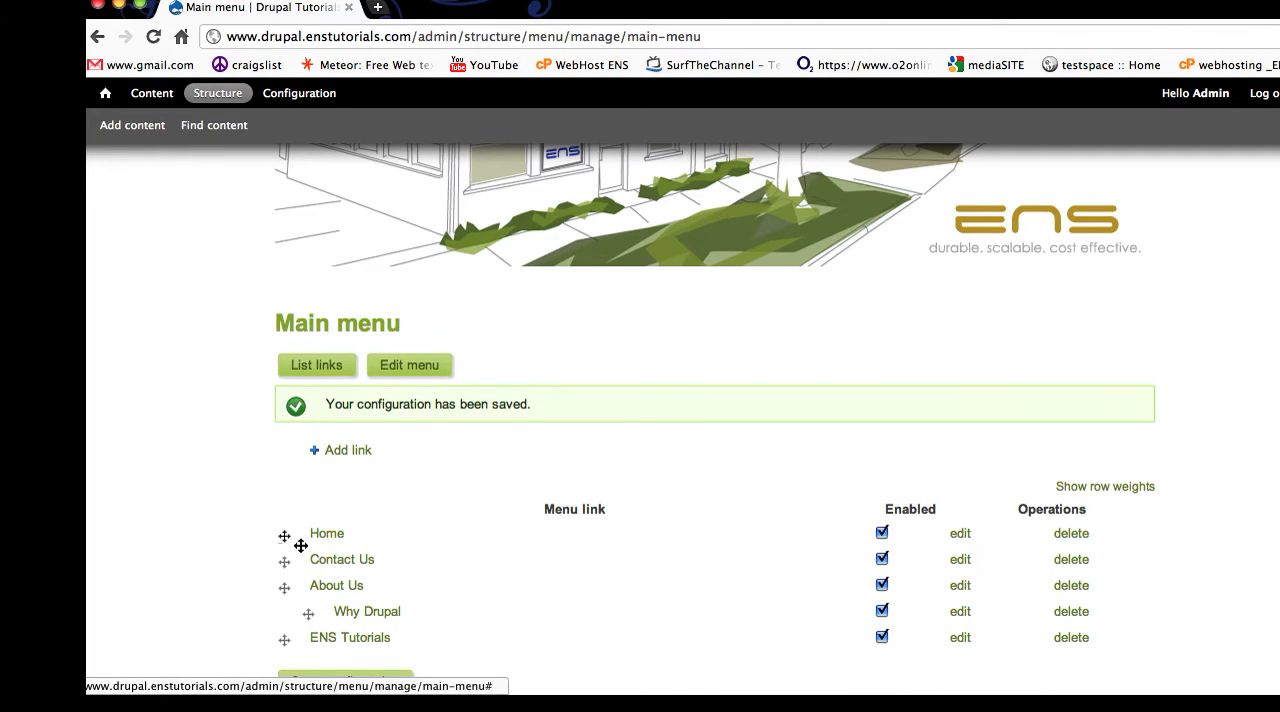
mouse_move(308, 611)
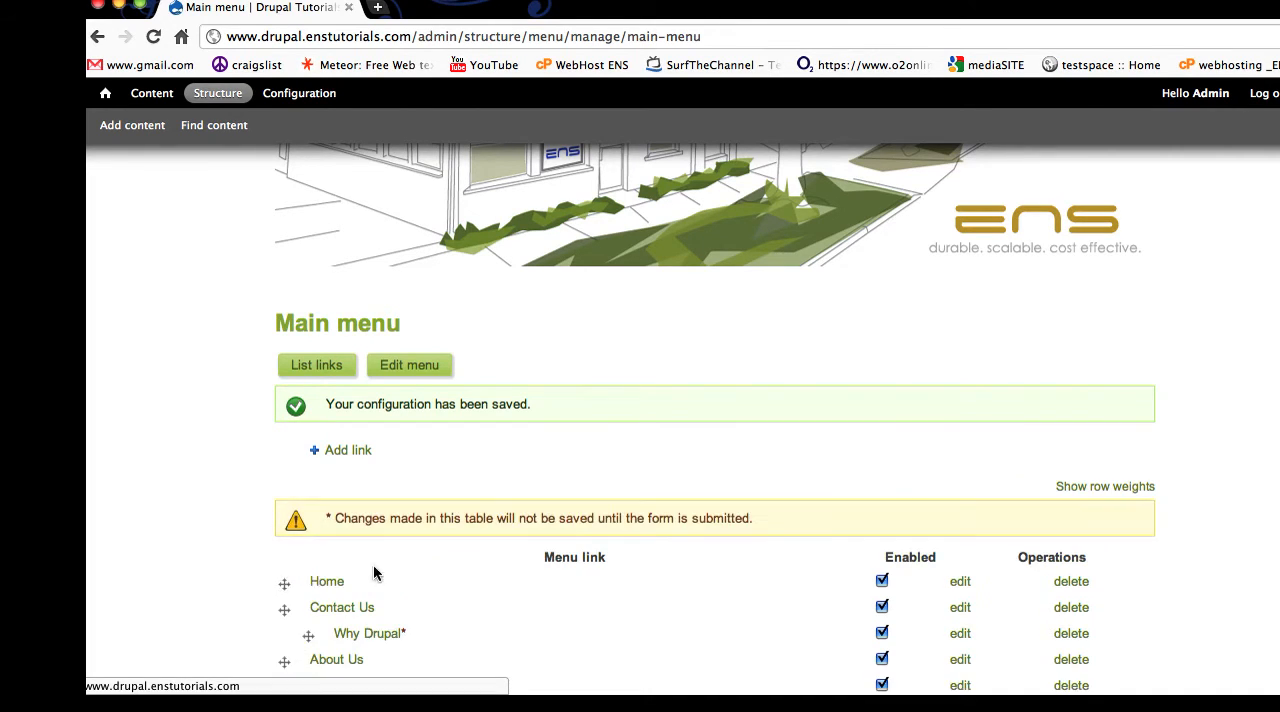
scroll("down", 3)
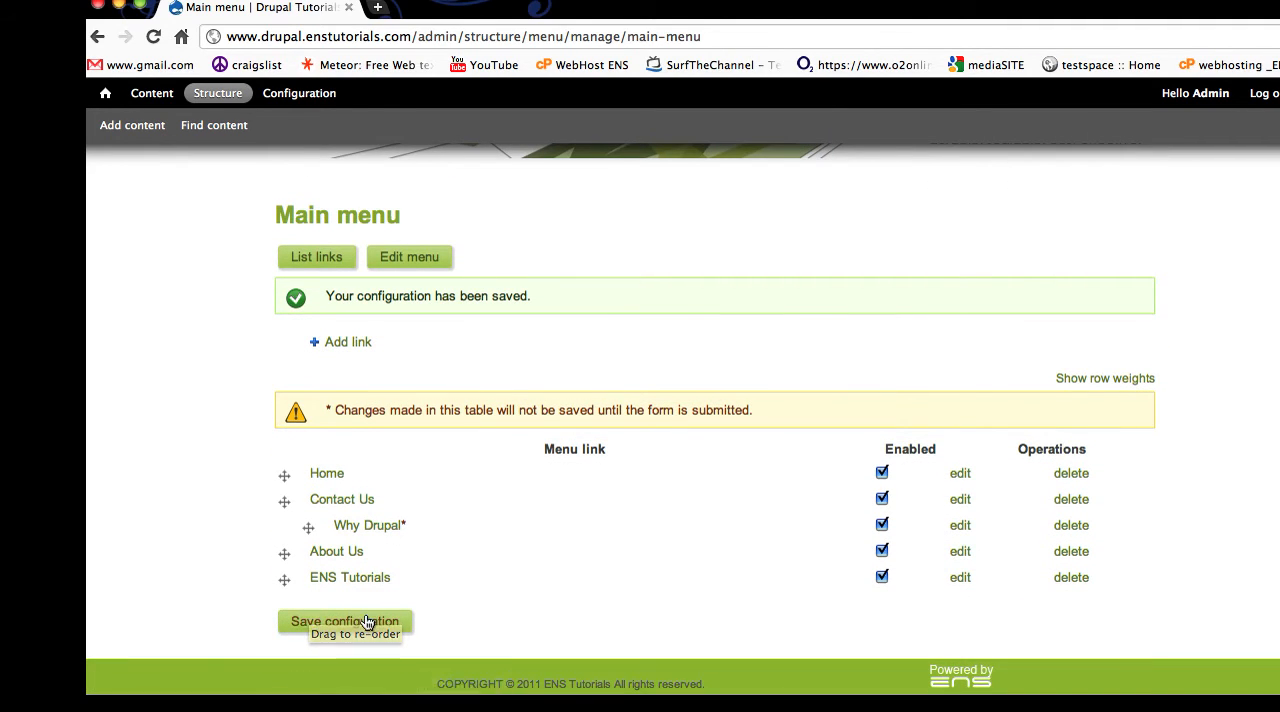
left_click(345, 621)
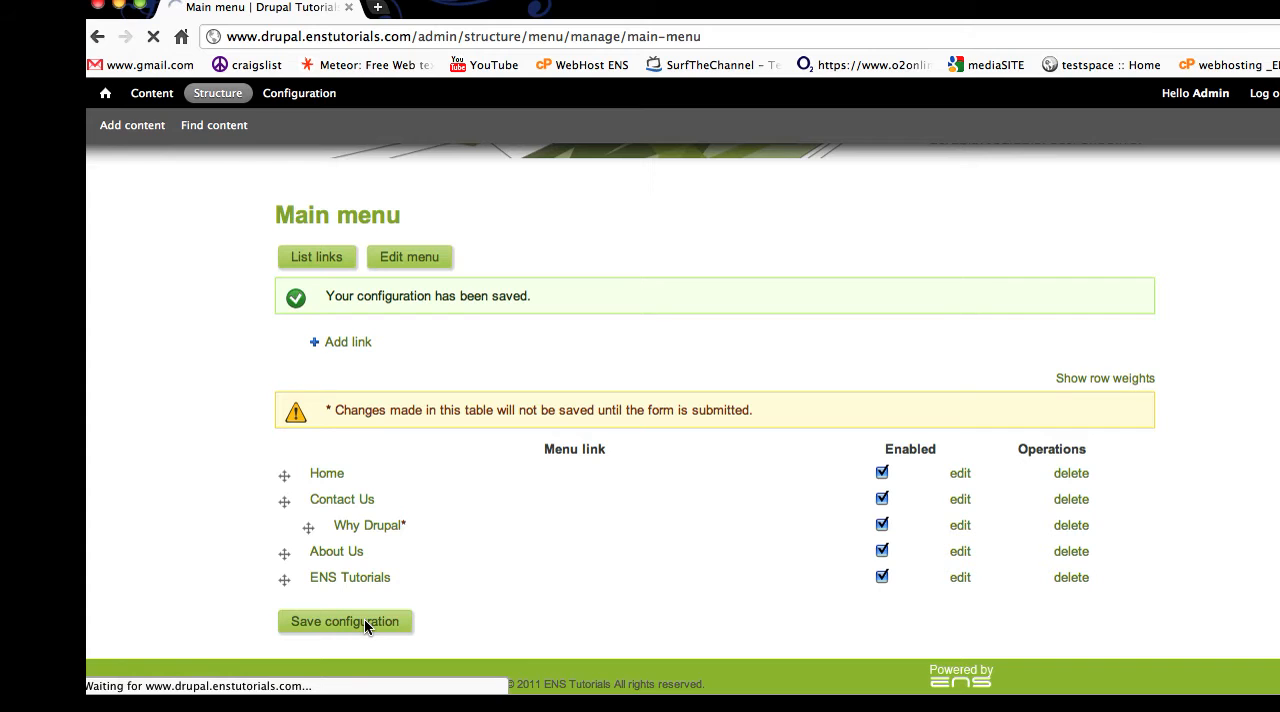
left_click(345, 621)
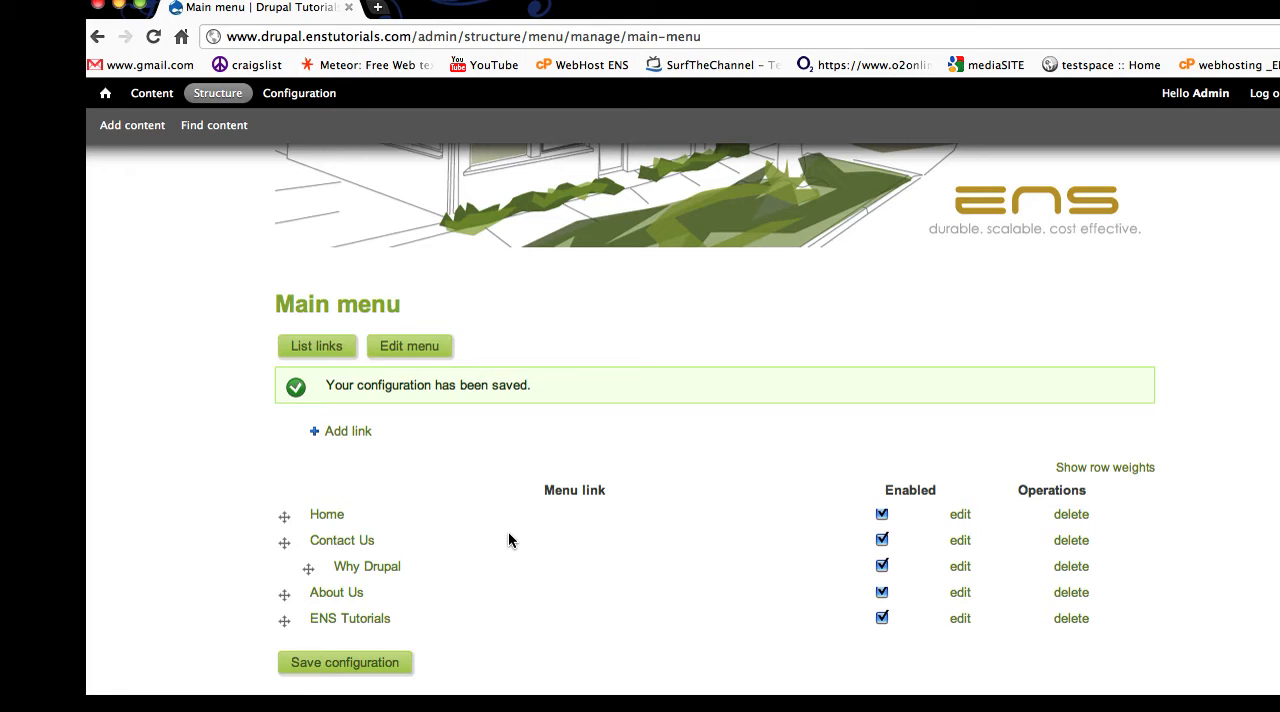
mouse_move(898, 491)
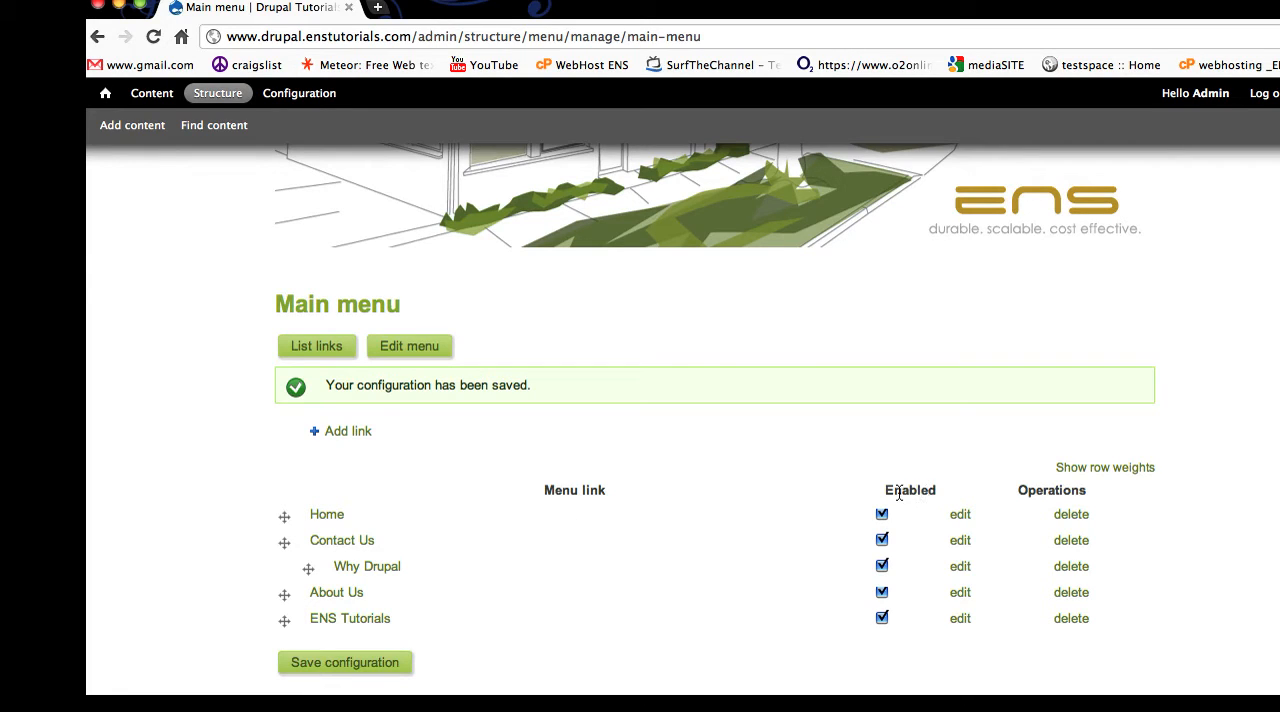
mouse_move(940, 548)
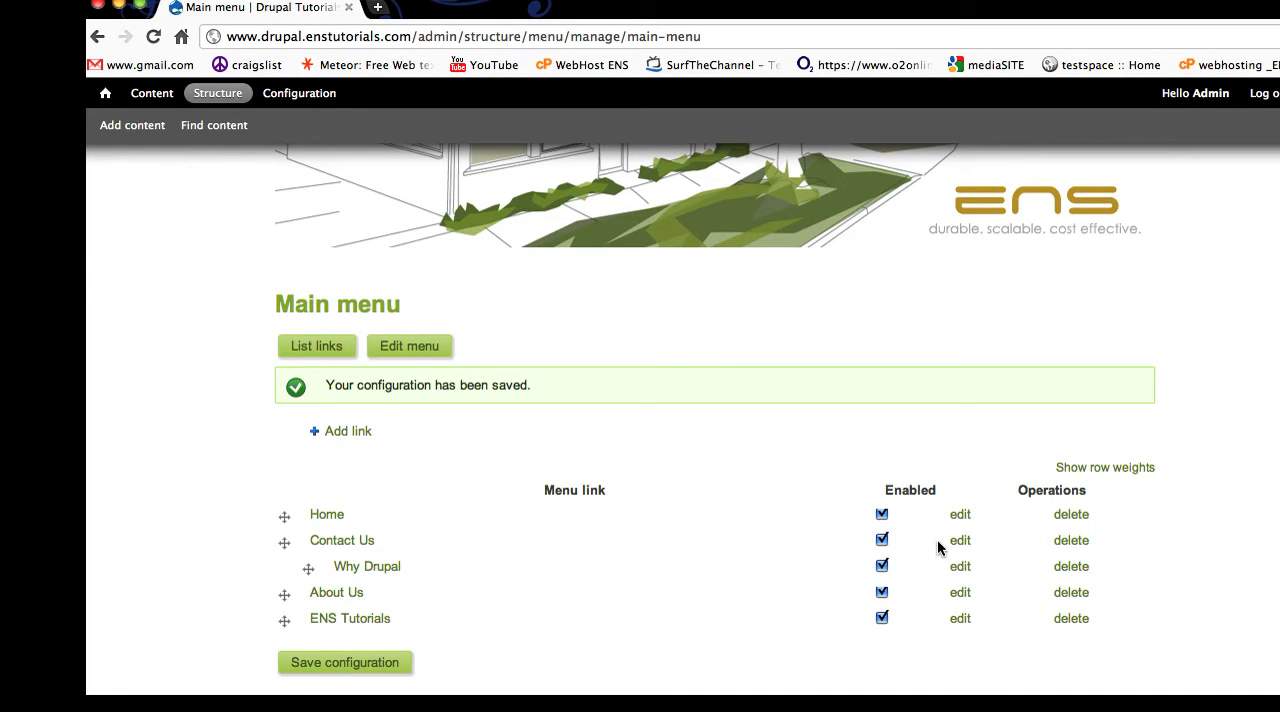
- Edit the Contact Us menu link and tick Show as expanded
left_click(959, 540)
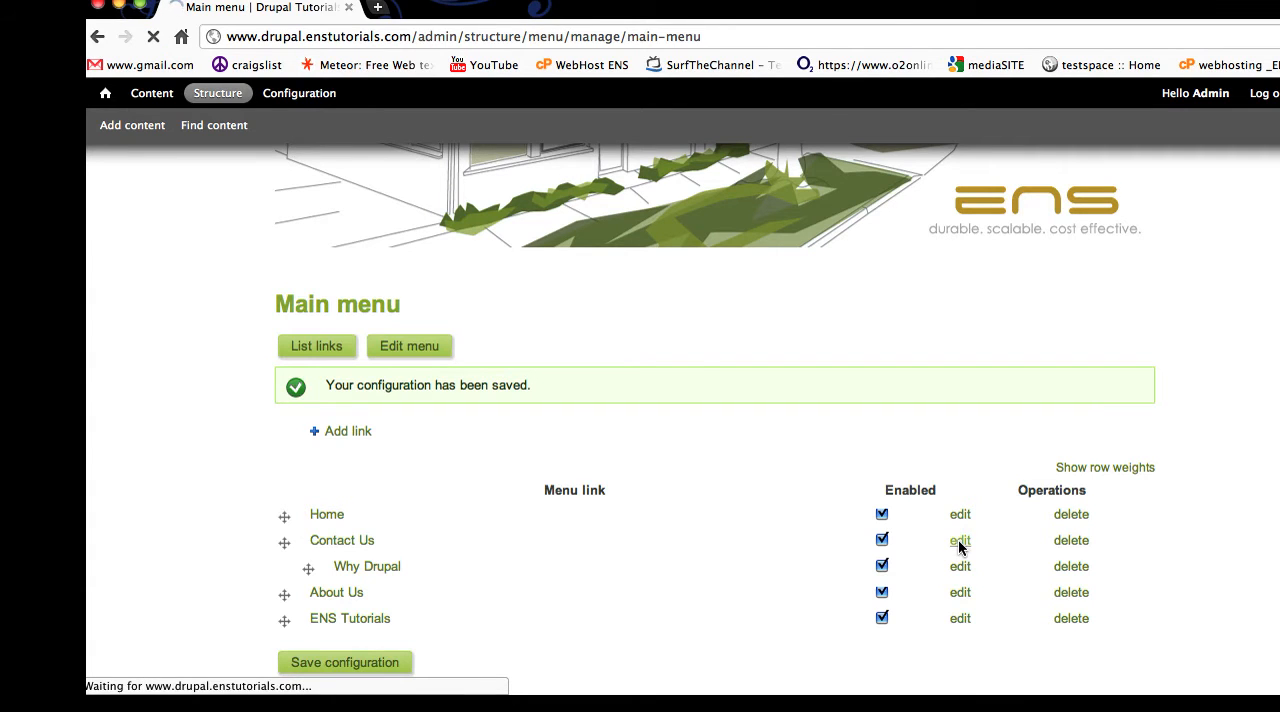
left_click(959, 540)
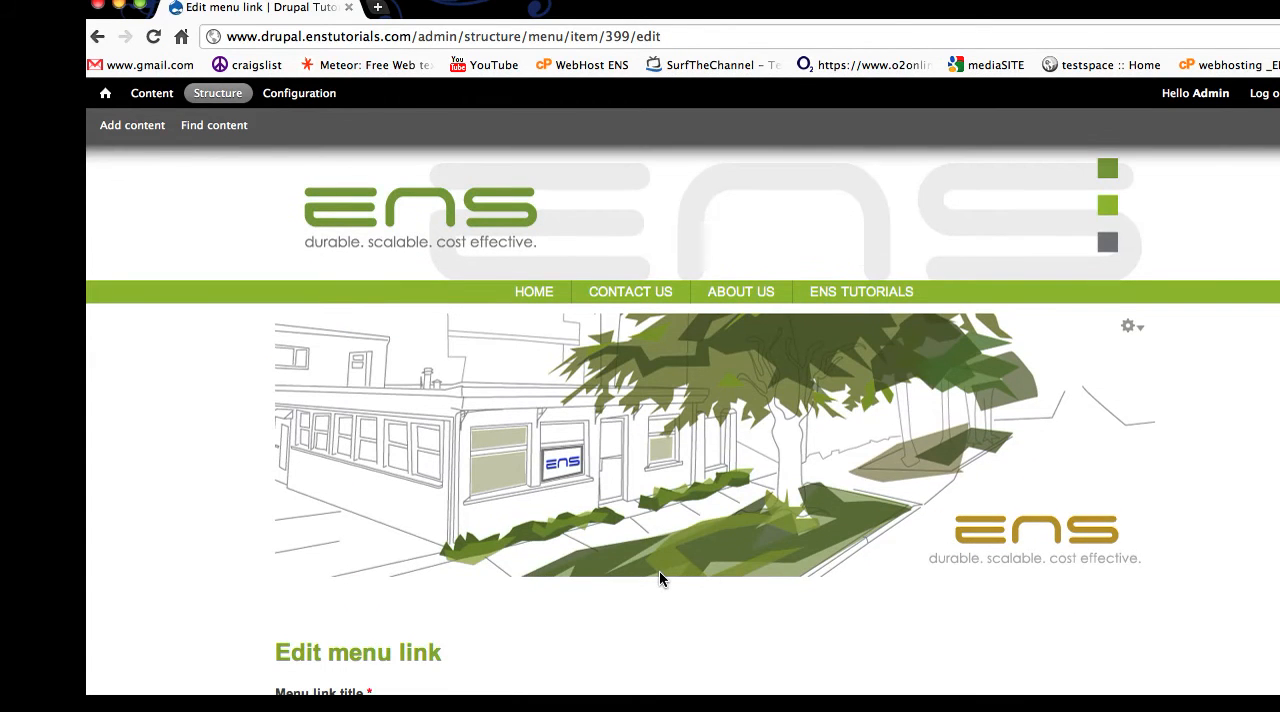
scroll("down", 3)
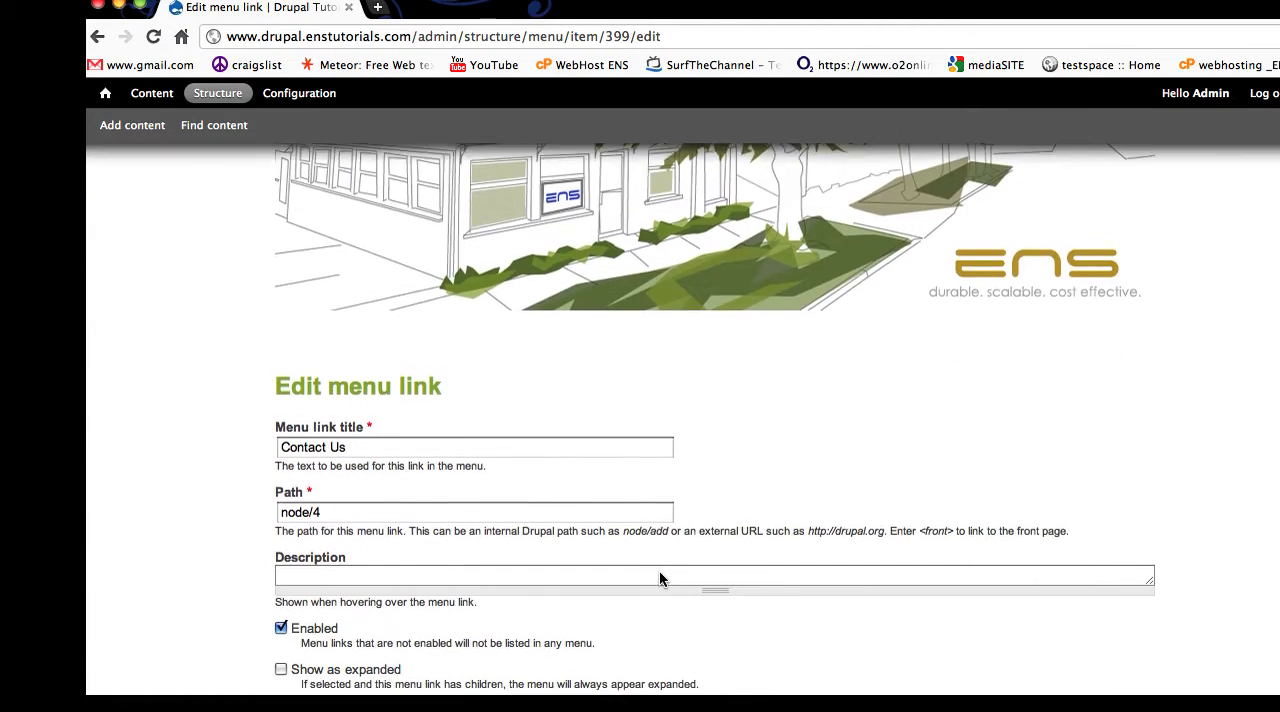
scroll("down", 3)
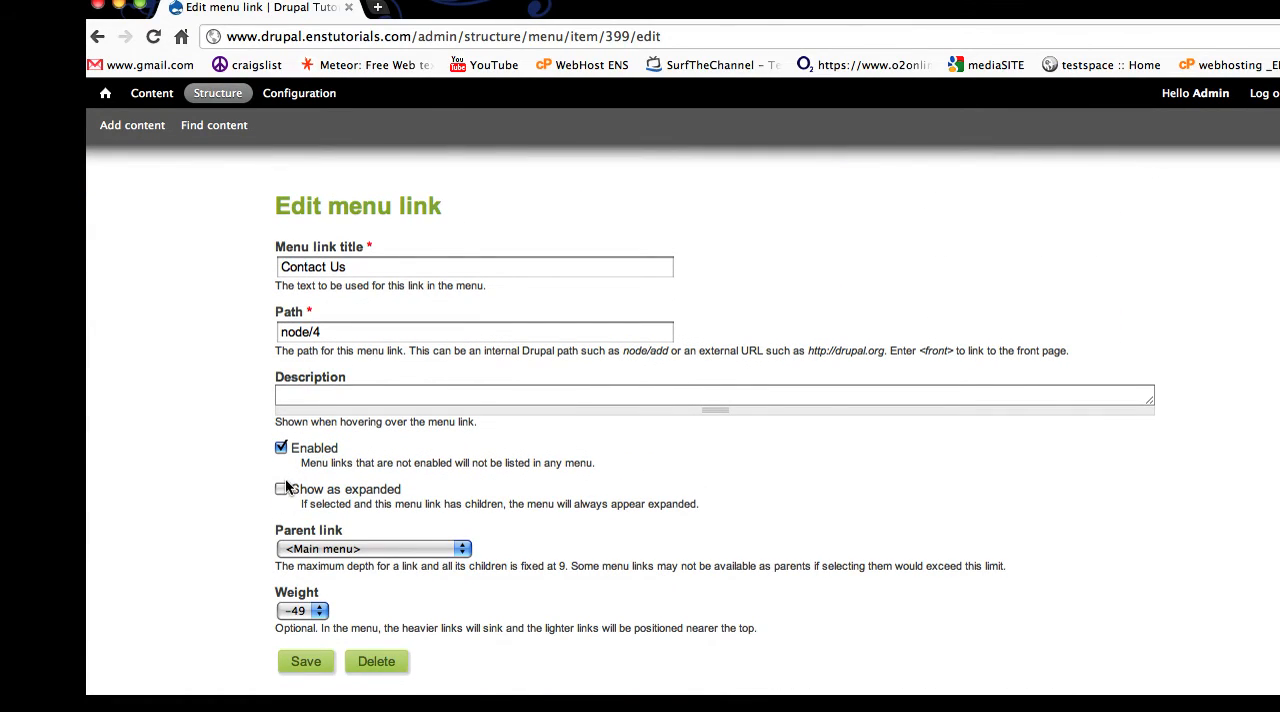
left_click(281, 488)
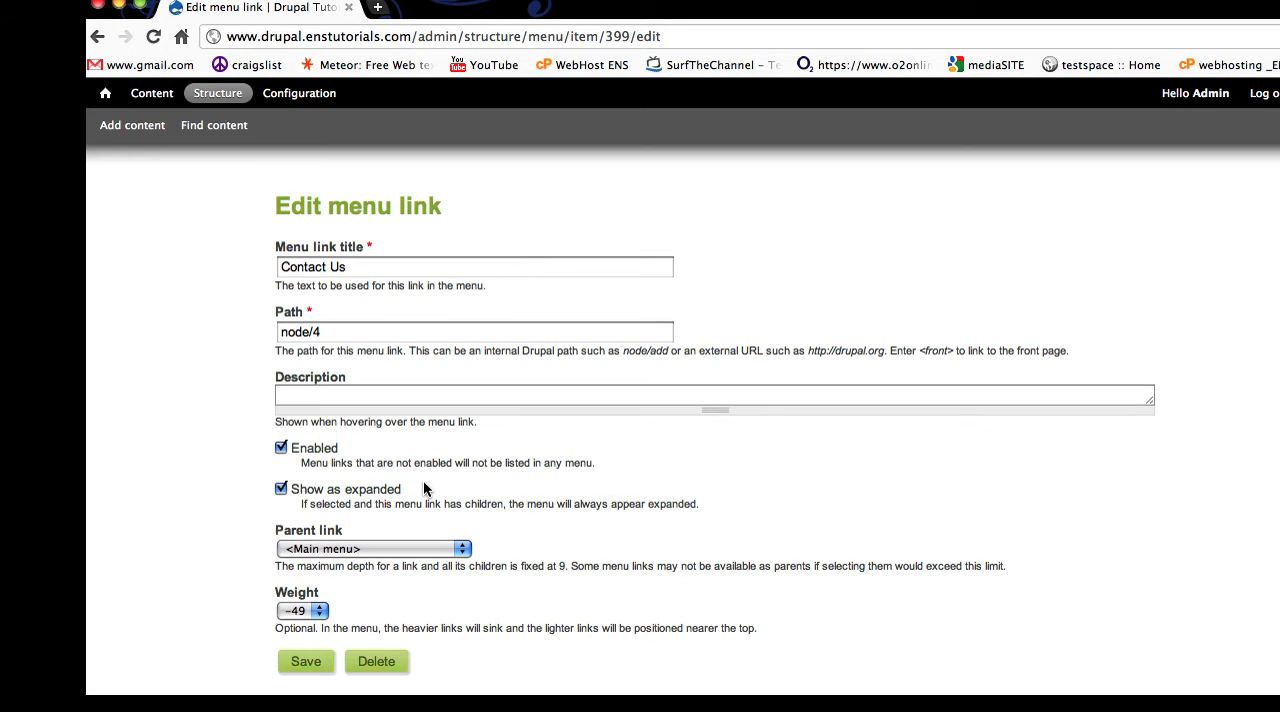
mouse_move(306, 661)
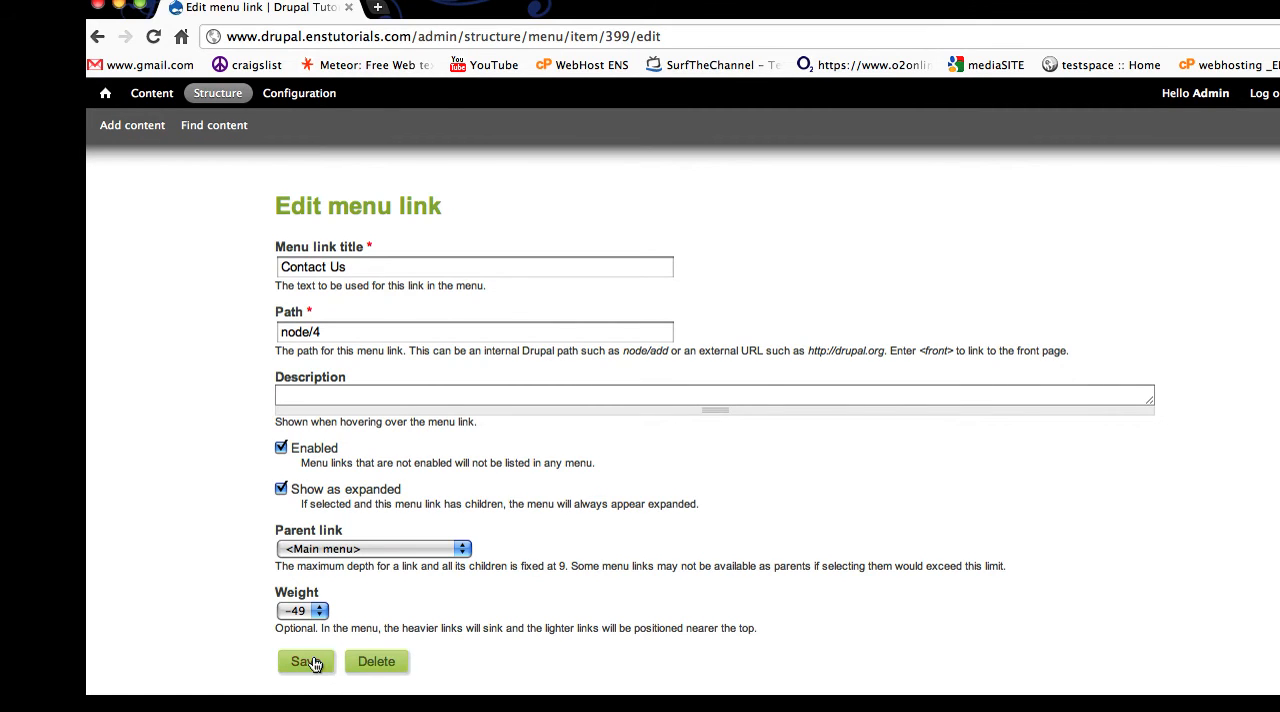
- Save the expanded Contact Us link and confirm Why Drupal appears in its dropdown
left_click(305, 661)
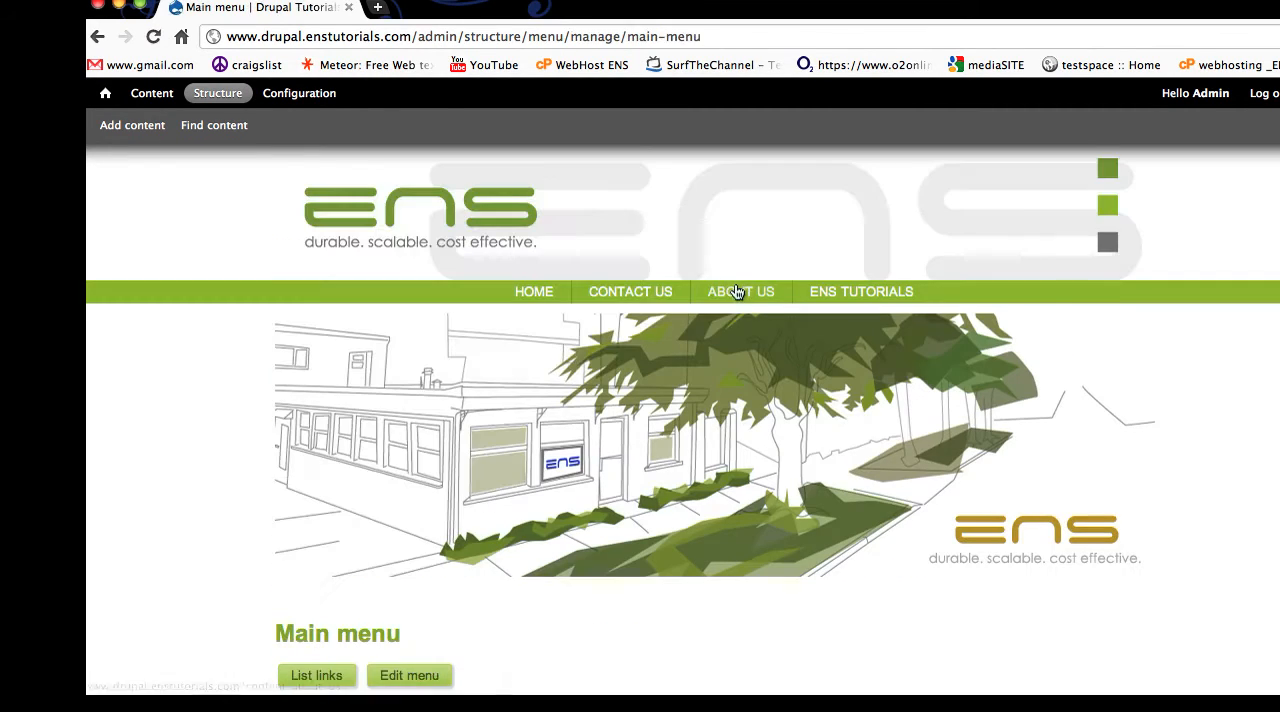
mouse_move(630, 291)
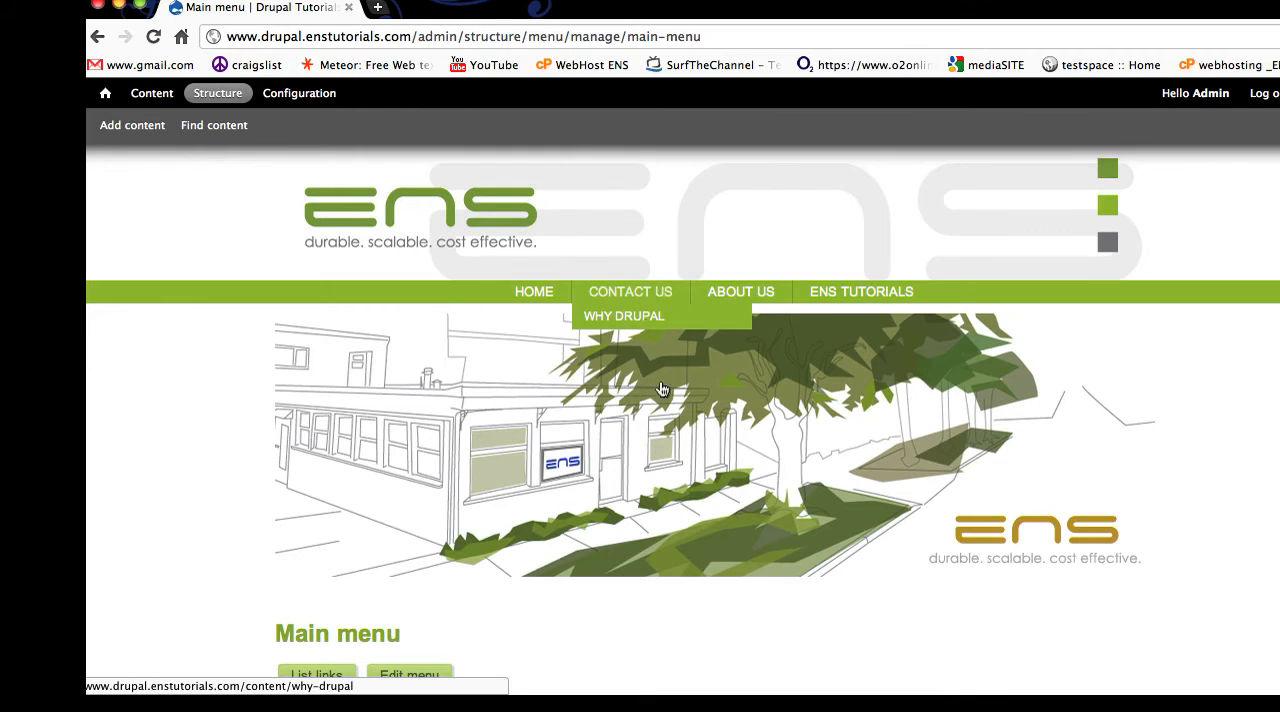
scroll("down", 3)
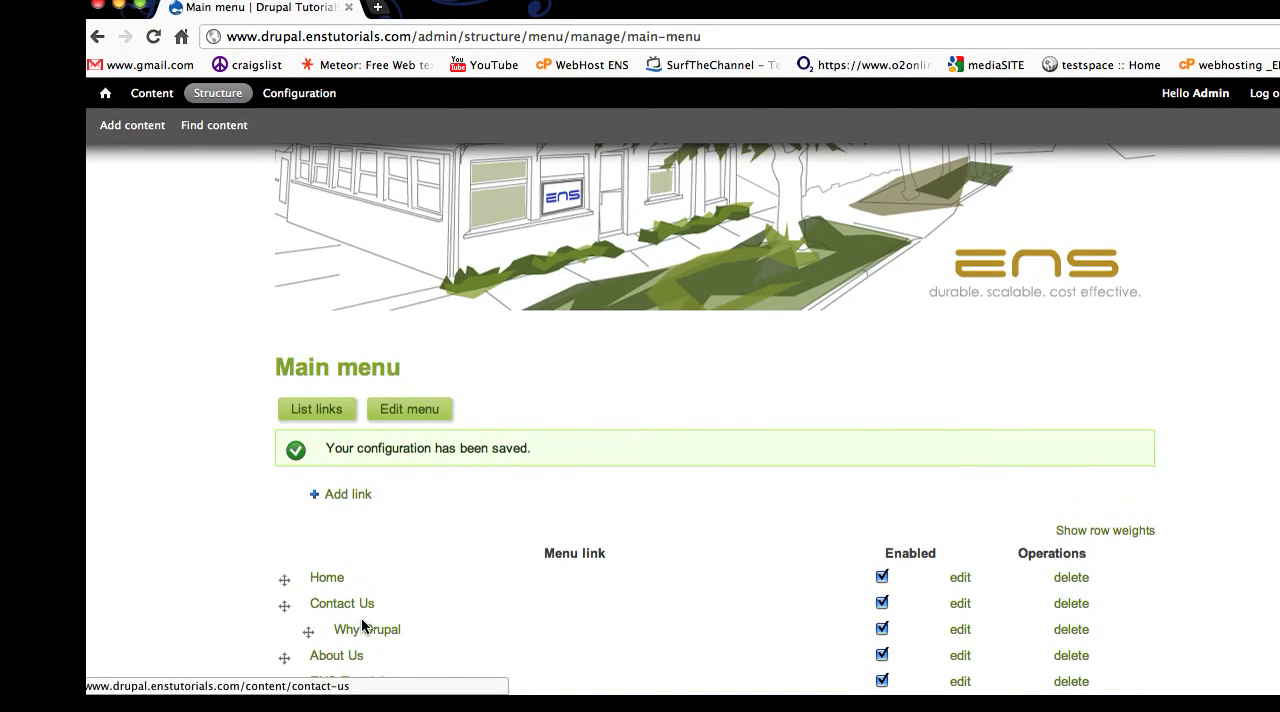
scroll("up", 3)
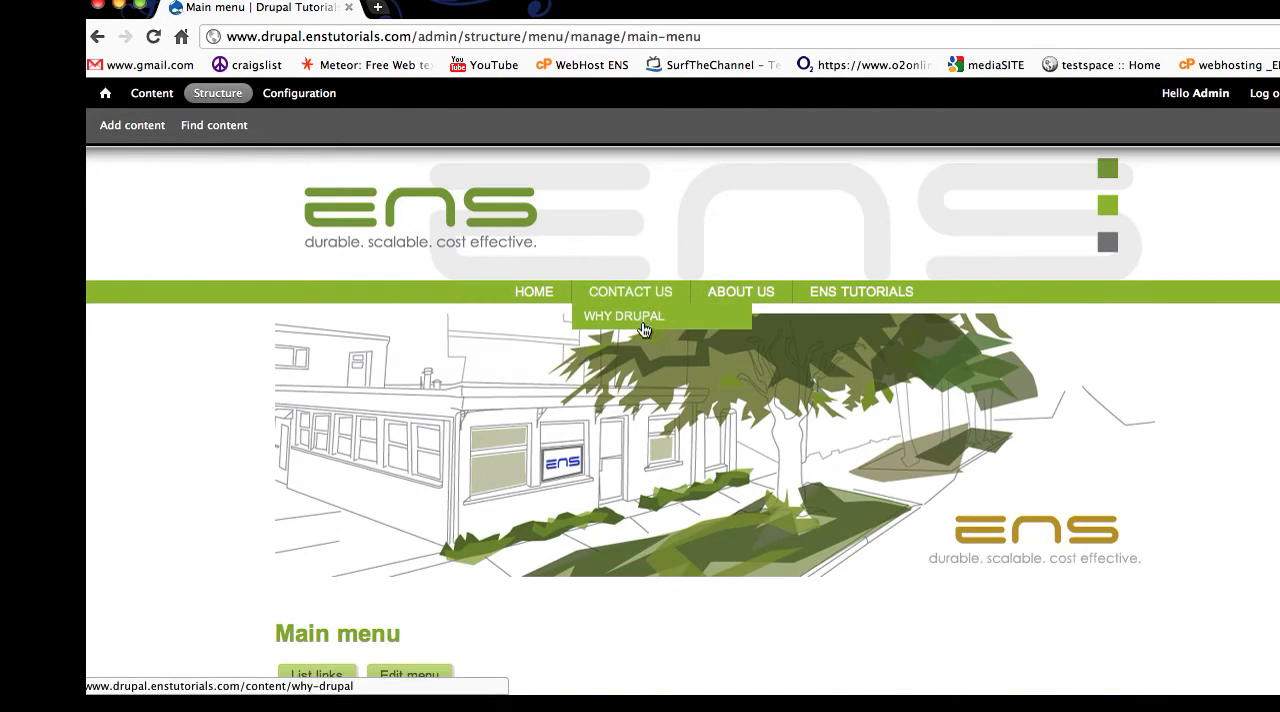
mouse_move(217, 93)
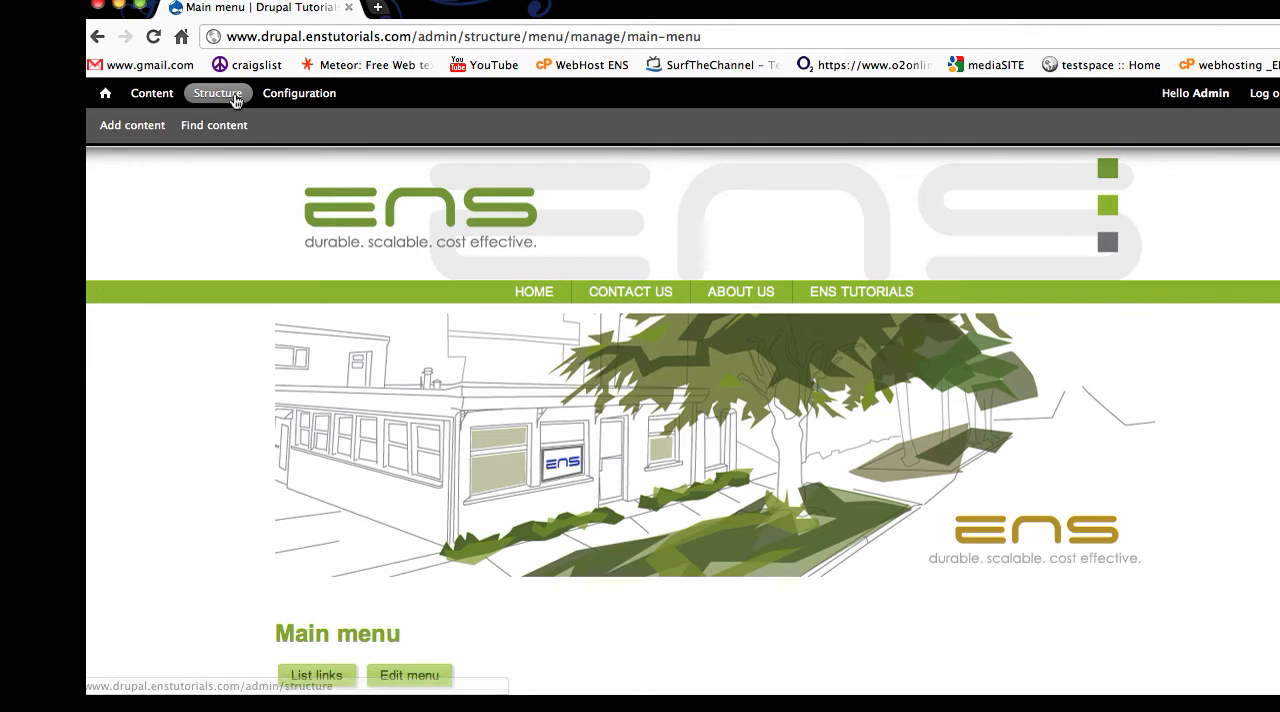
mouse_move(217, 93)
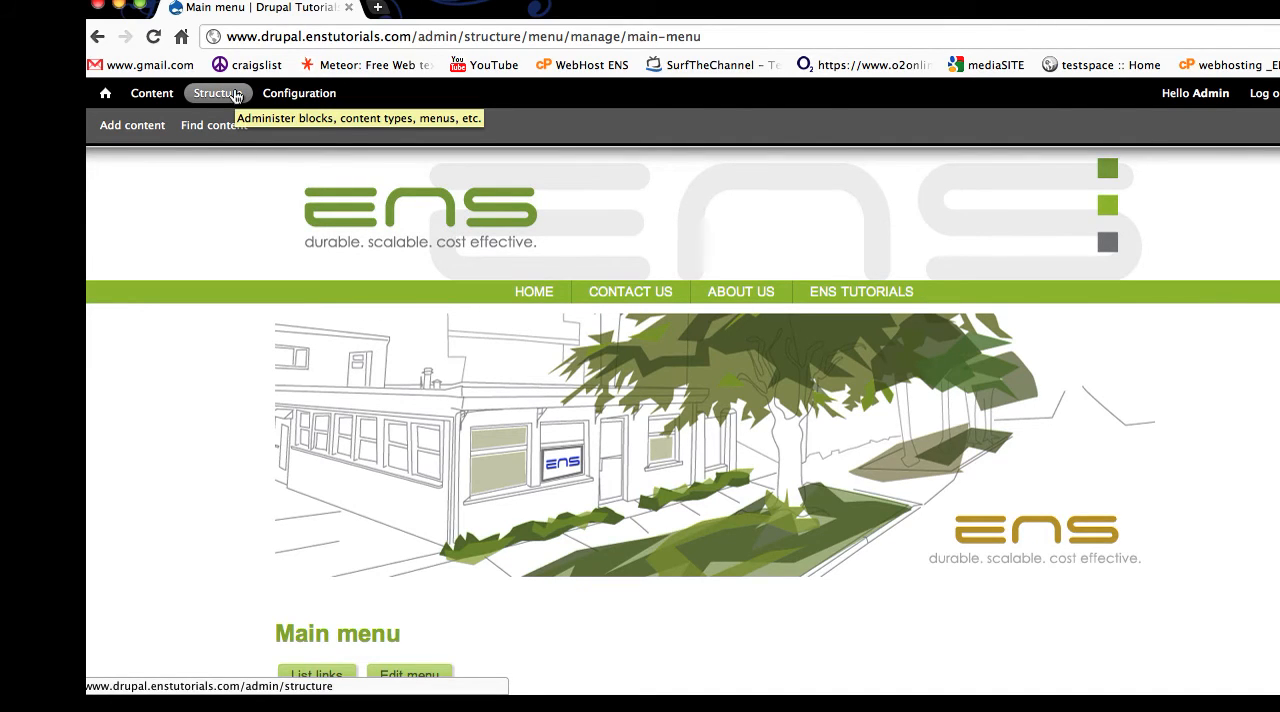
- Open Blocks from Structure and review Main page content, Main menu, Banner and Footer Message regions
left_click(217, 93)
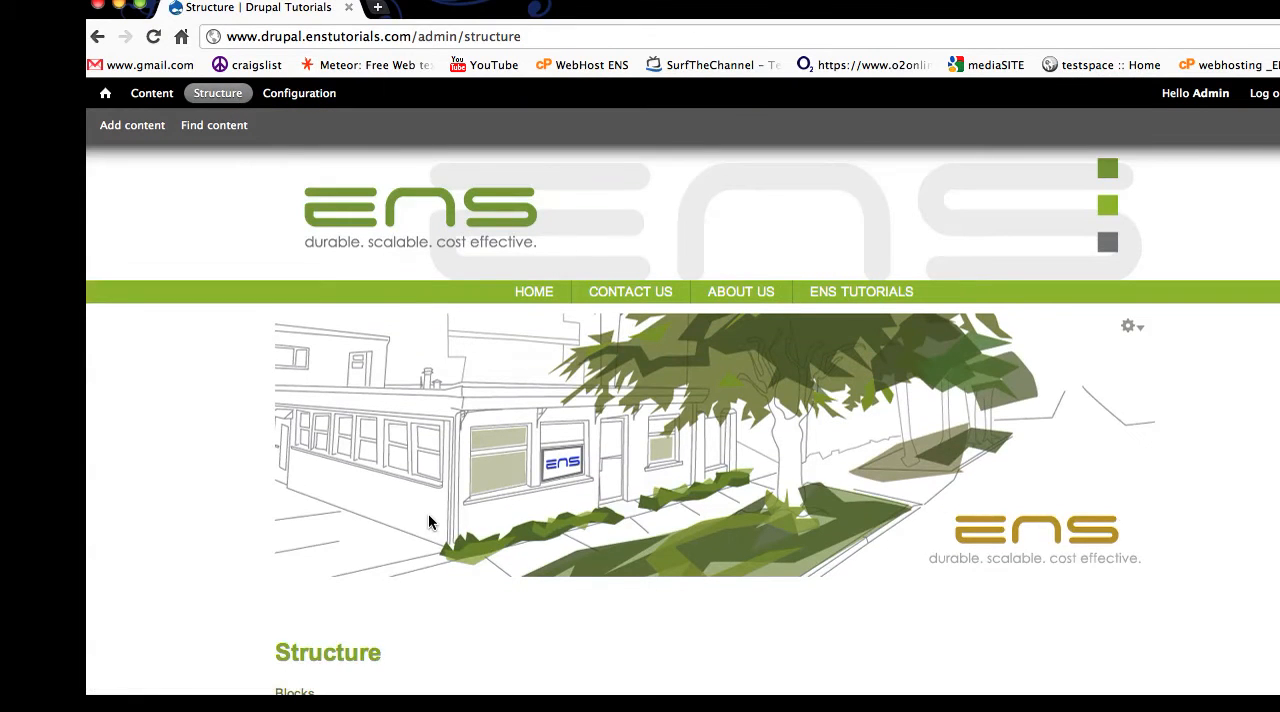
scroll("down", 3)
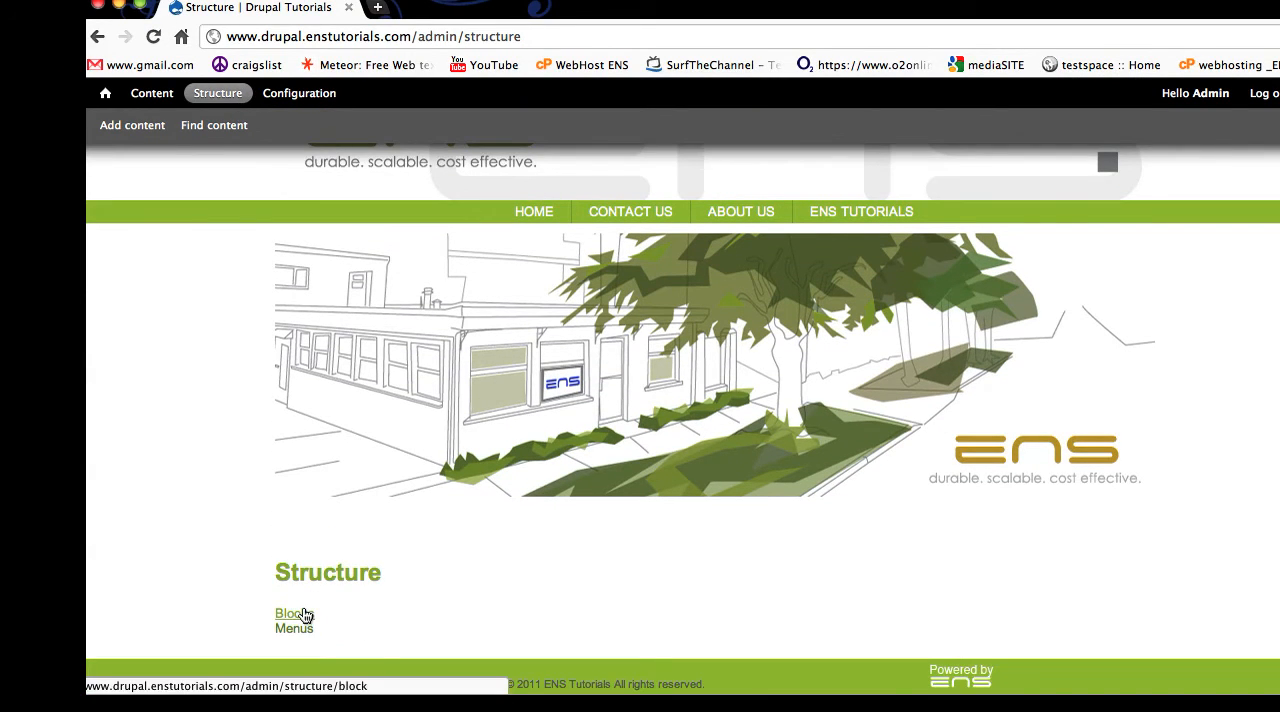
left_click(288, 613)
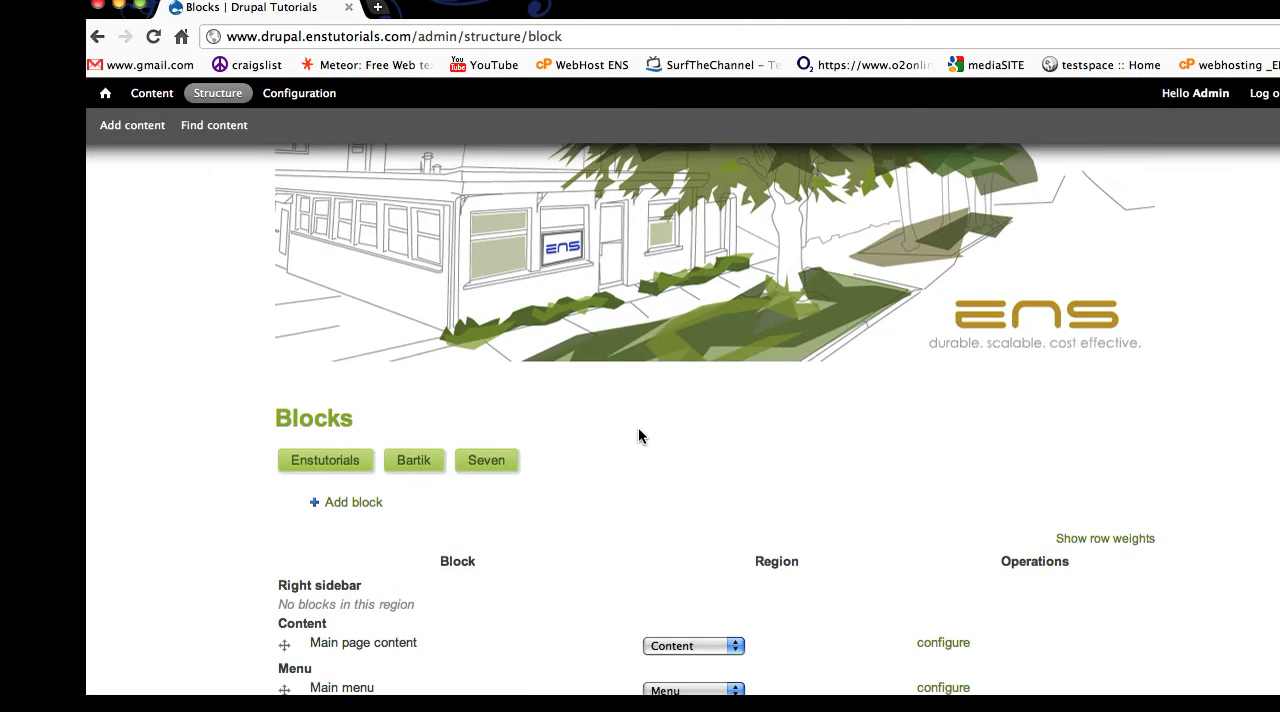
scroll("down", 3)
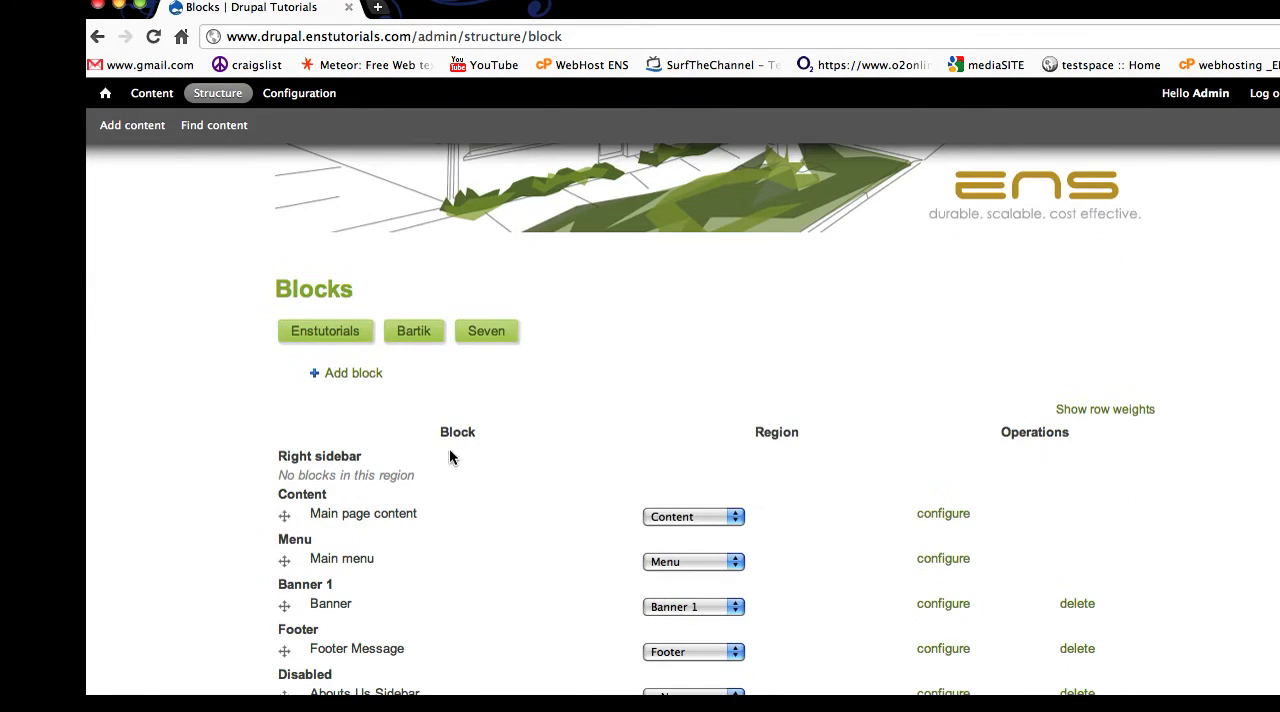
mouse_move(472, 474)
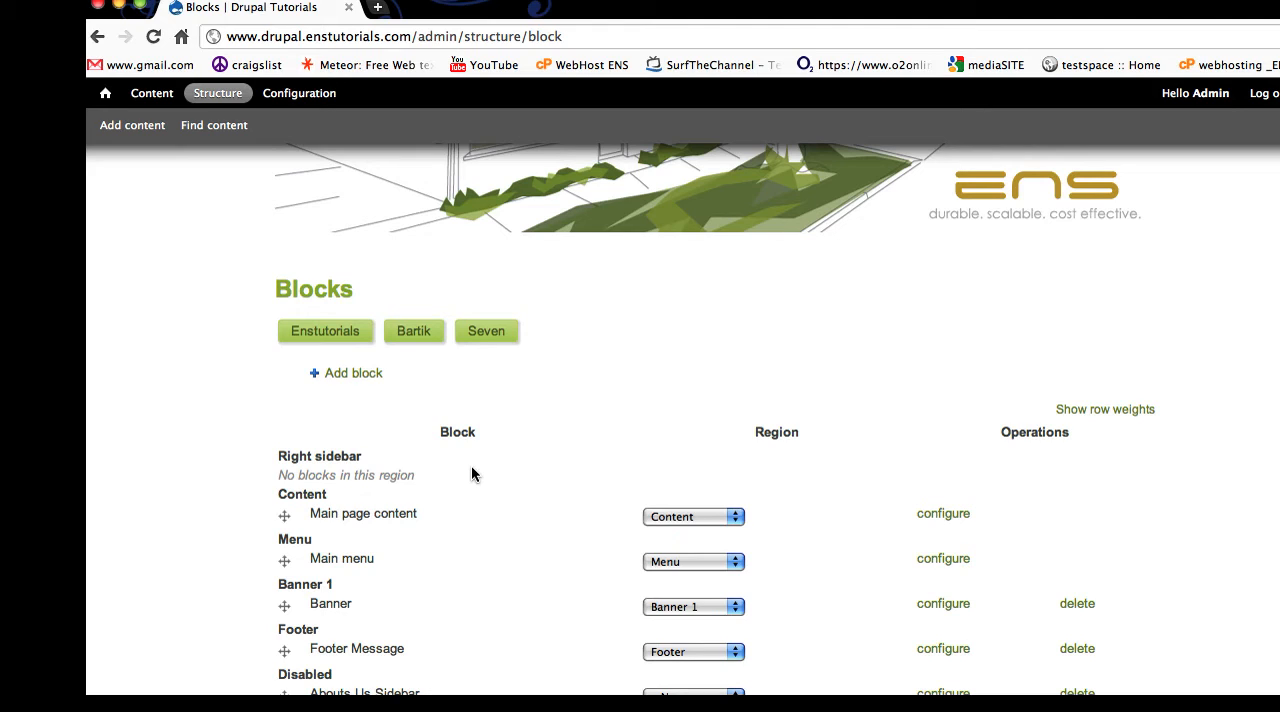
mouse_move(449, 493)
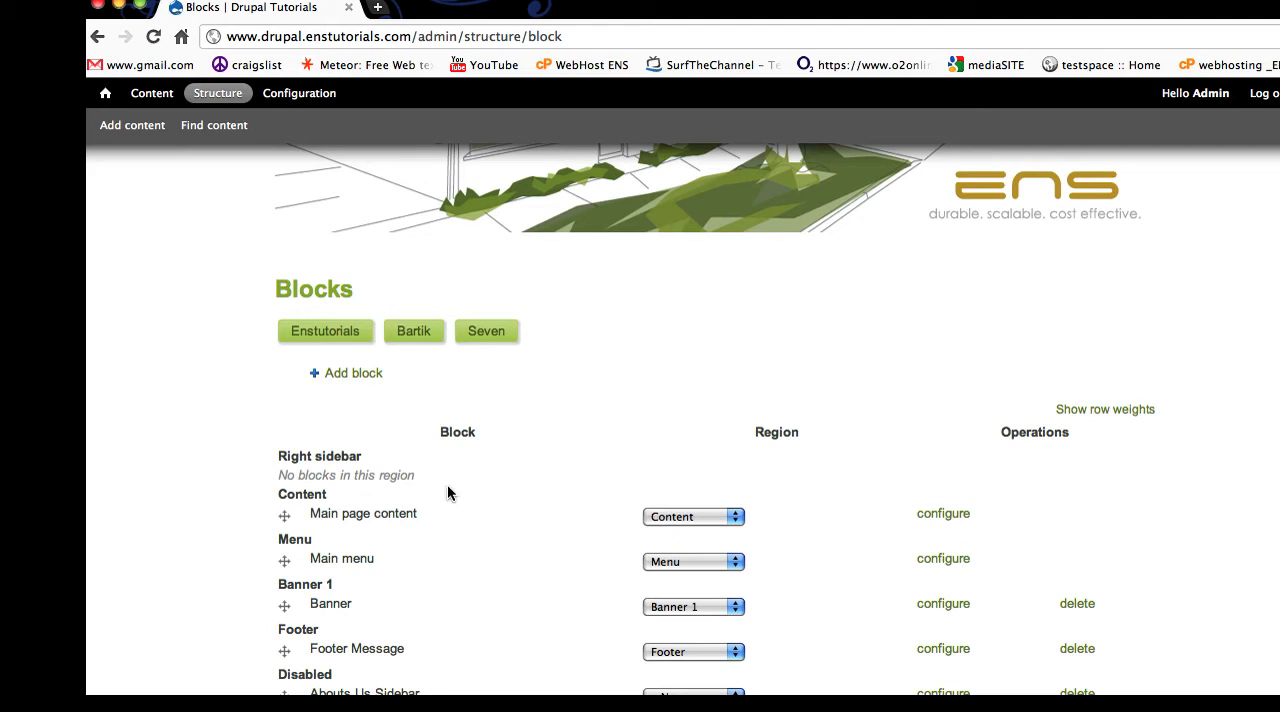
double_click(342, 558)
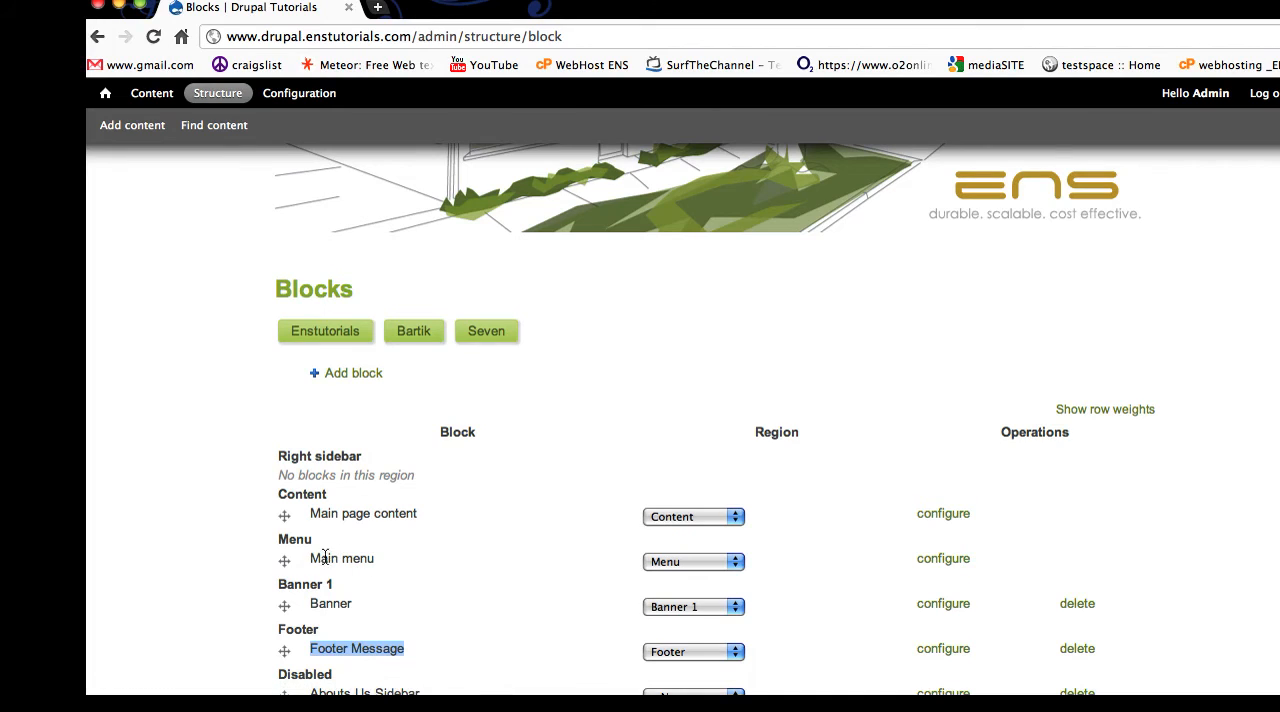
scroll("up", 3)
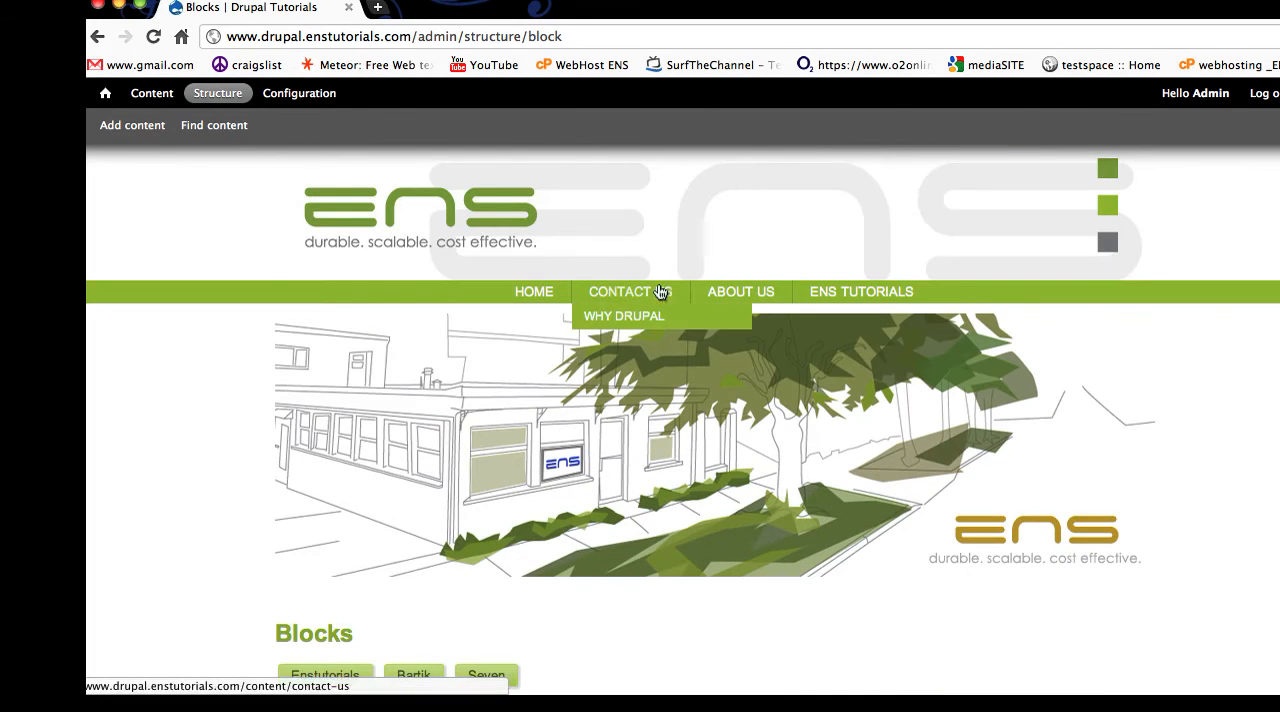
scroll("down", 3)
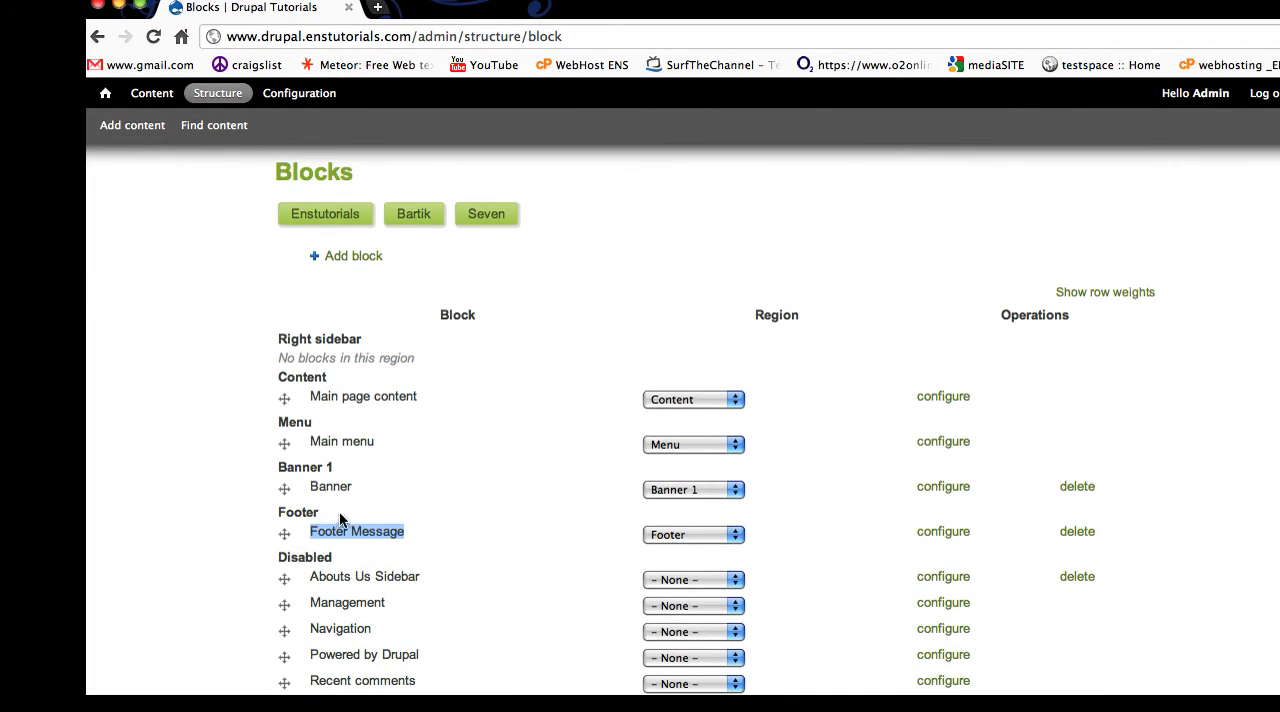
scroll("down", 3)
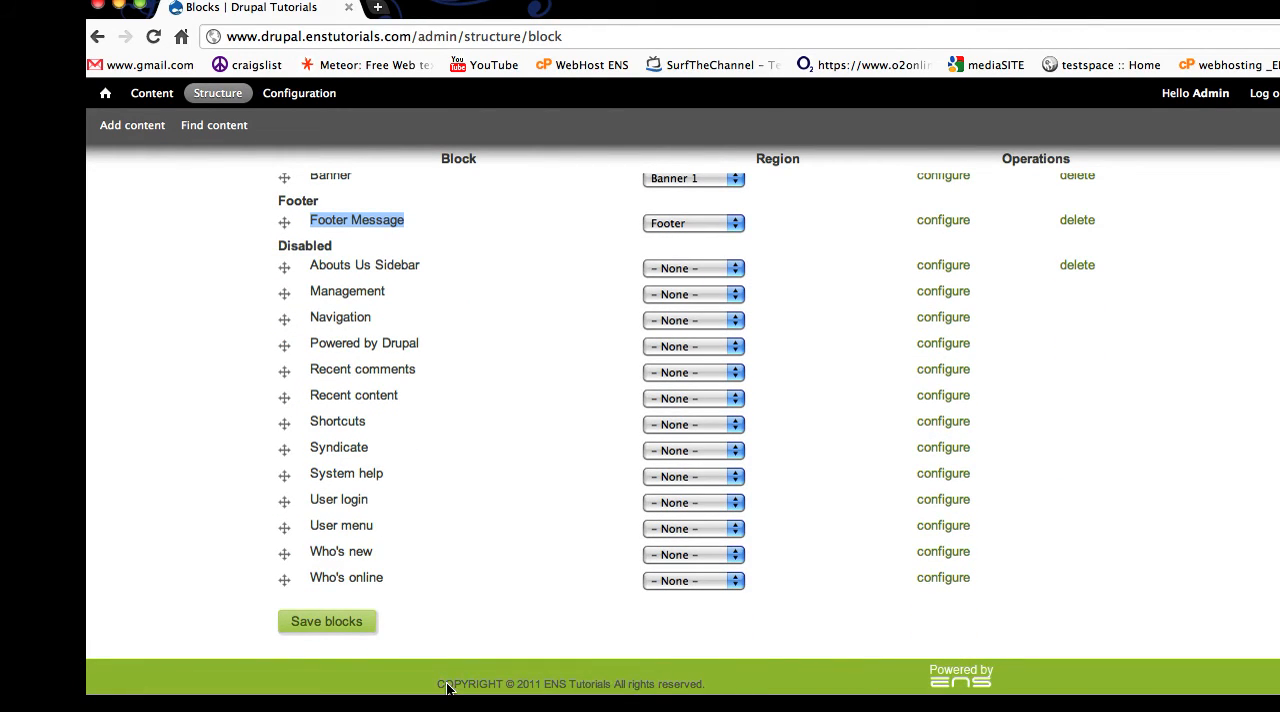
mouse_move(975, 633)
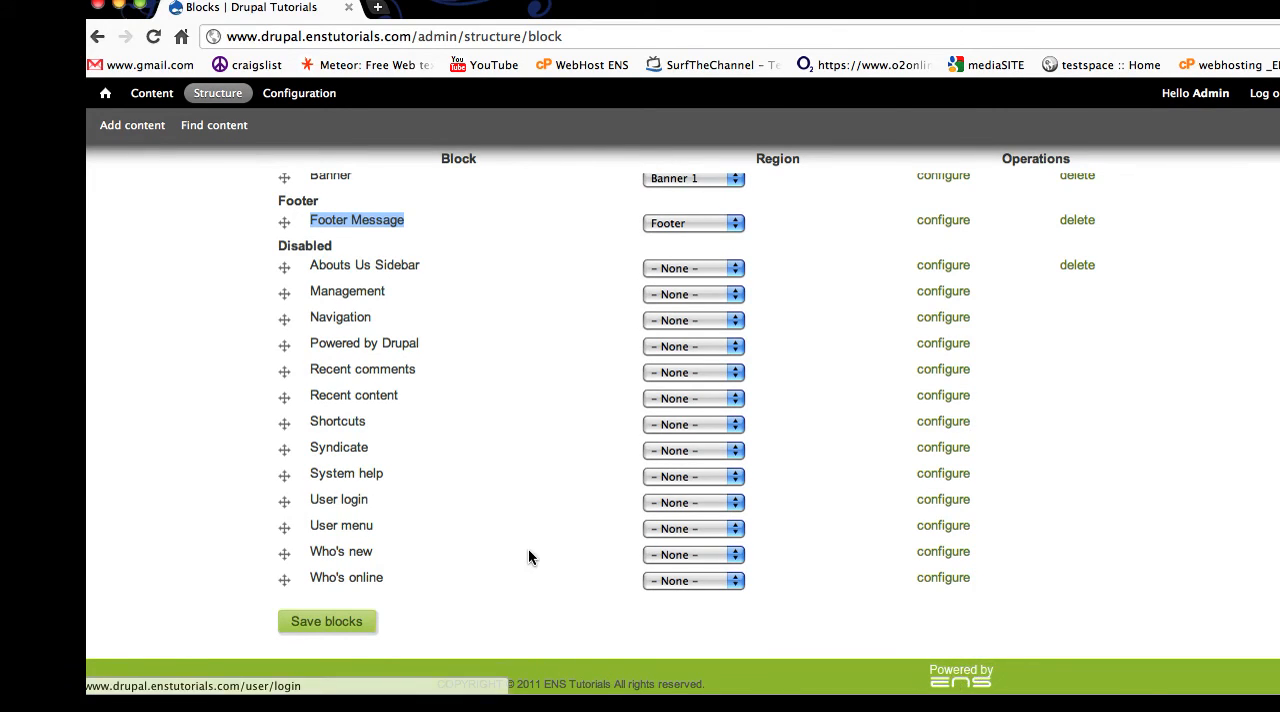
scroll("up", 3)
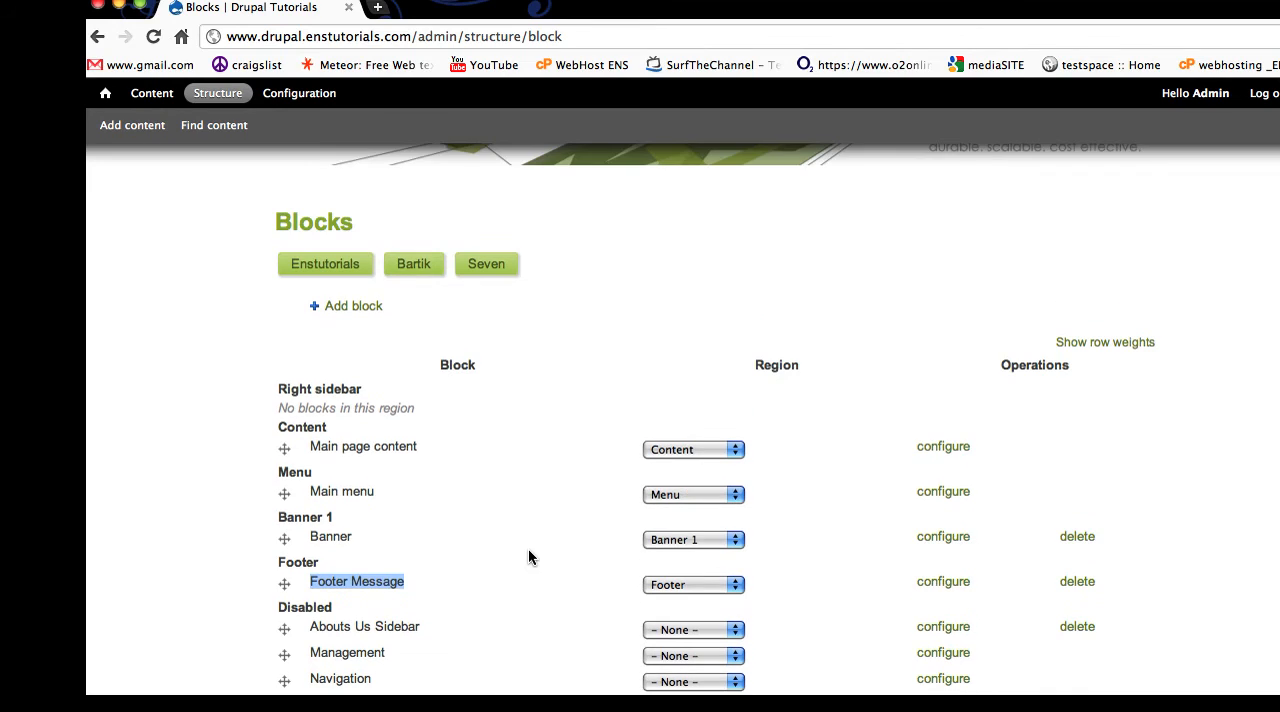
mouse_move(308, 400)
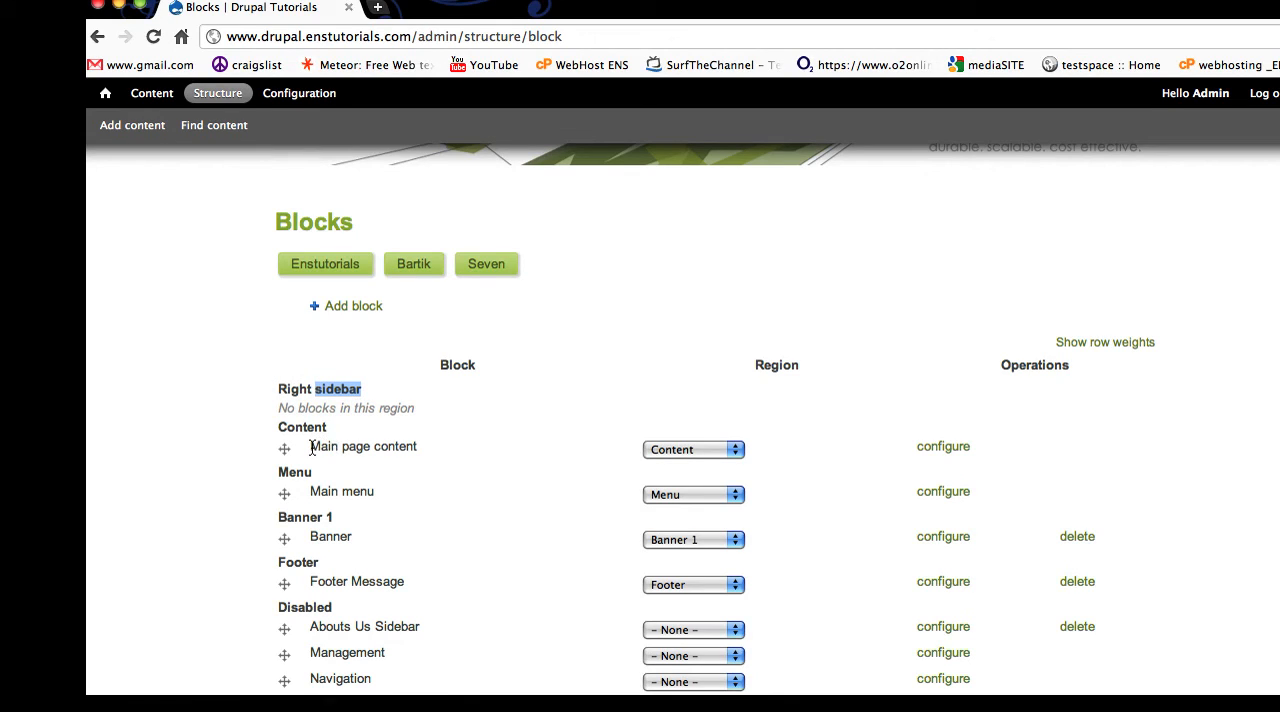
mouse_move(392, 452)
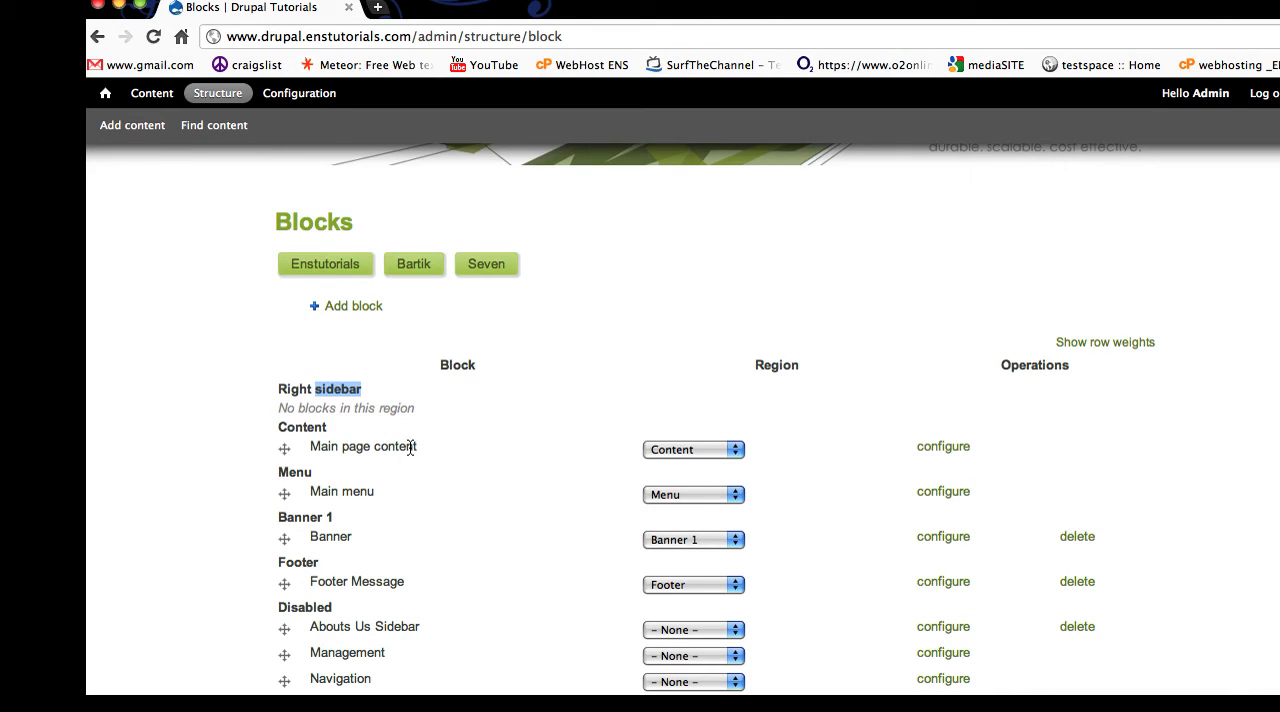
mouse_move(303, 513)
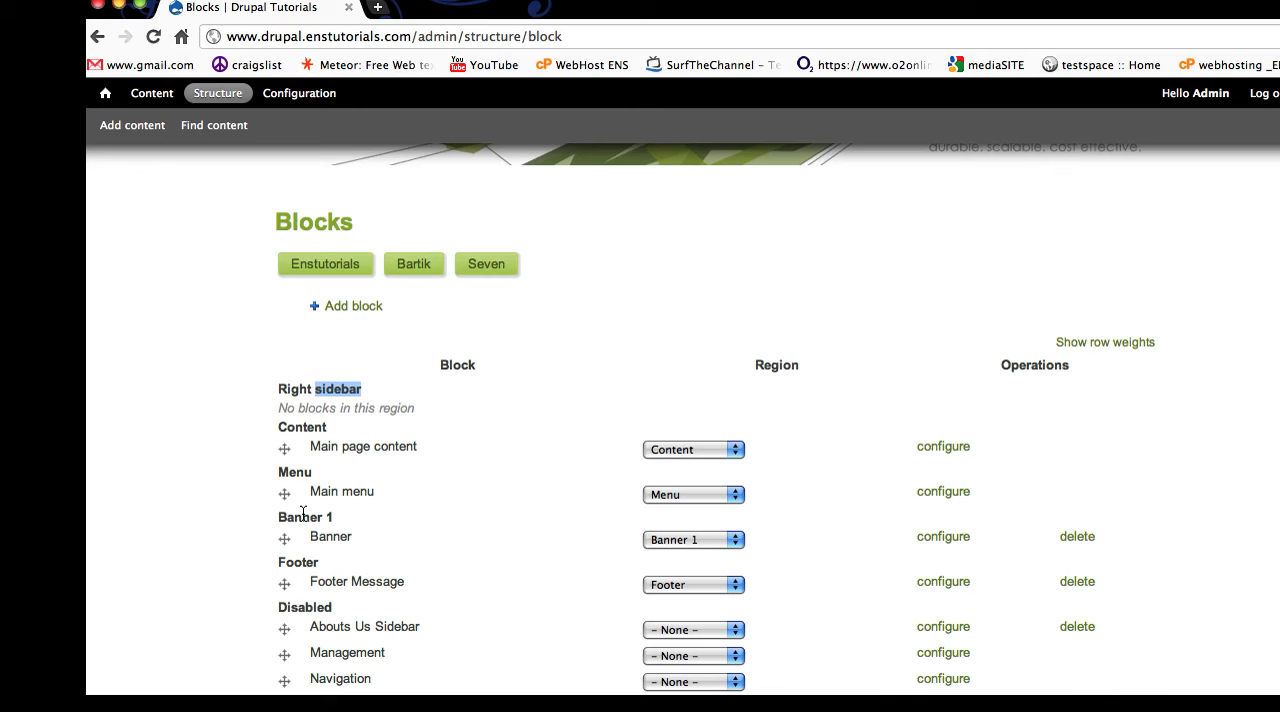
mouse_move(408, 543)
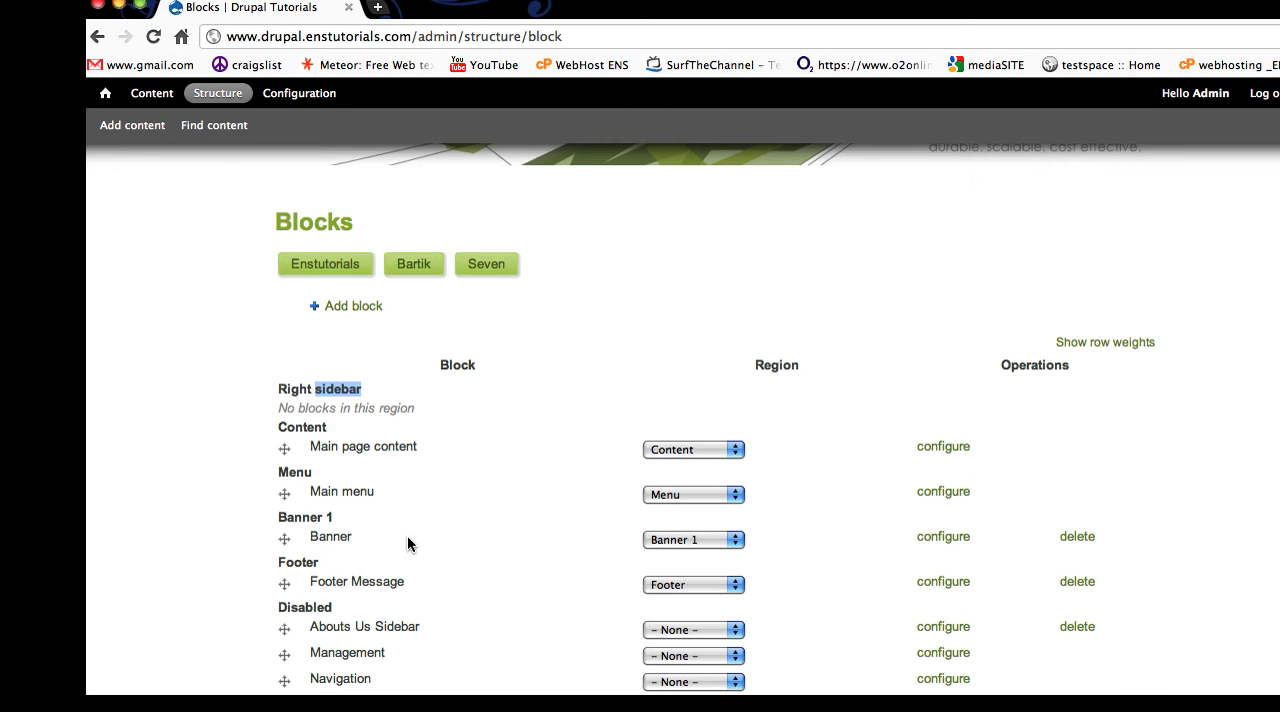
scroll("up", 3)
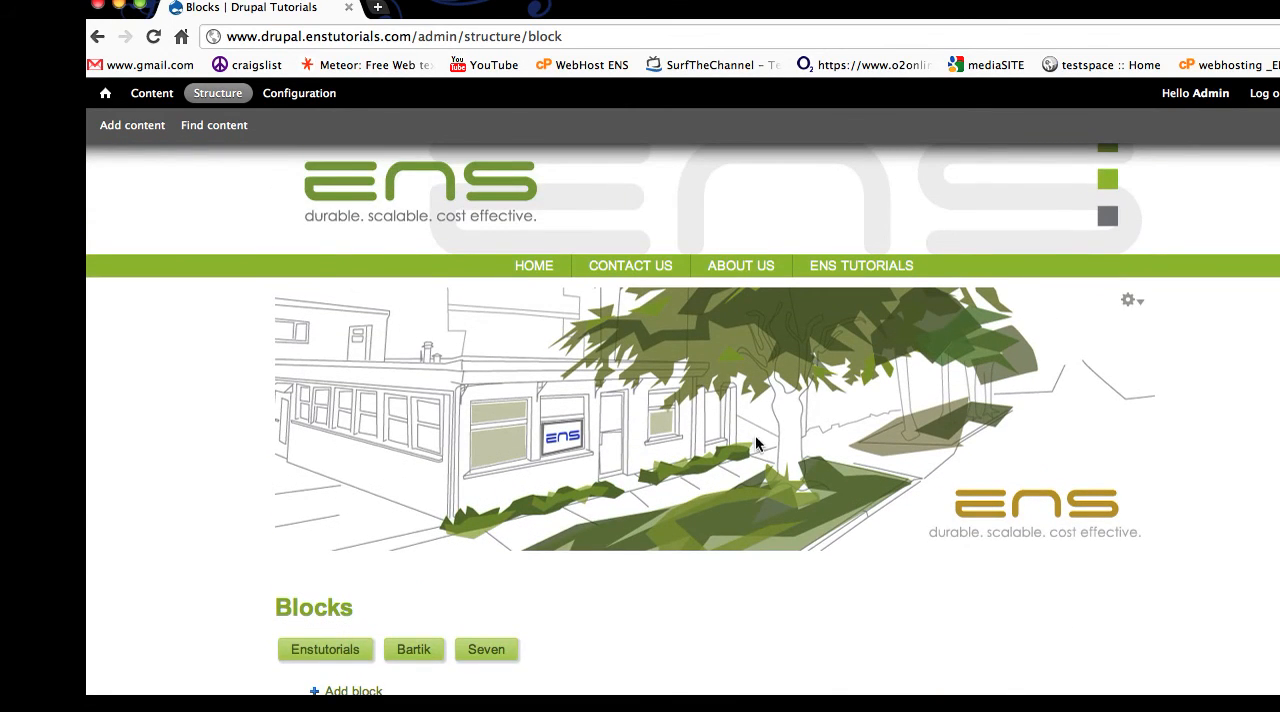
mouse_move(727, 536)
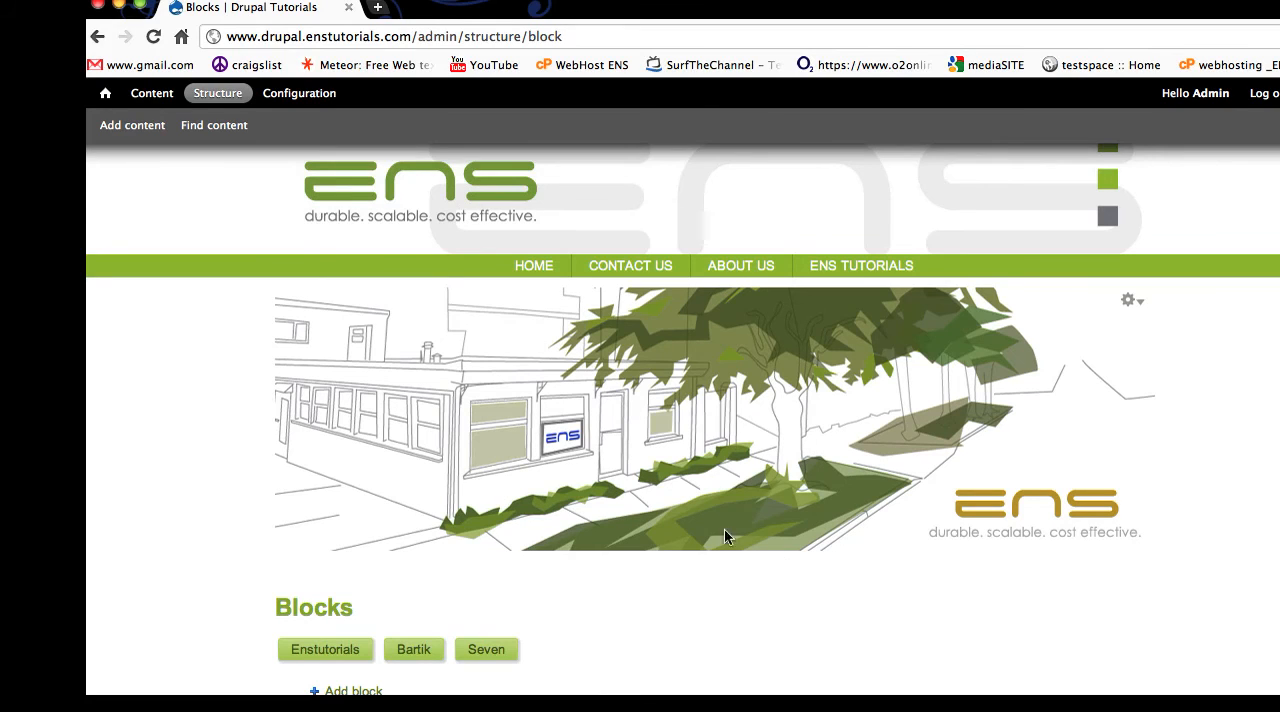
scroll("down", 3)
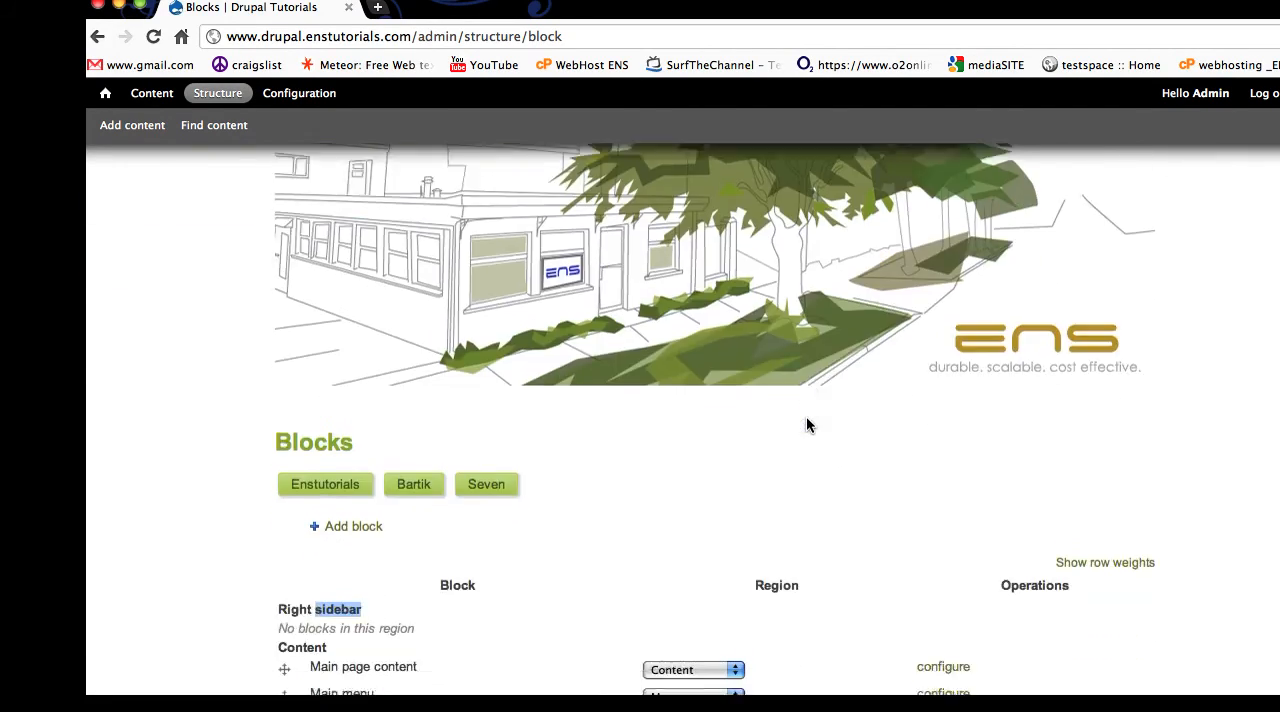
scroll("down", 3)
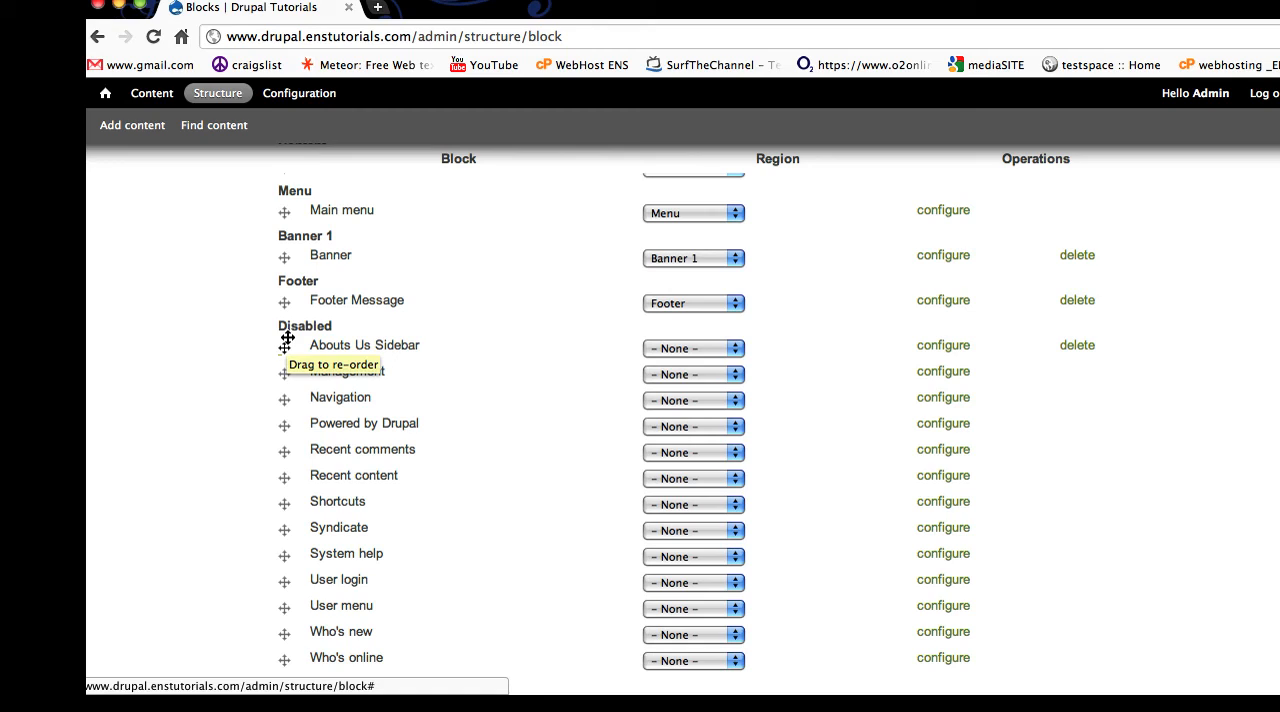
mouse_move(407, 437)
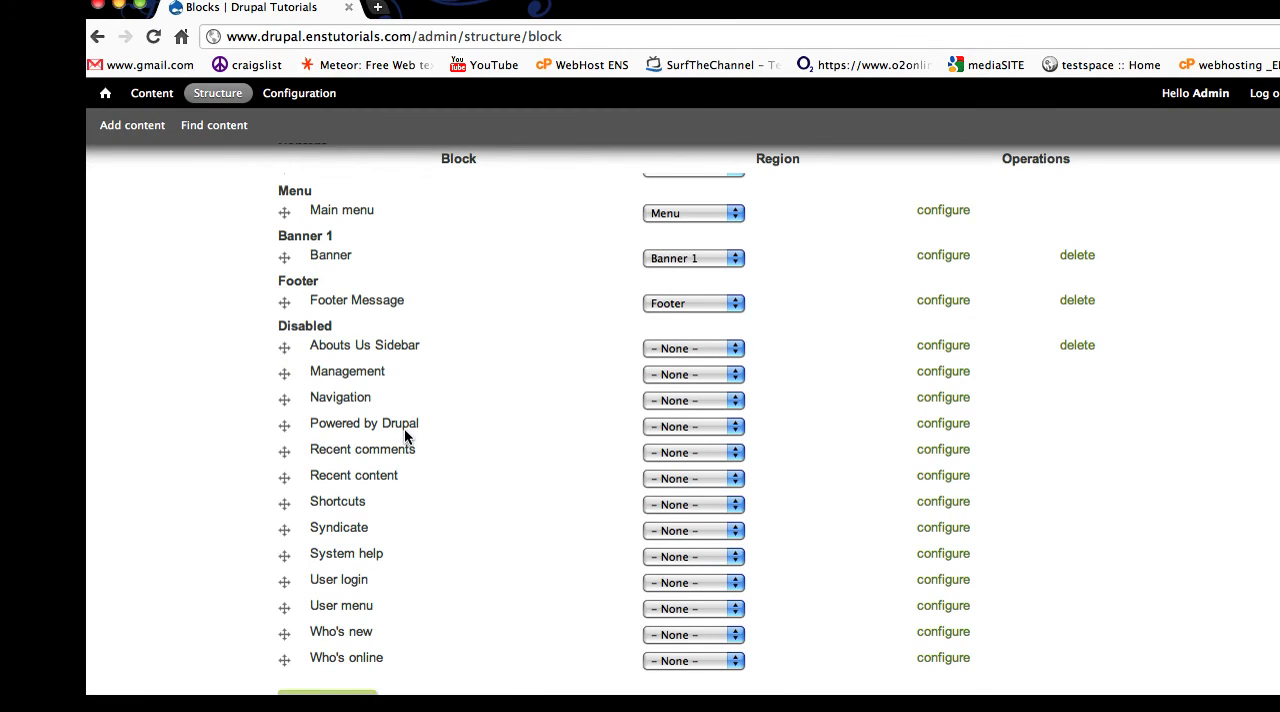
mouse_move(424, 453)
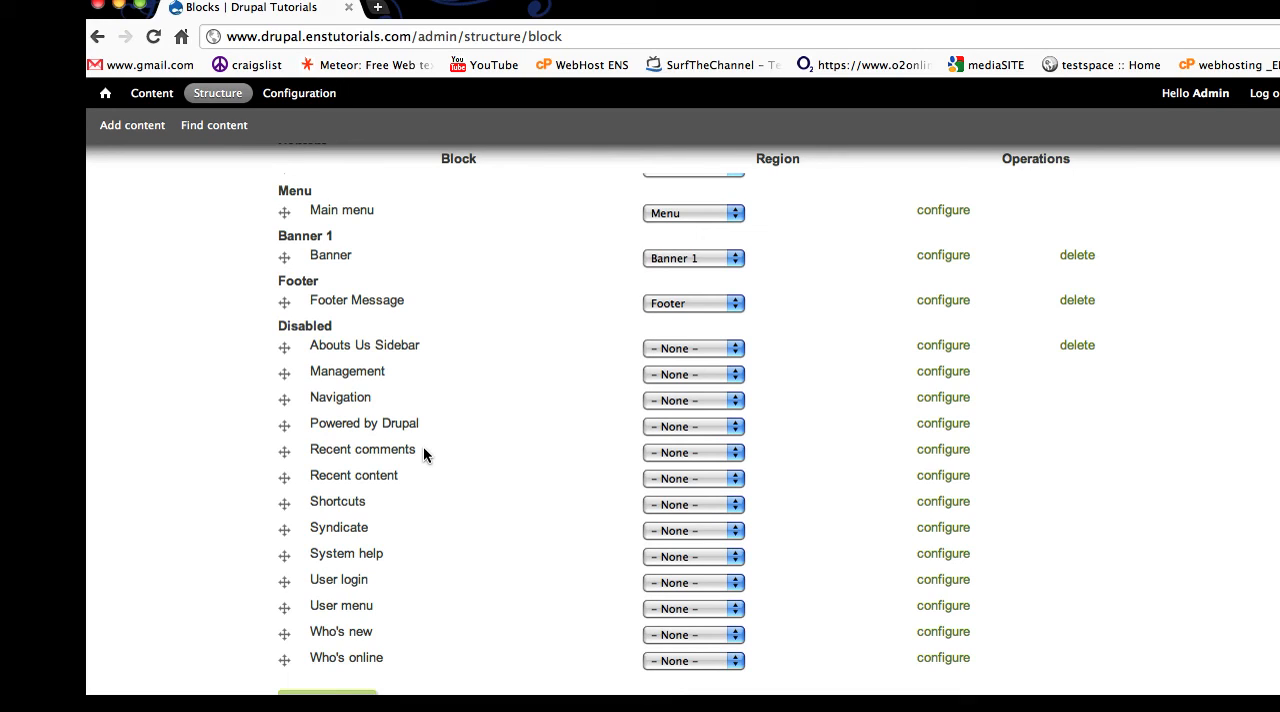
scroll("up", 3)
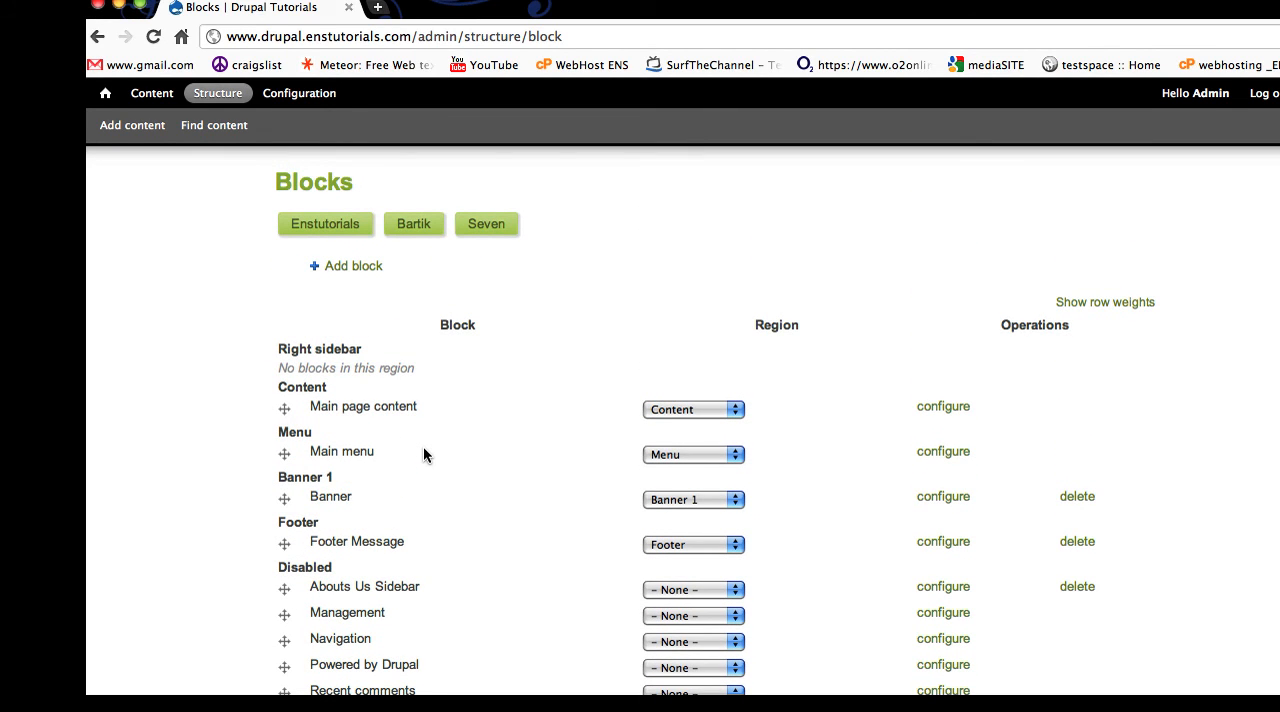
mouse_move(425, 430)
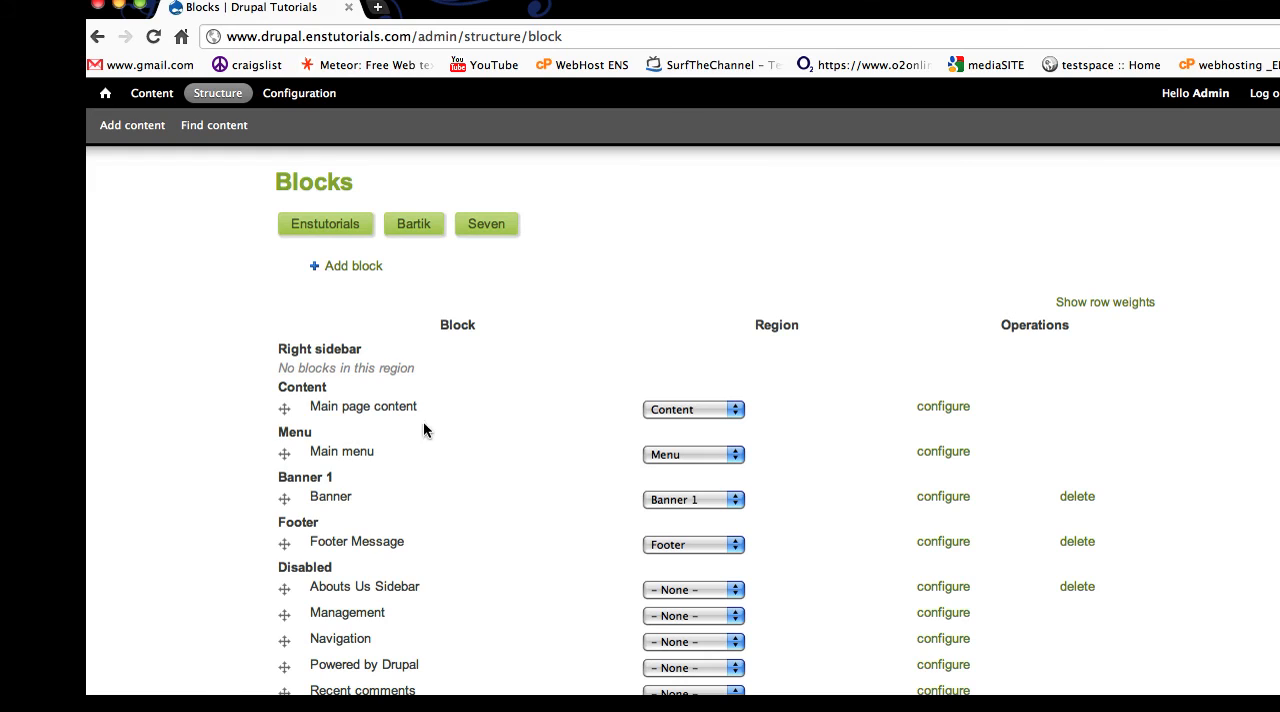
mouse_move(372, 353)
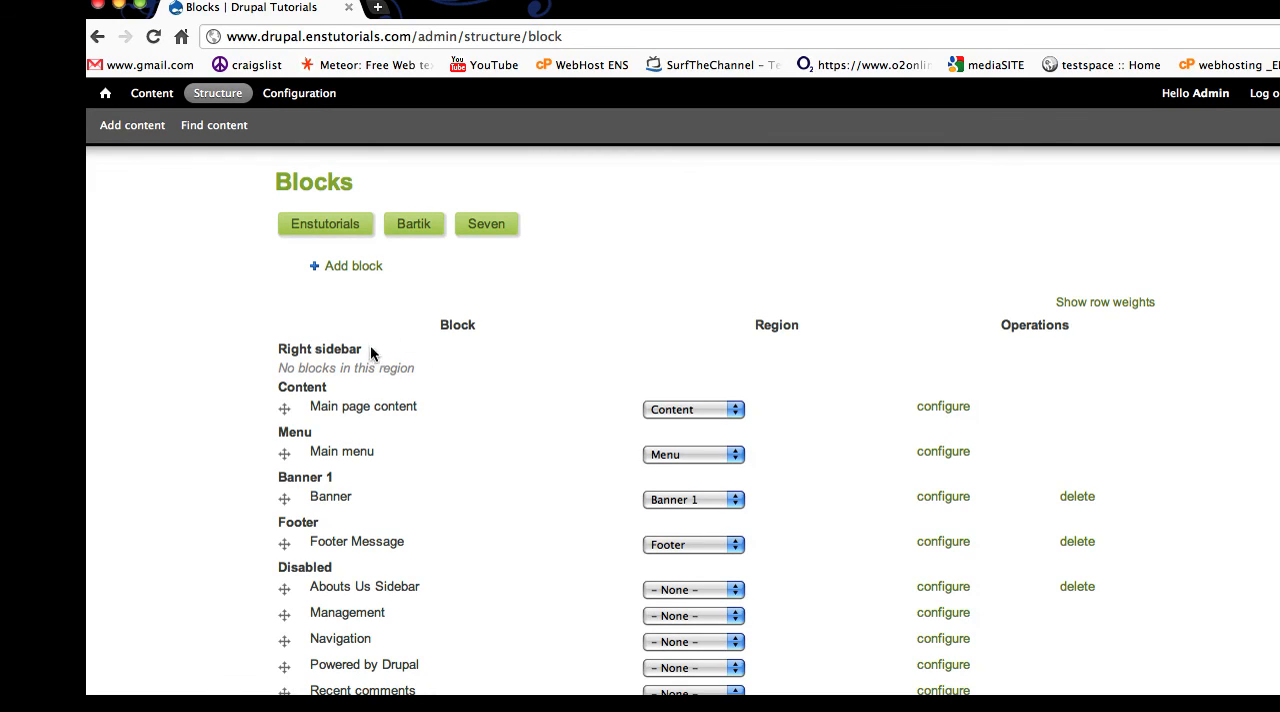
mouse_move(353, 266)
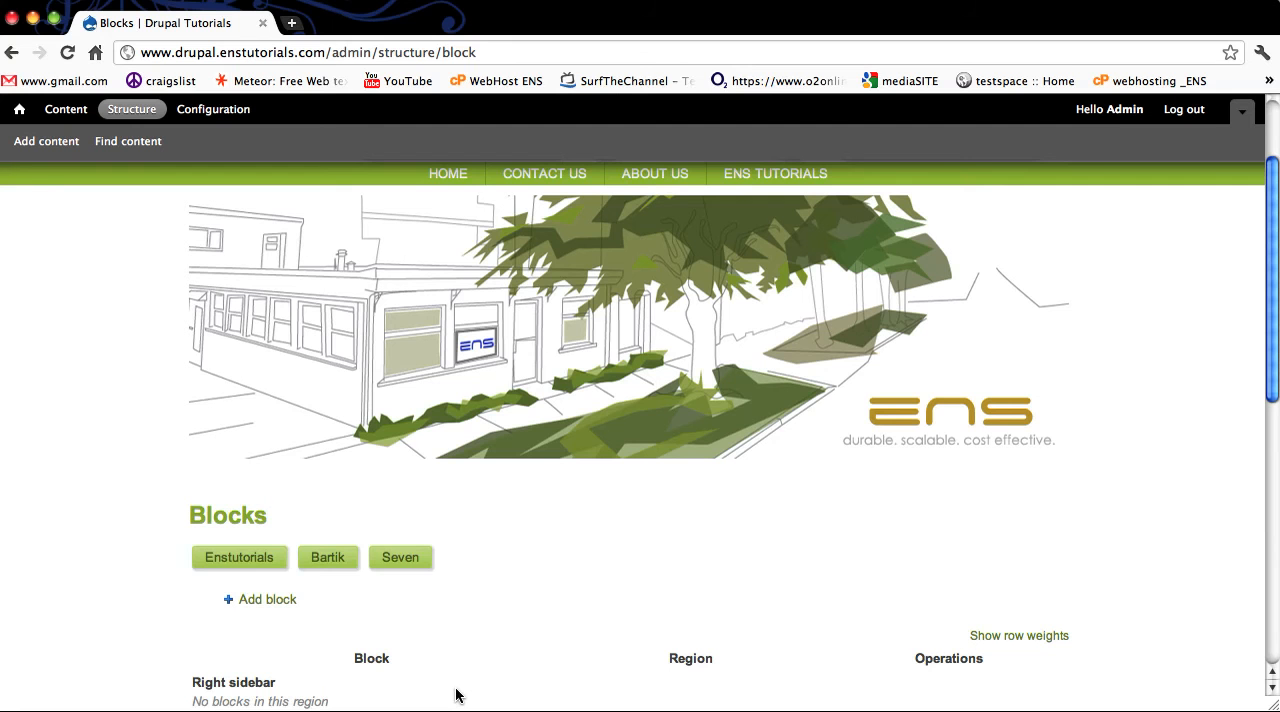
- Leave the Blocks page for the Configuration admin page
scroll("up", 3)
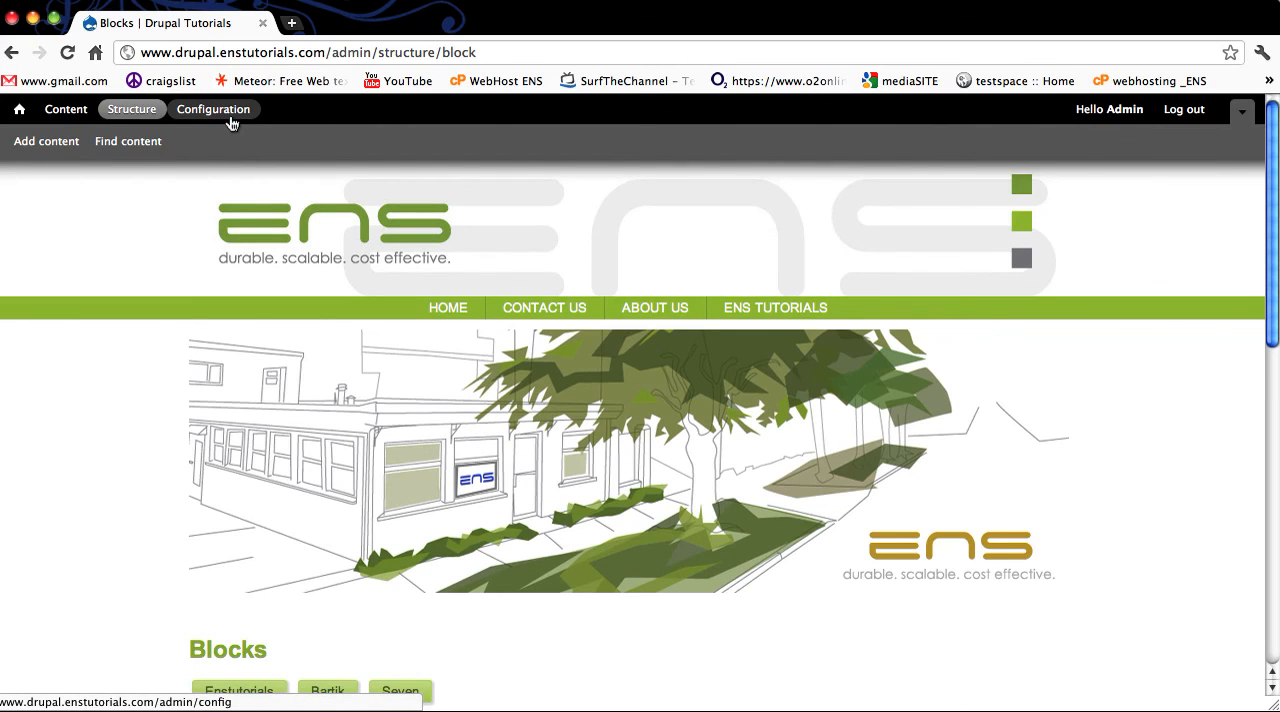
mouse_move(213, 109)
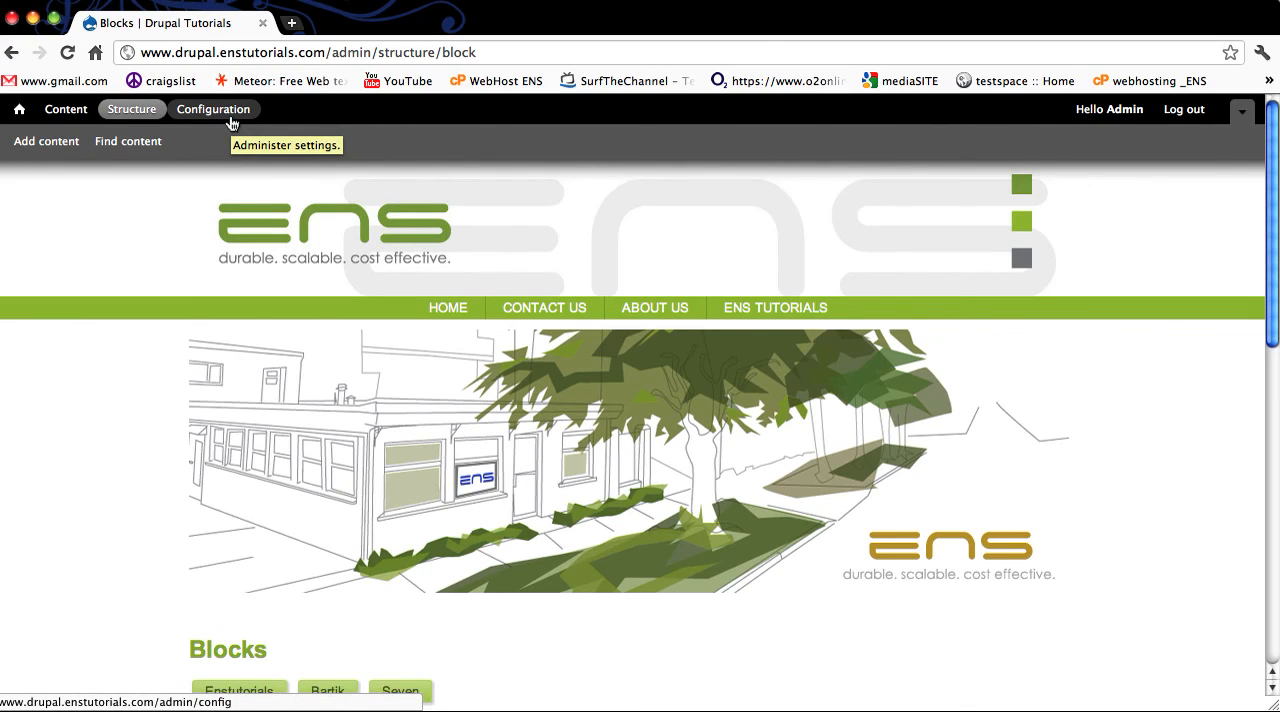
left_click(213, 109)
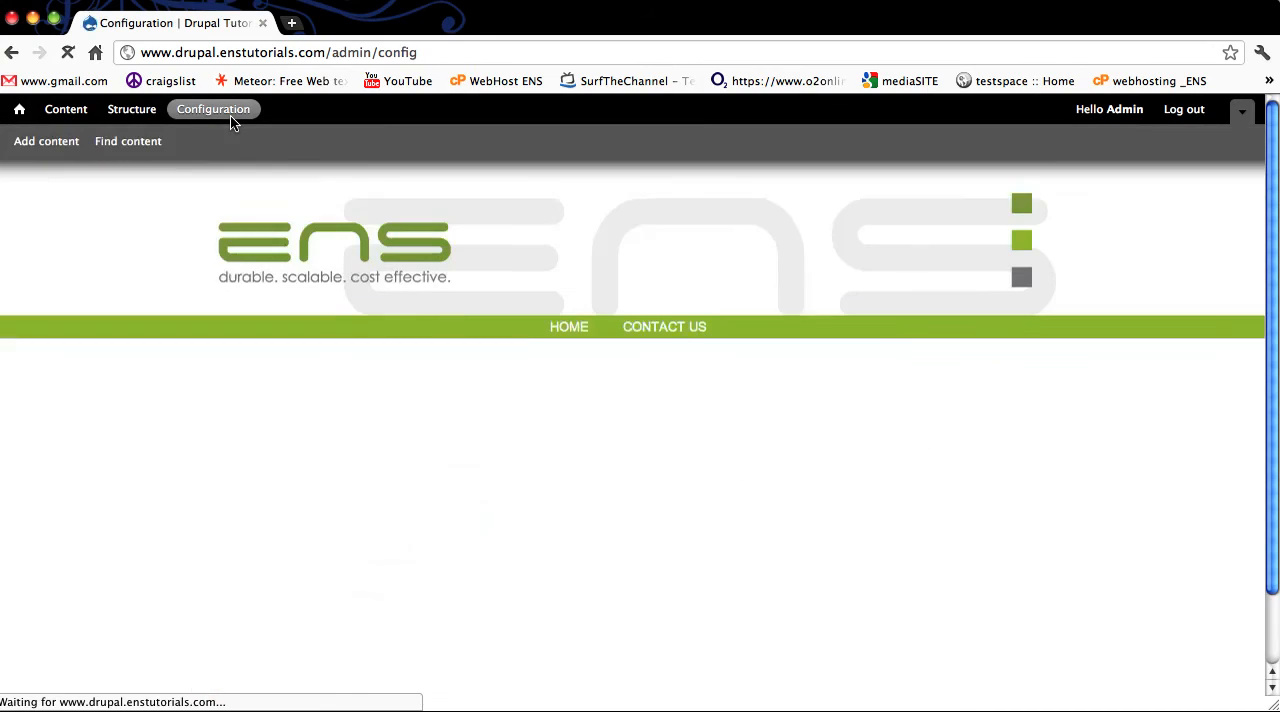